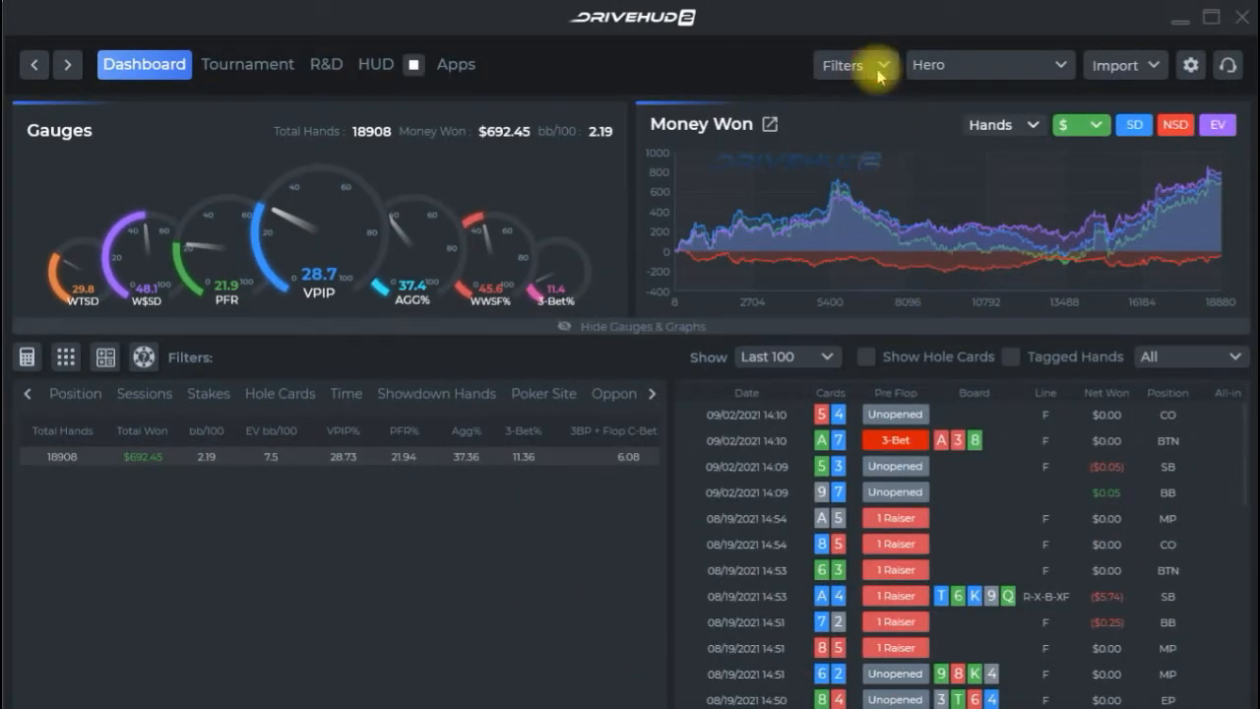
mouse_move(856, 133)
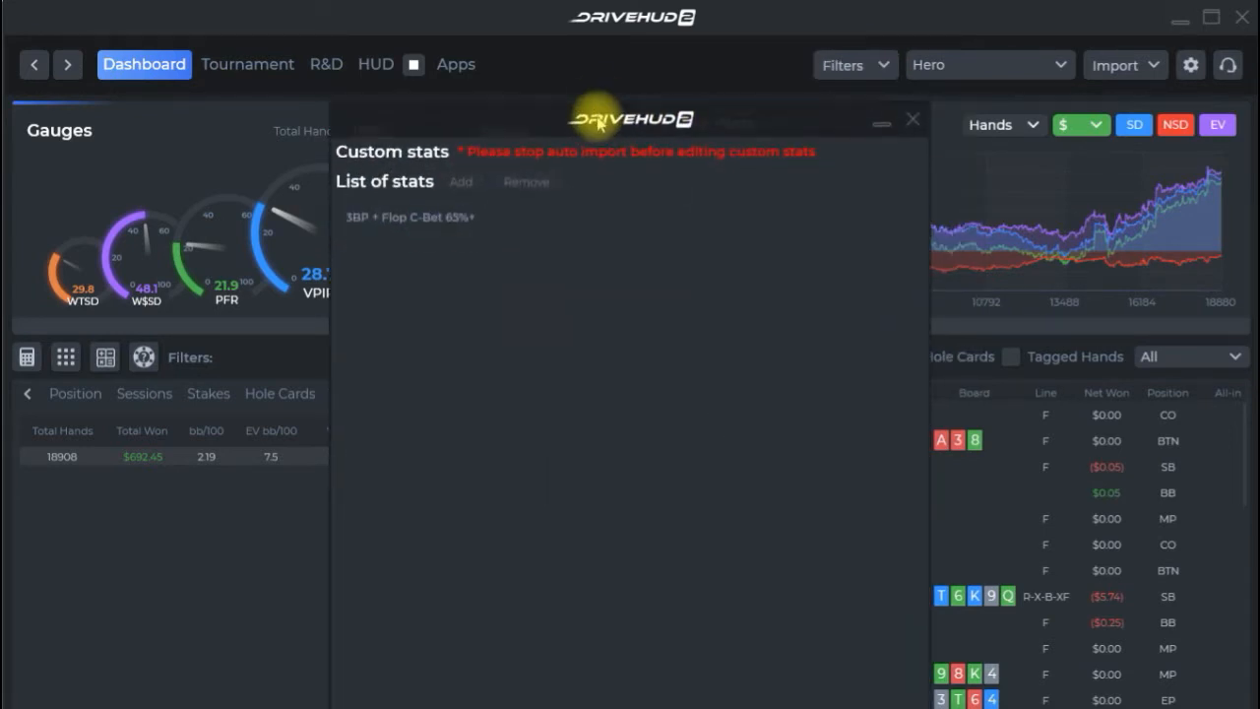
Drag the Custom stats window up to the top of the screen
drag(633, 119, 626, 54)
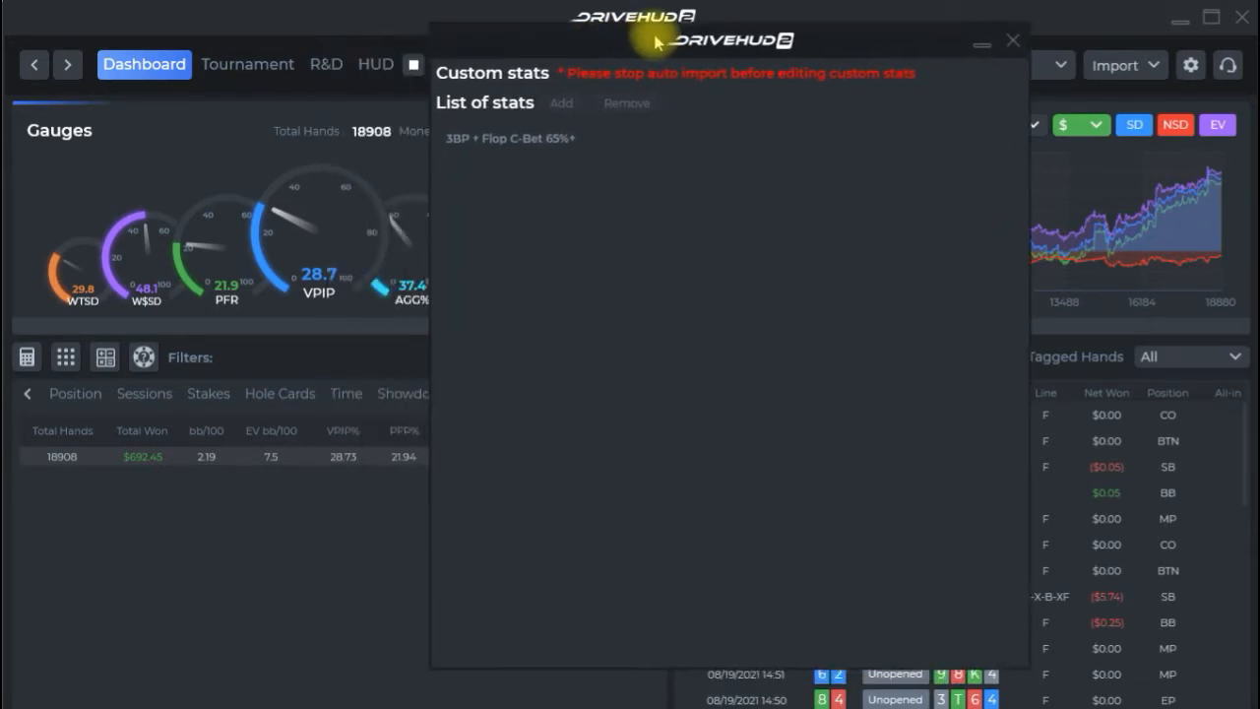
mouse_move(561, 241)
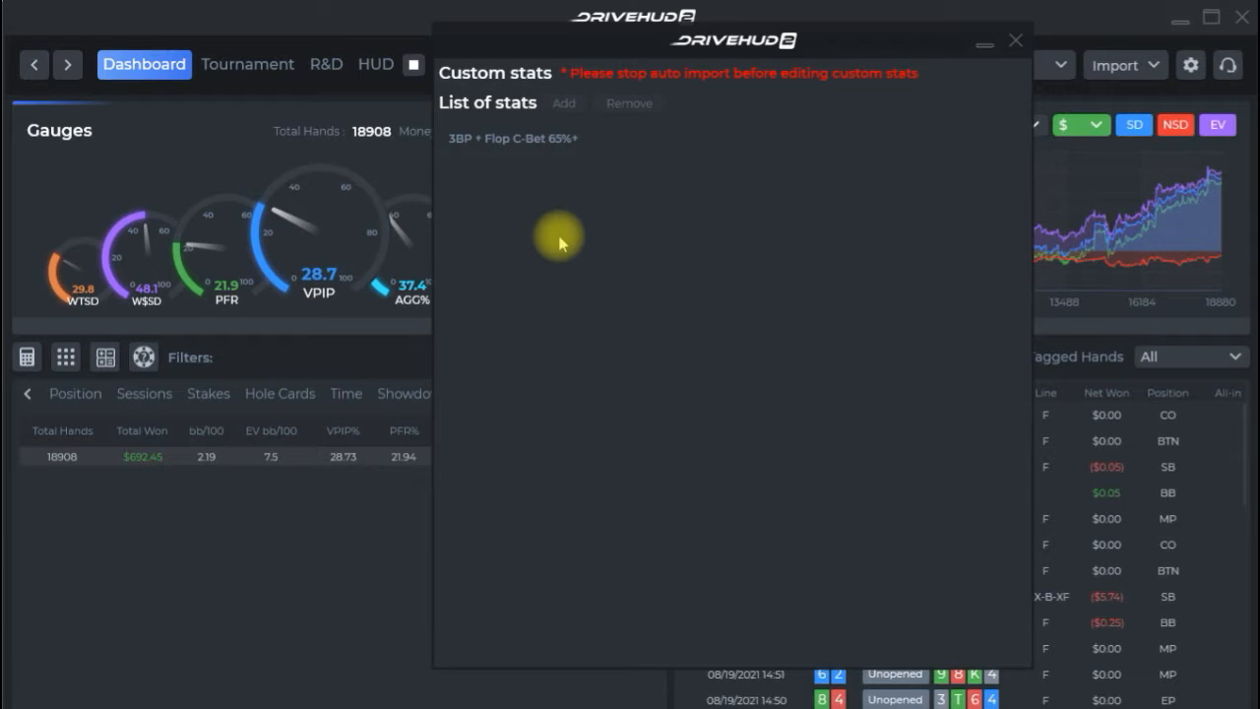
mouse_move(1015, 40)
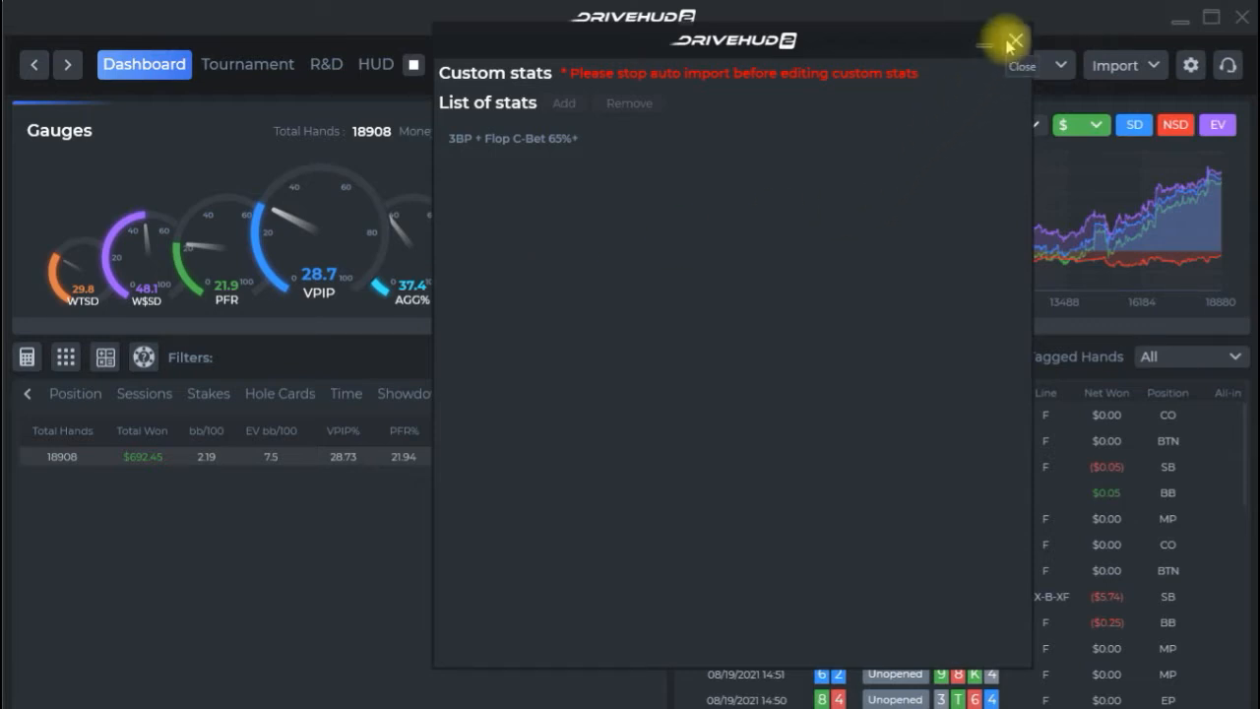
Stop auto import, reopen Custom Stats, and view the 3BP + Flop C-Bet 65%+ stat
click(1015, 40)
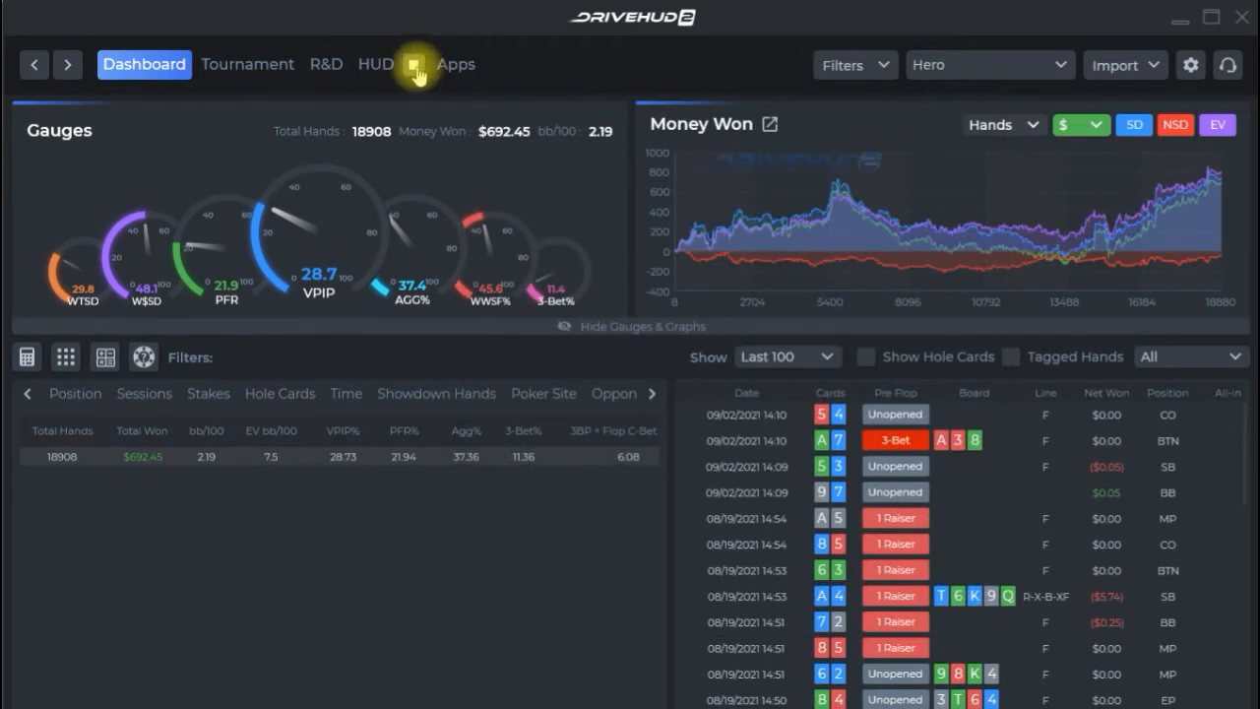
mouse_move(743, 192)
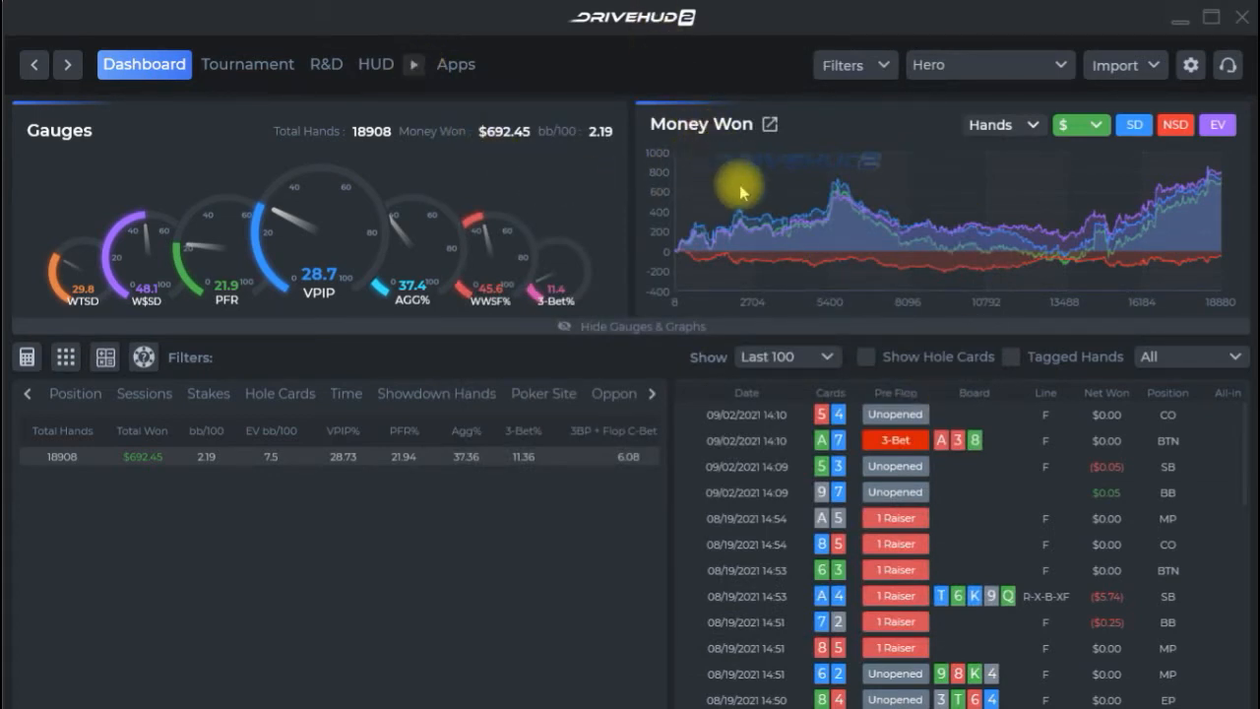
click(855, 64)
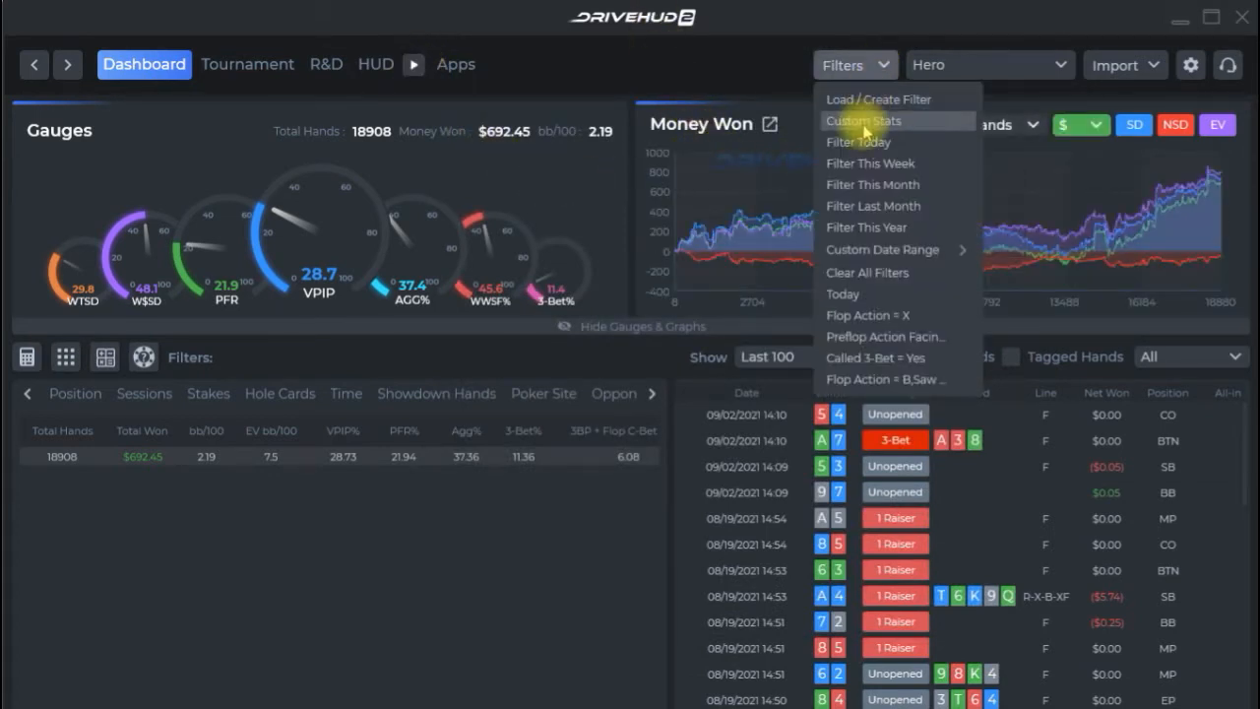
click(859, 120)
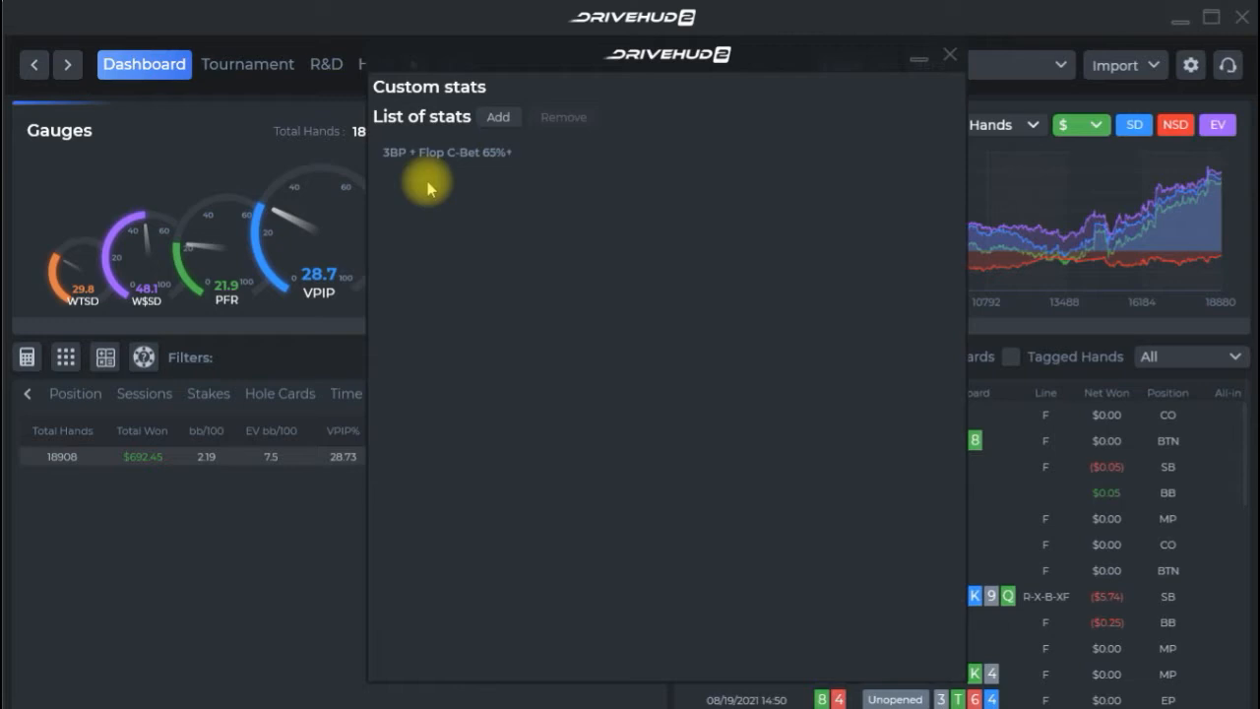
click(447, 153)
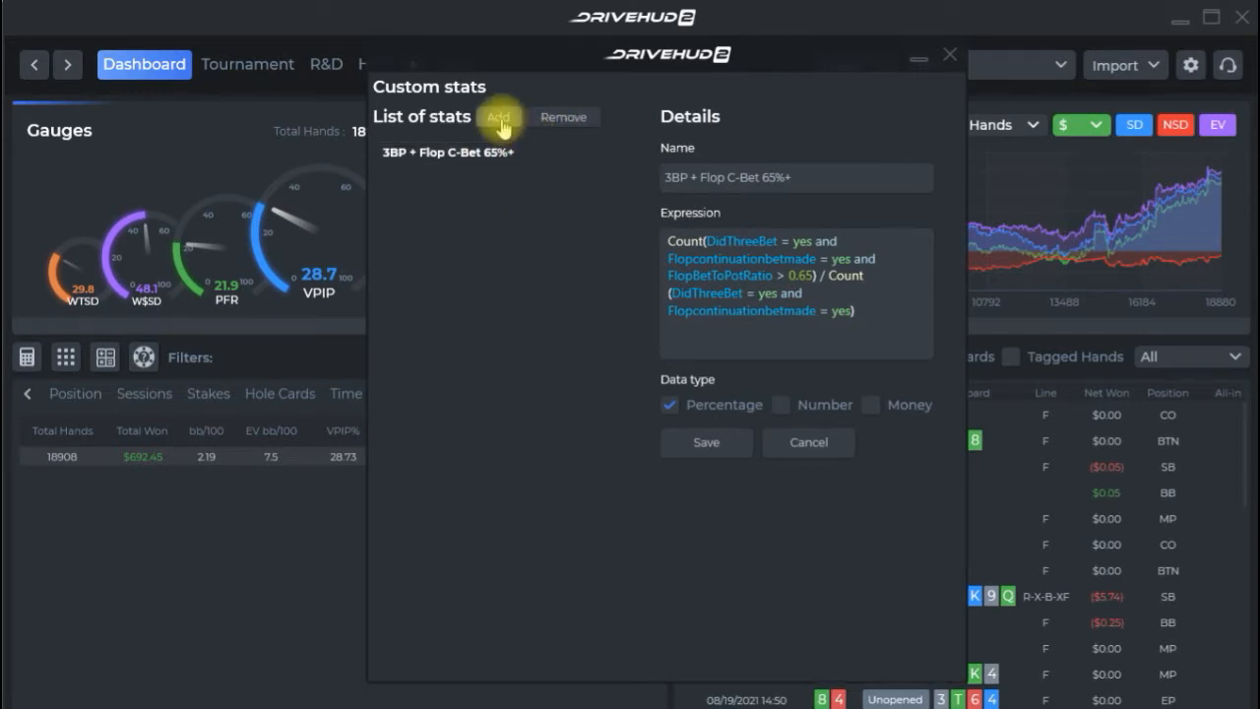
Add a new custom stat and select its empty Name field
click(500, 117)
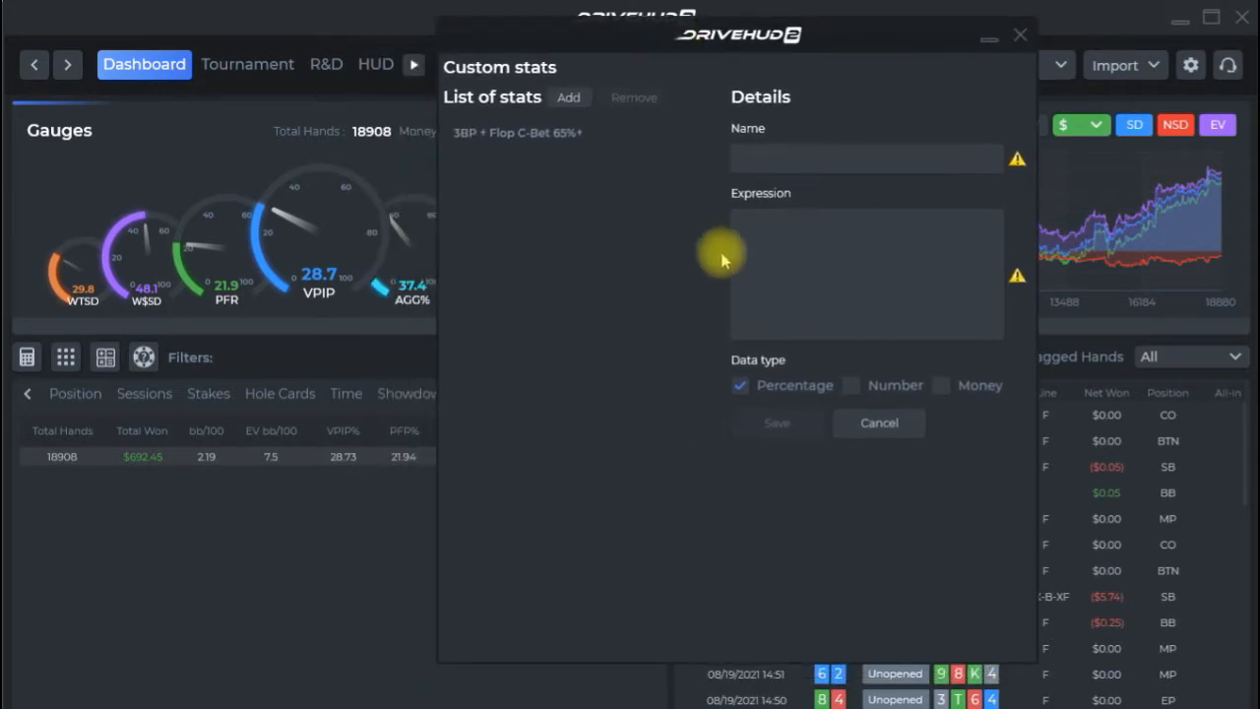
click(866, 158)
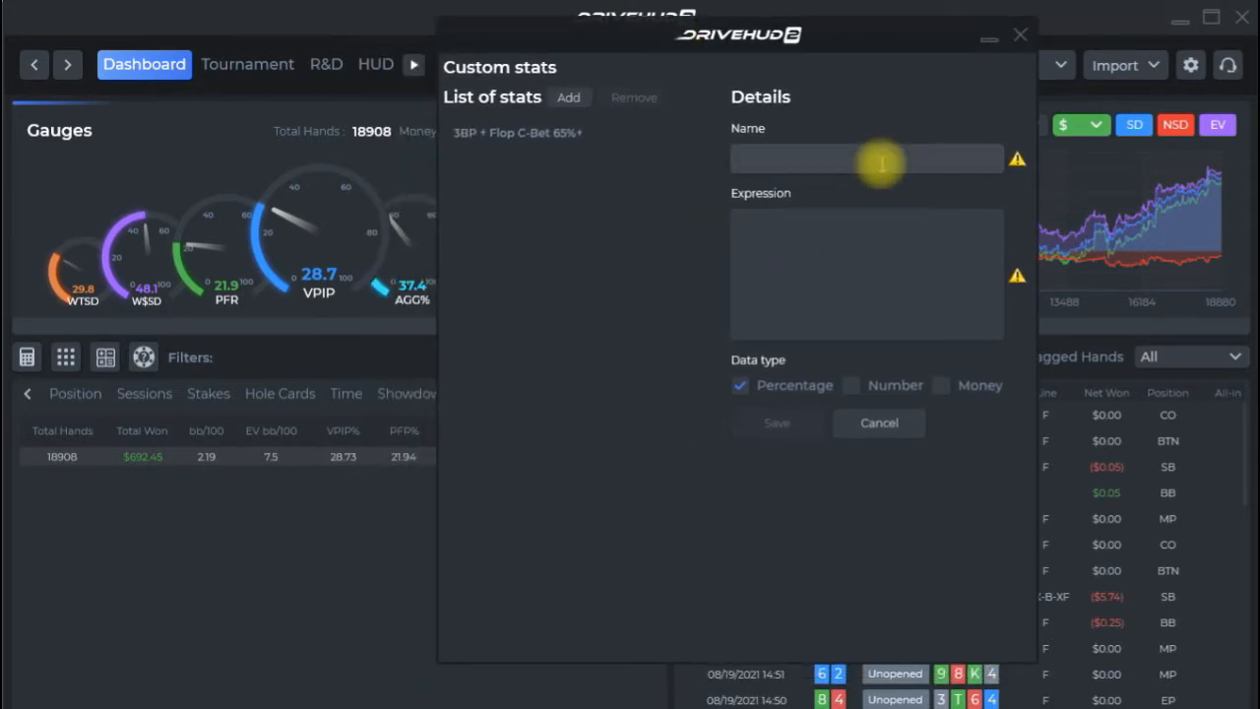
mouse_move(859, 141)
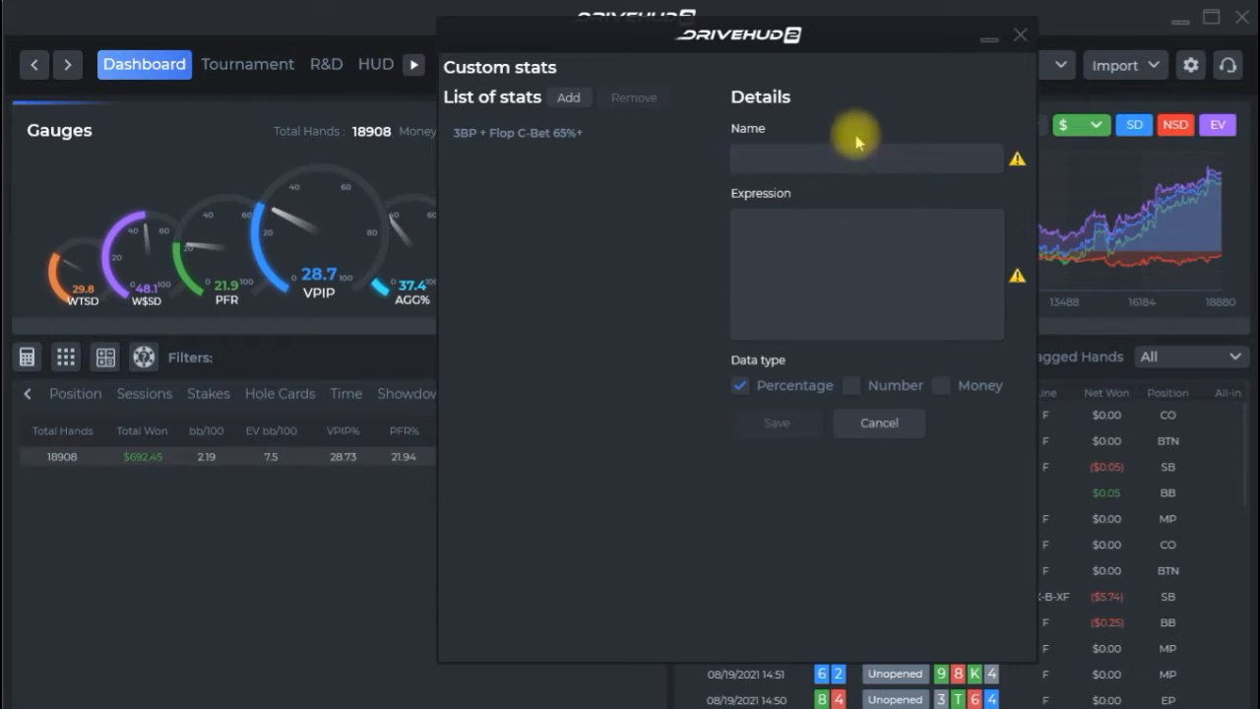
mouse_move(894, 246)
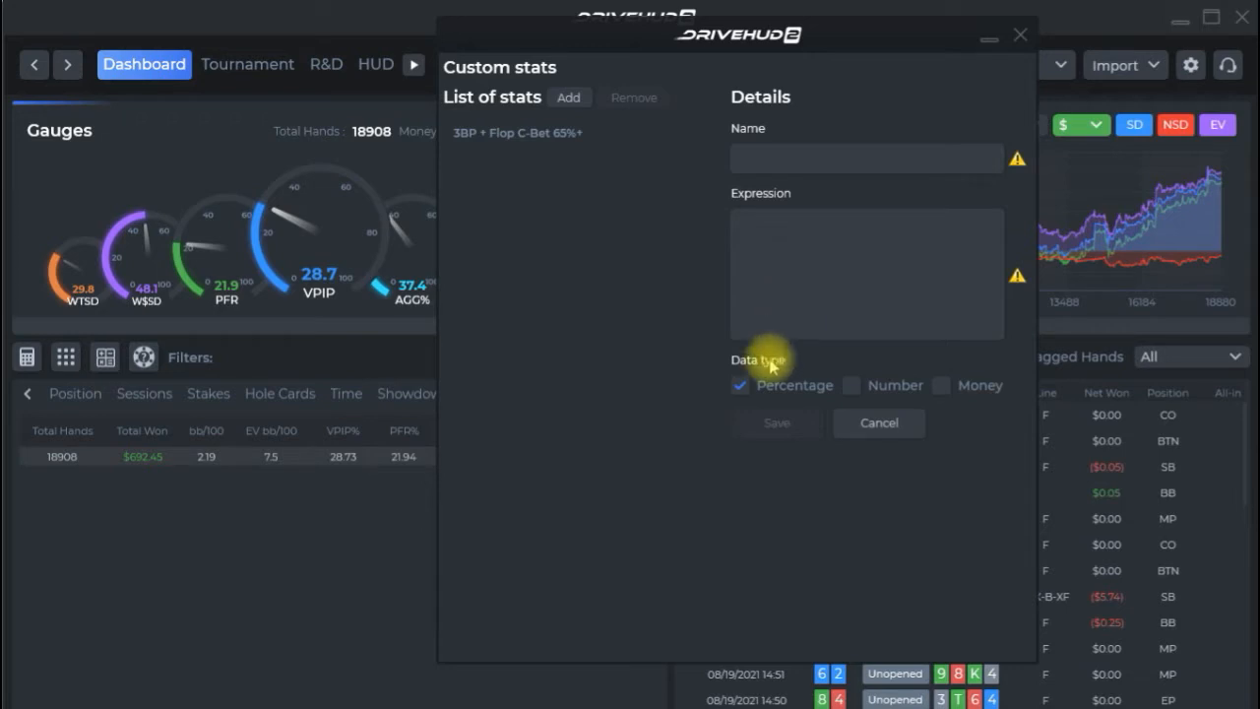
mouse_move(798, 375)
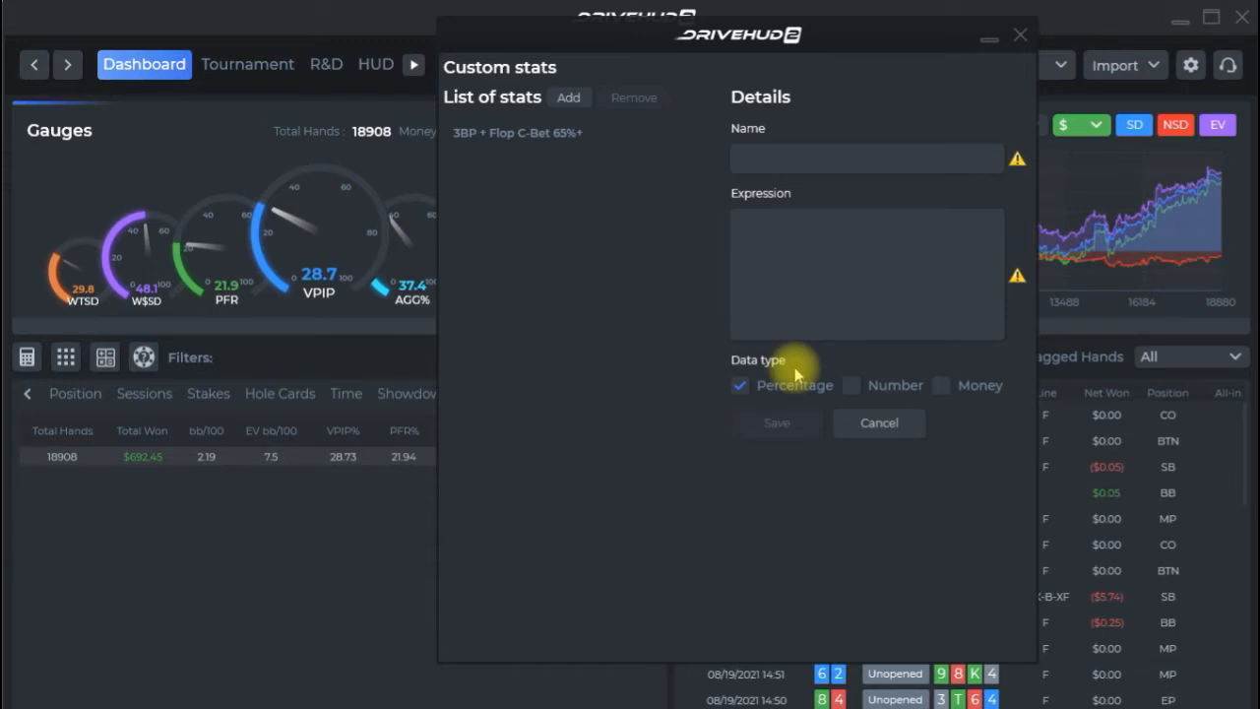
mouse_move(908, 398)
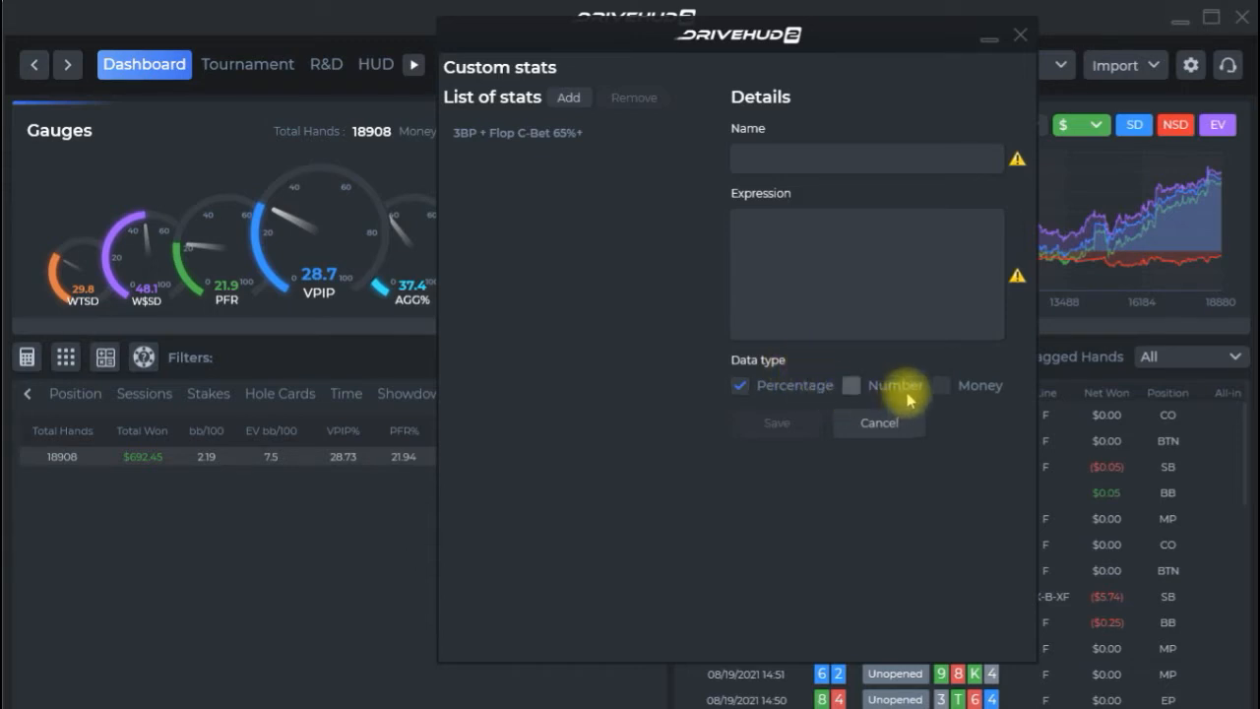
mouse_move(909, 397)
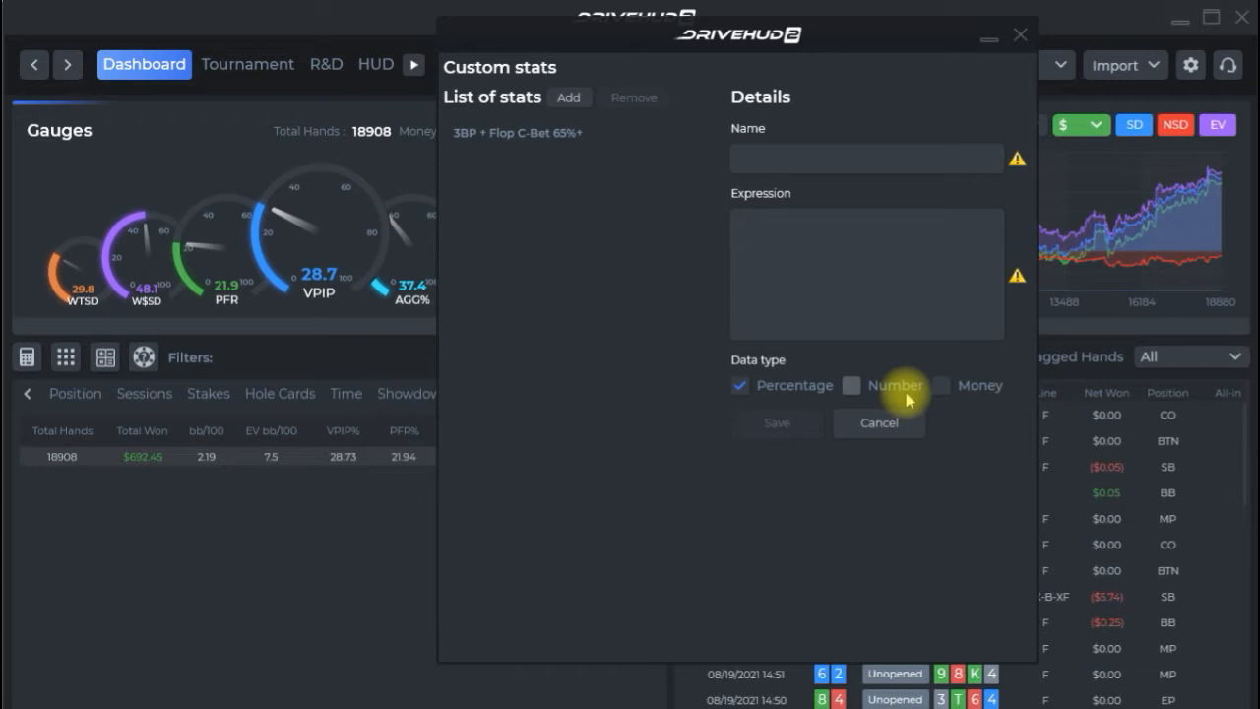
mouse_move(1024, 428)
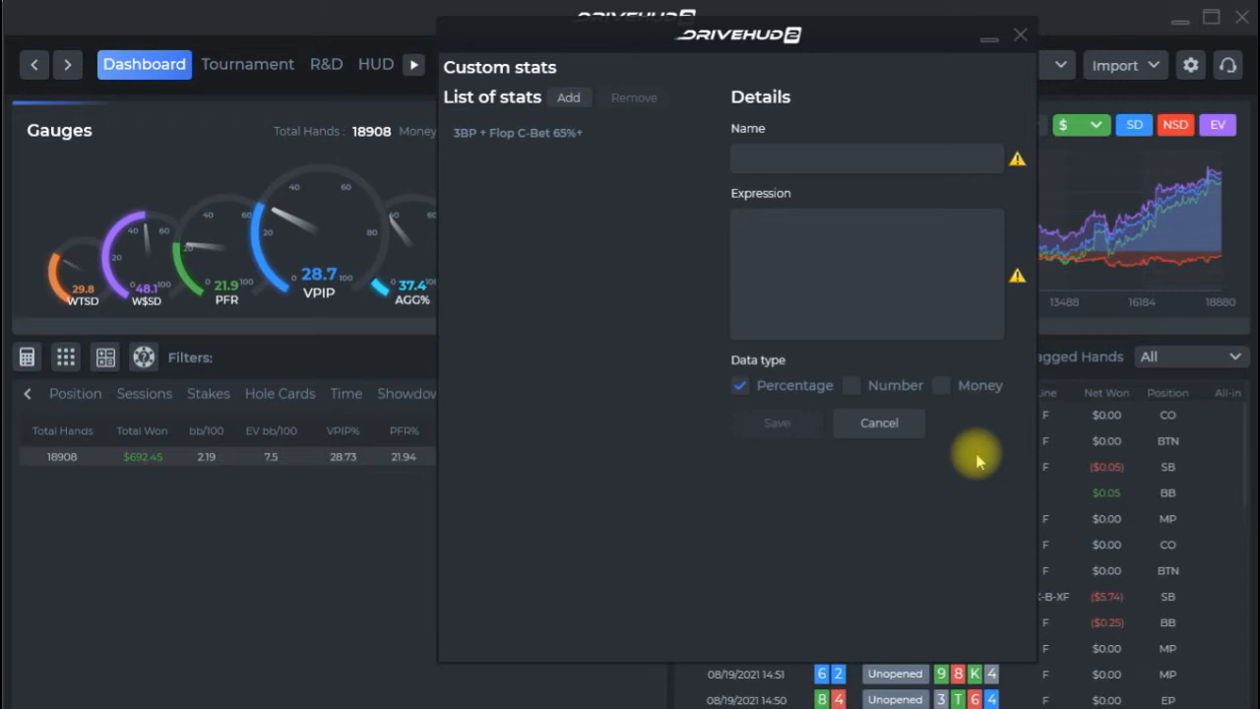
mouse_move(795, 385)
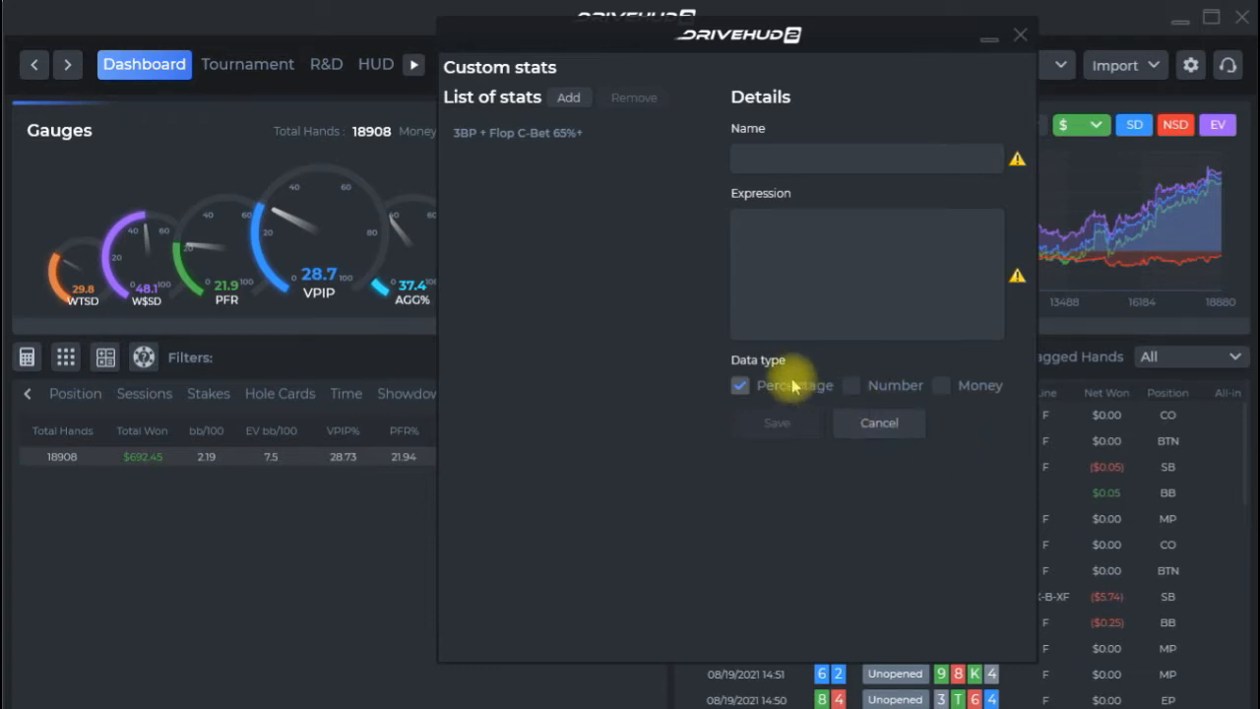
Name the new stat 'Fold to C-Bet SRP OOP' and move to the Expression field
click(866, 157)
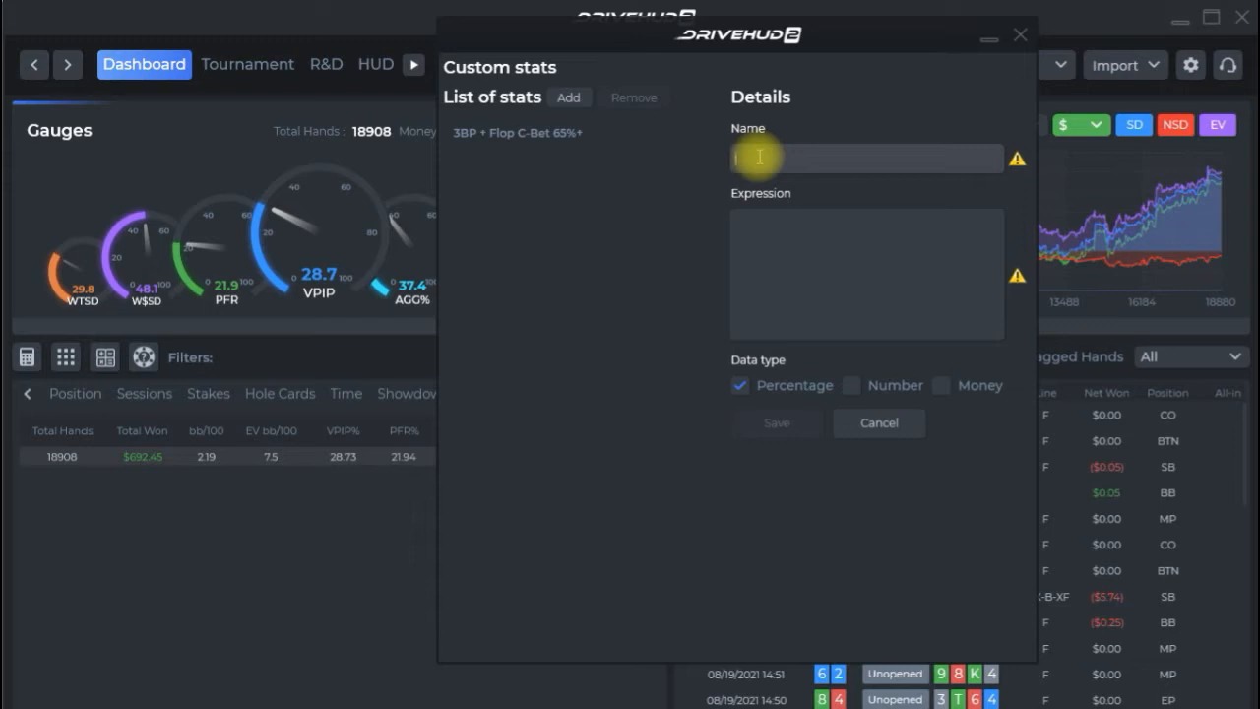
text(F)
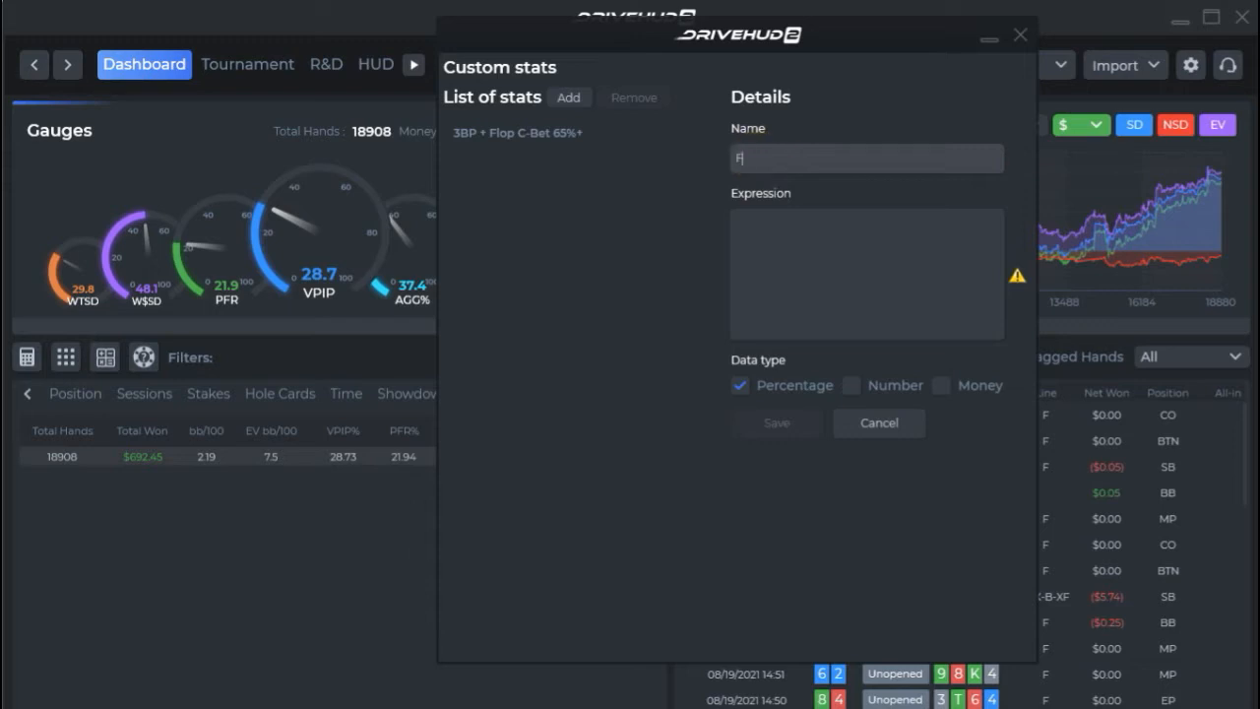
text(old to C-Bet)
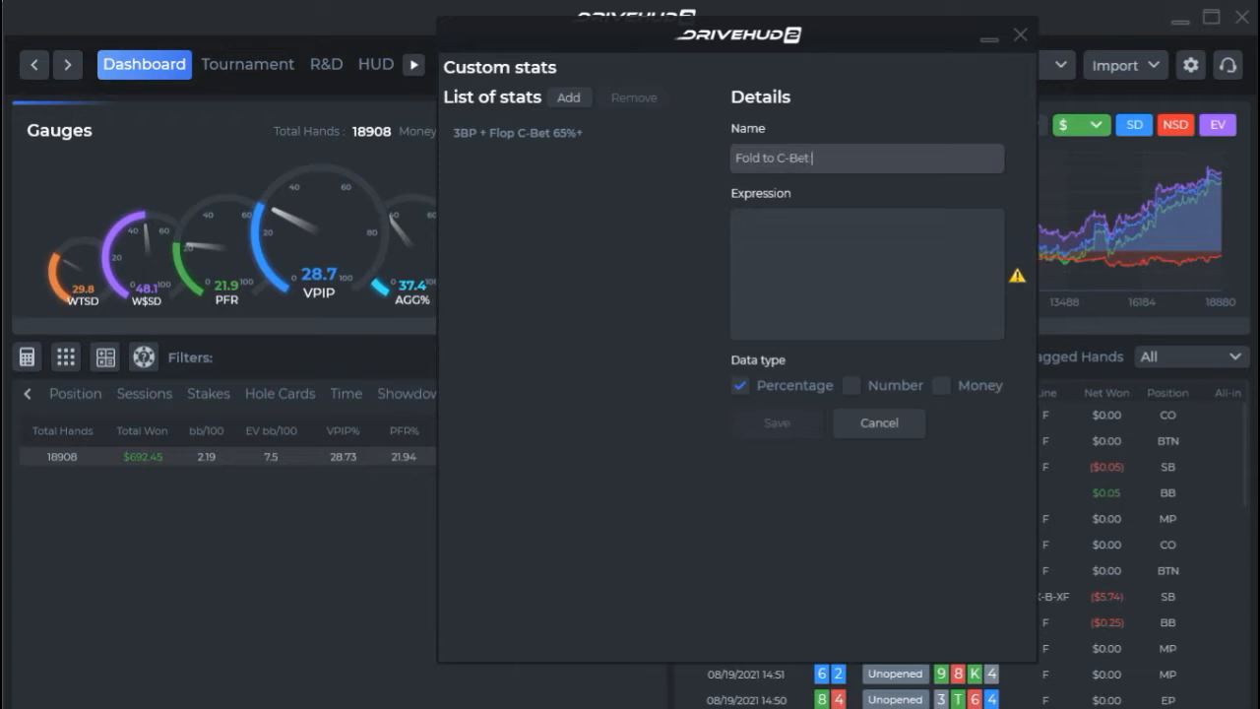
text(SRP OOP)
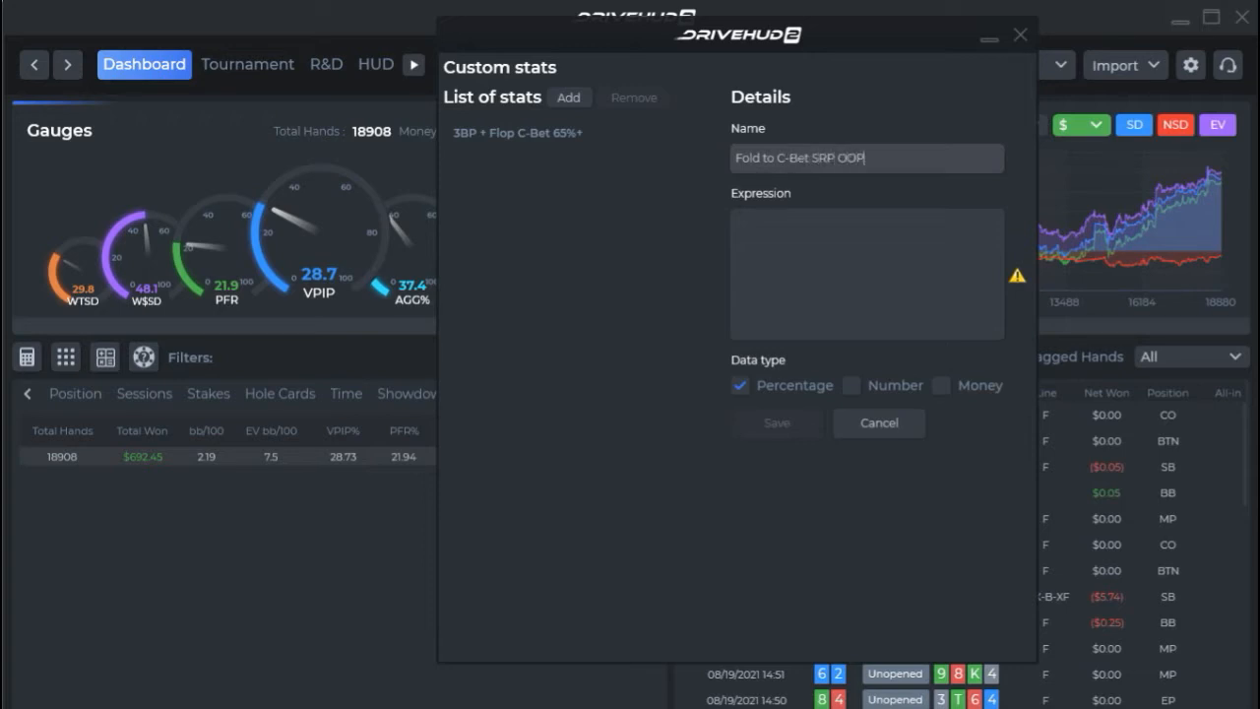
click(738, 236)
text(Count)
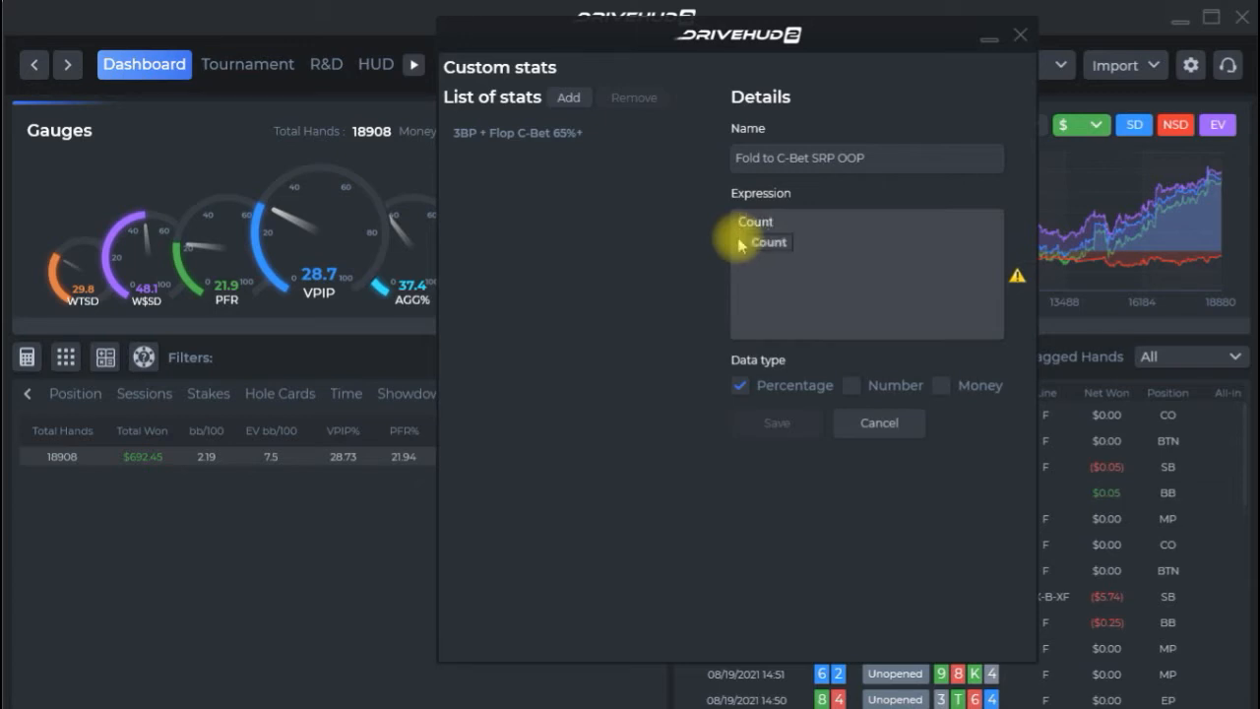
mouse_move(773, 251)
text(())
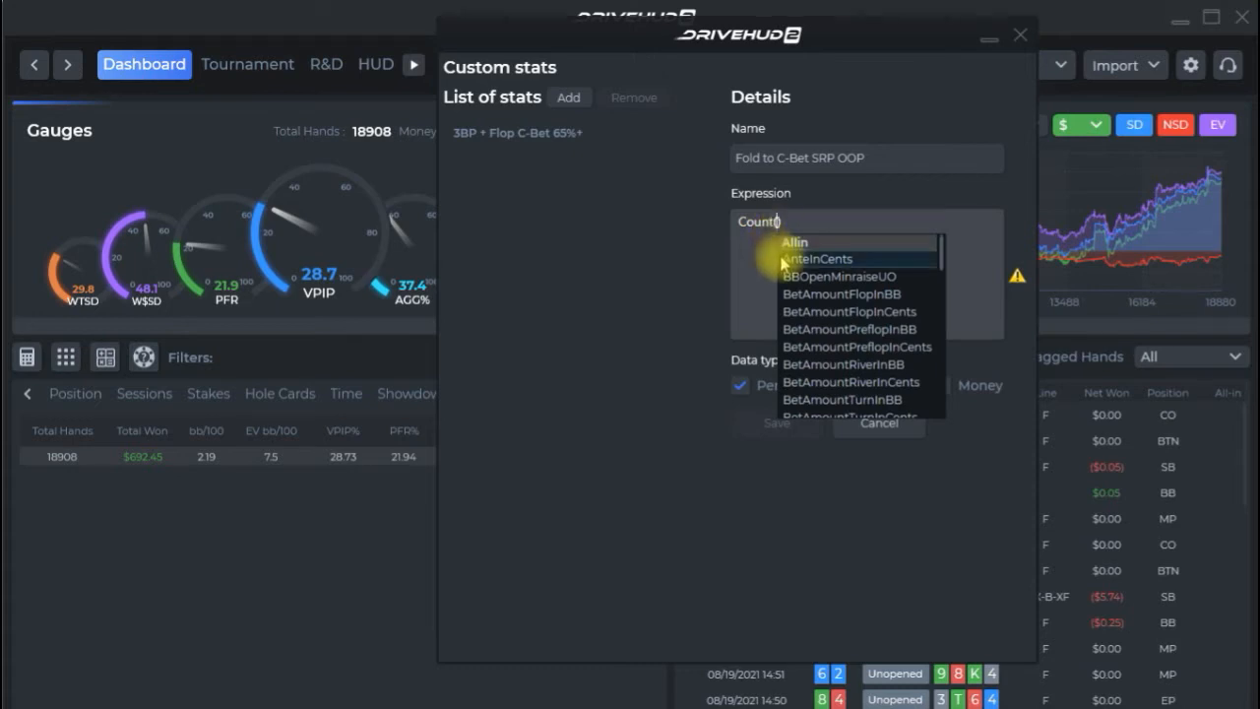
mouse_move(871, 227)
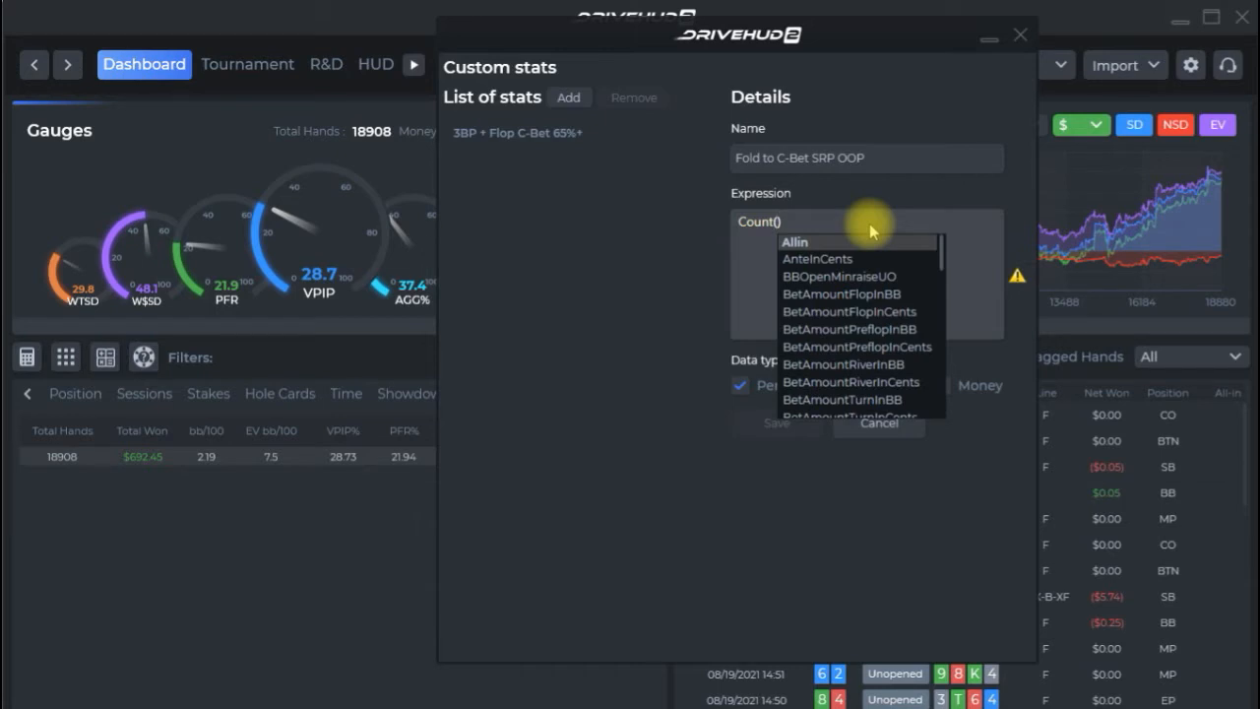
Type 'con' in the expression to bring up continuation-bet suggestions
text(continuationbet)
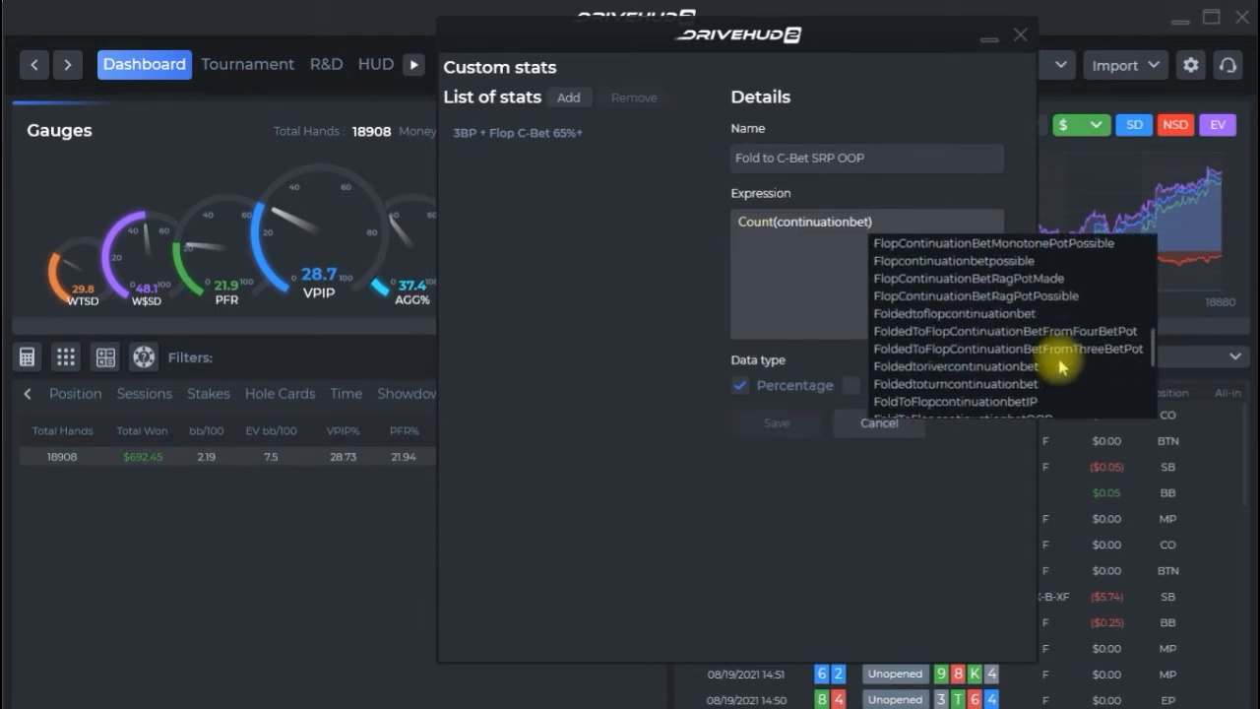
mouse_move(1011, 313)
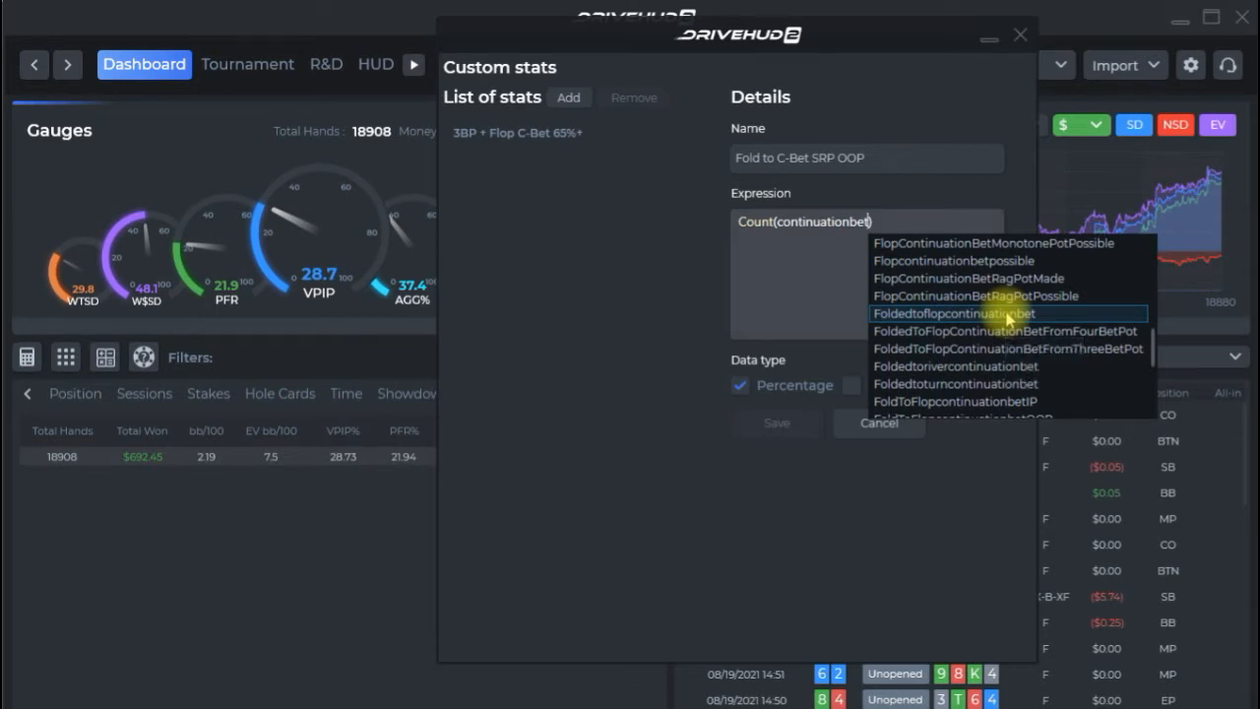
Count Foldedtoflopcontinuationbet with IsSRP and FlopOutOfPosition = yes, followed by '/'
click(976, 313)
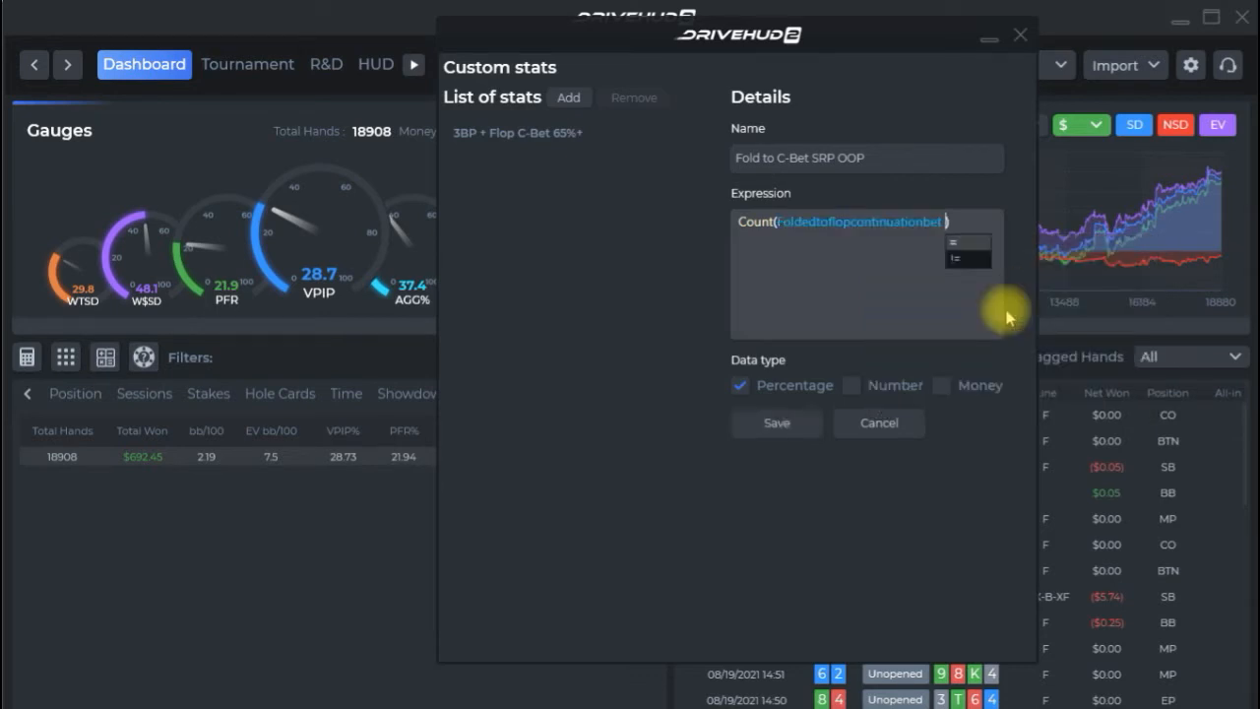
mouse_move(955, 244)
text(= yes and SRP)
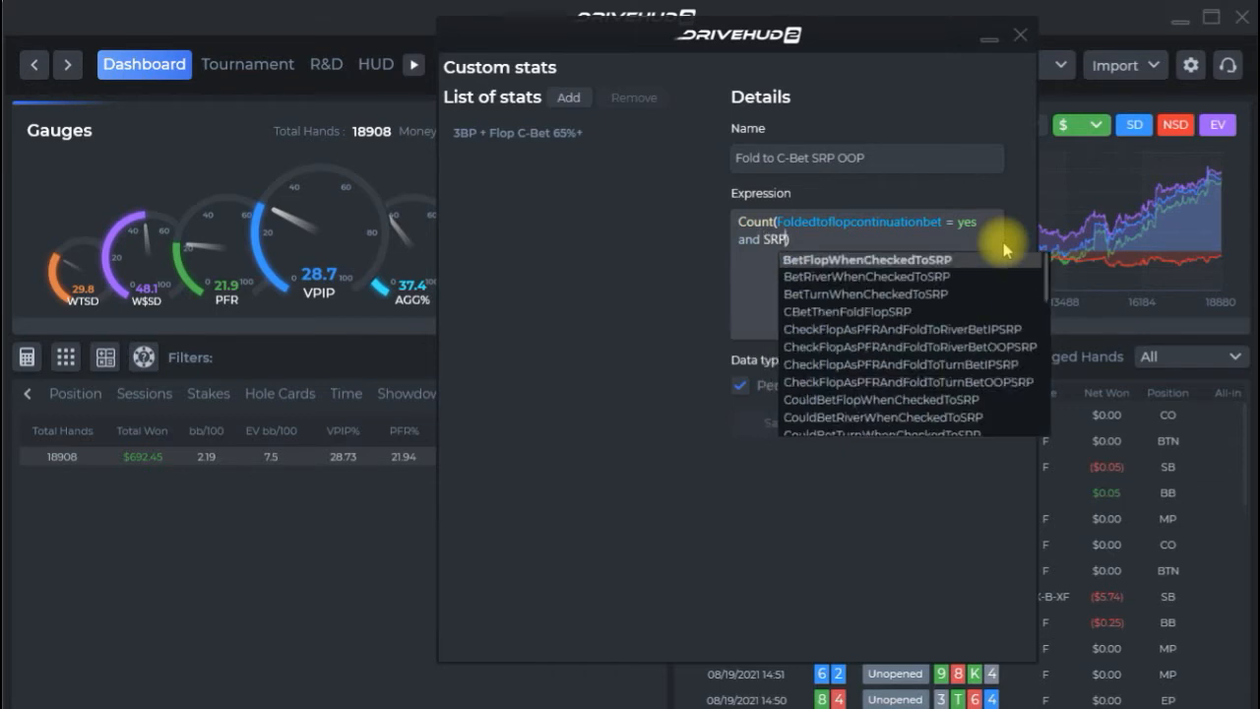
mouse_move(1036, 294)
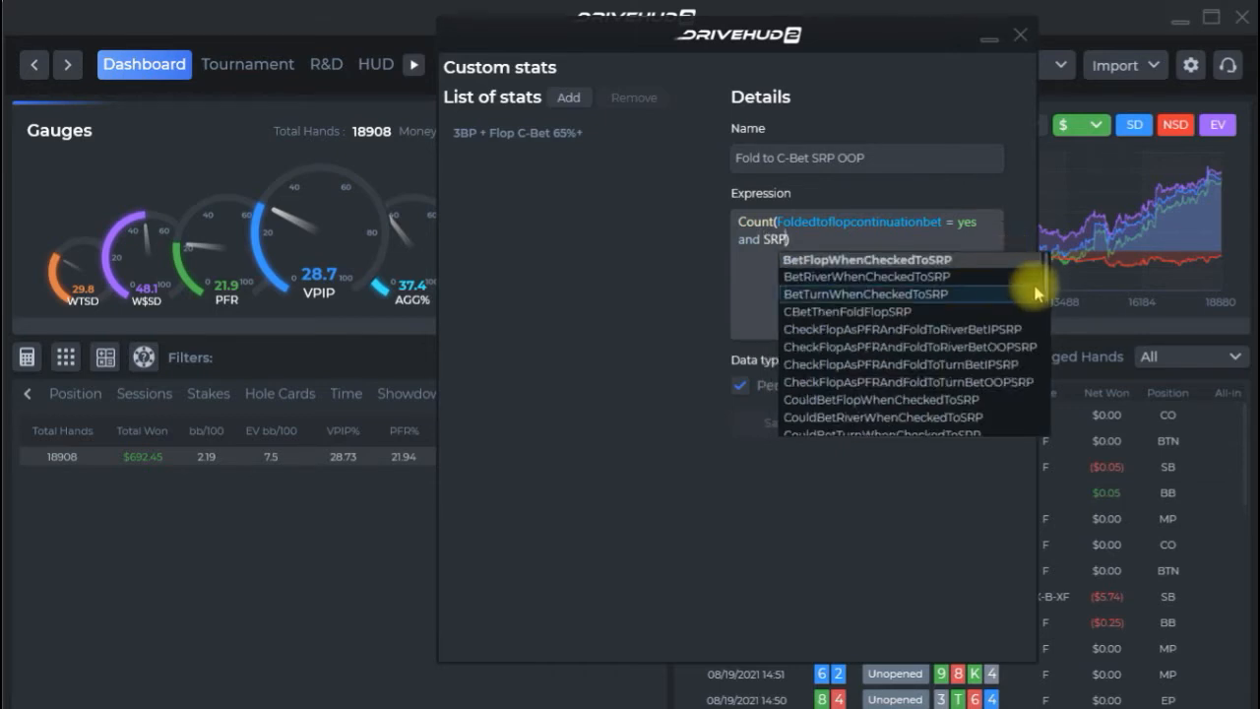
scroll(down, 3)
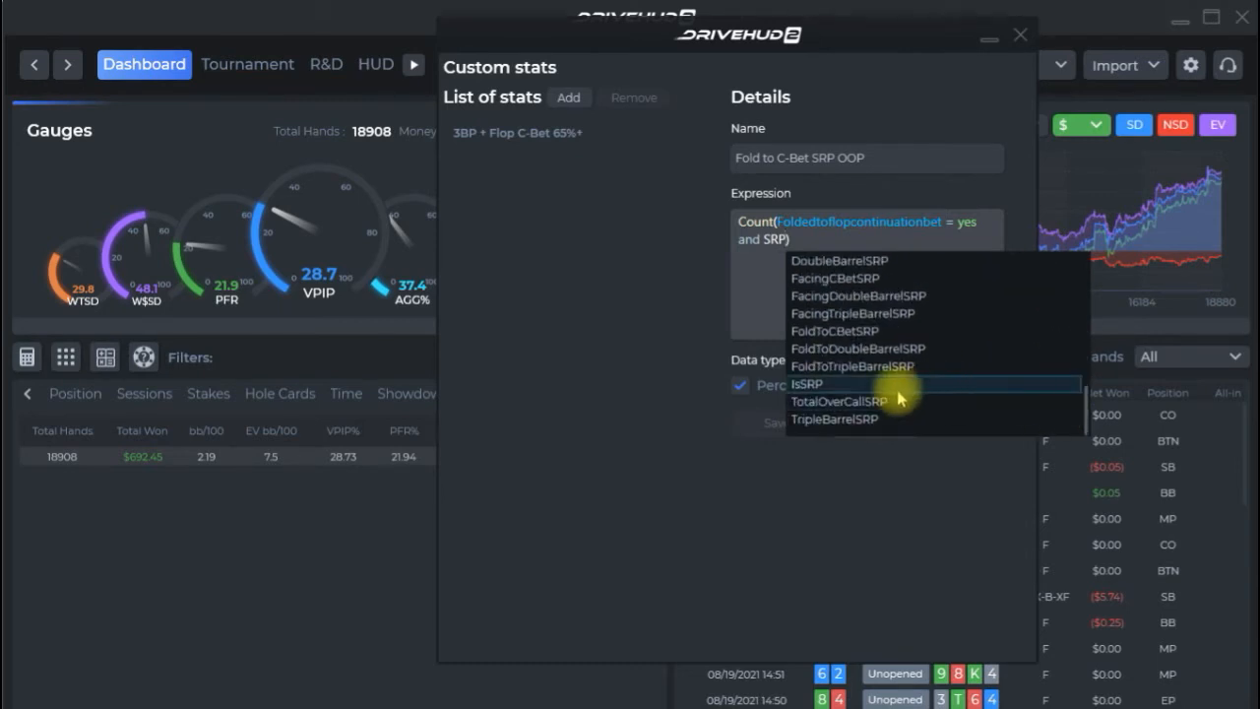
click(807, 384)
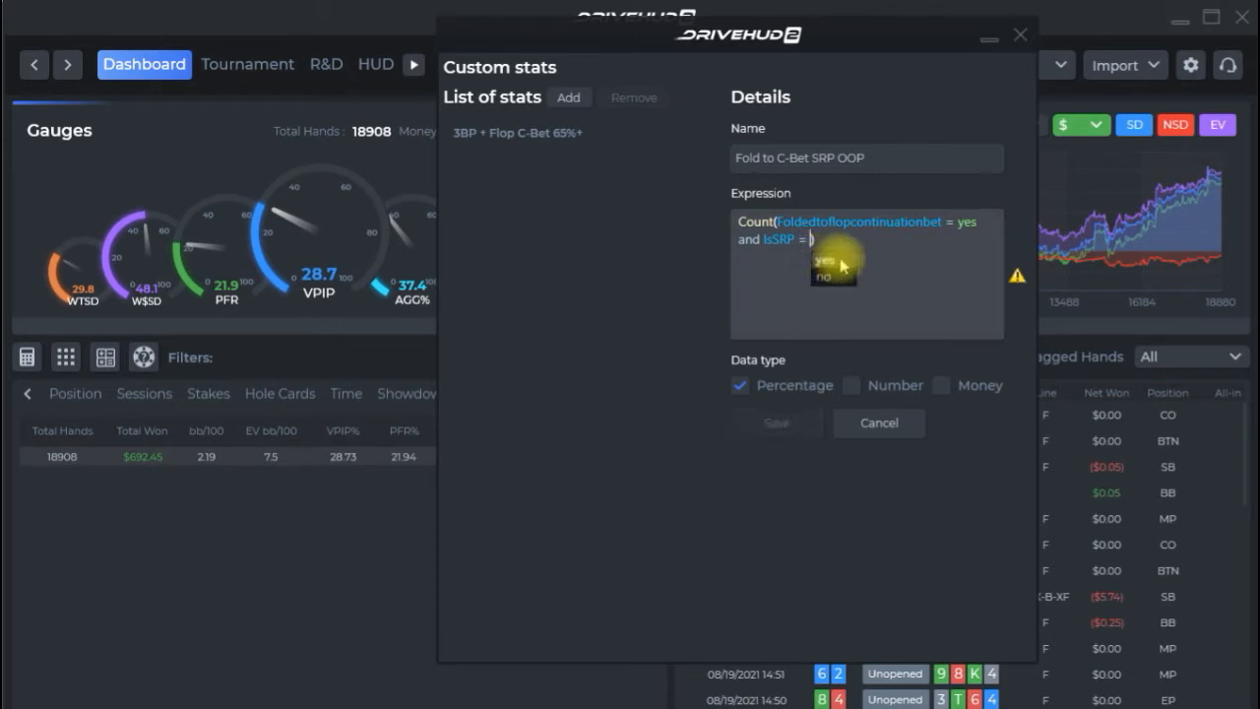
click(818, 261)
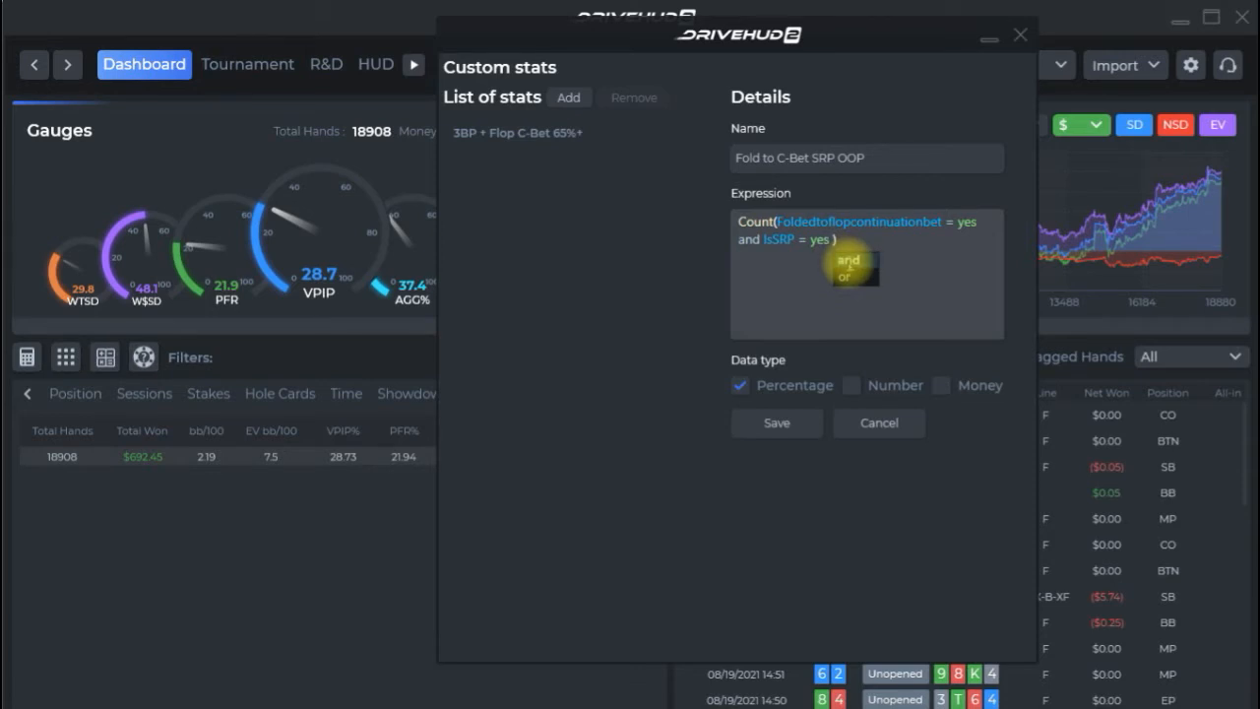
click(847, 264)
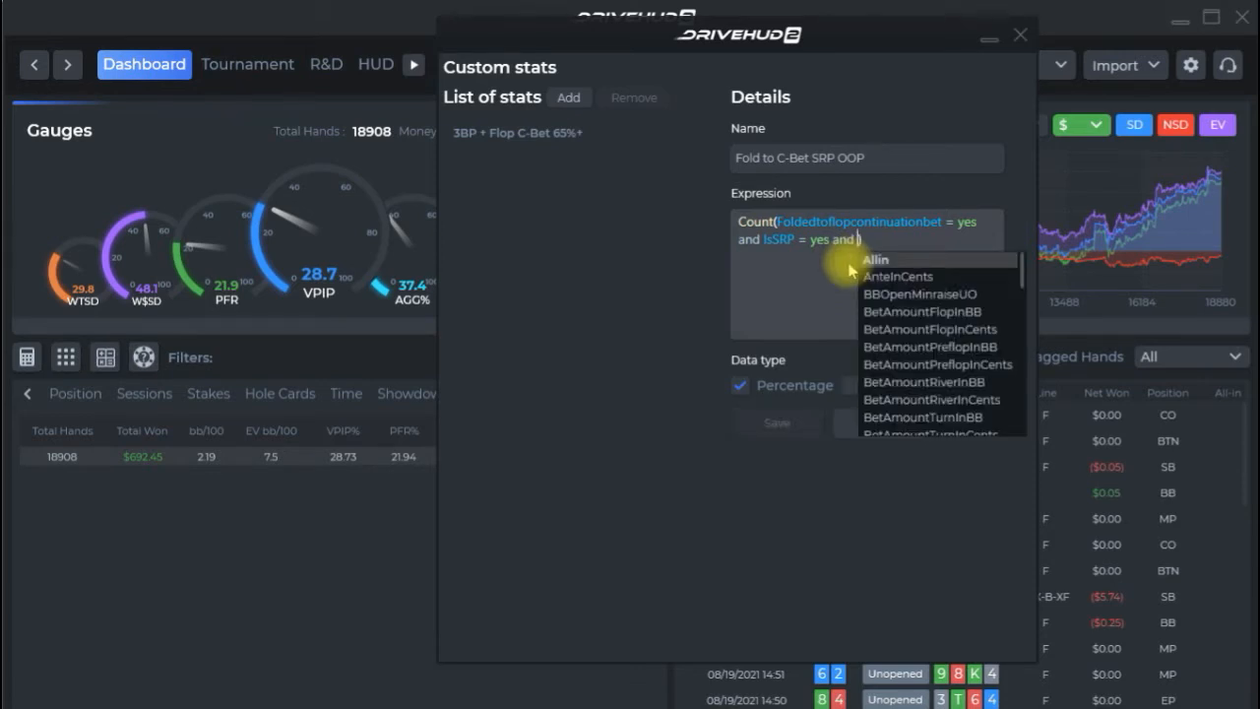
text(Flopout)
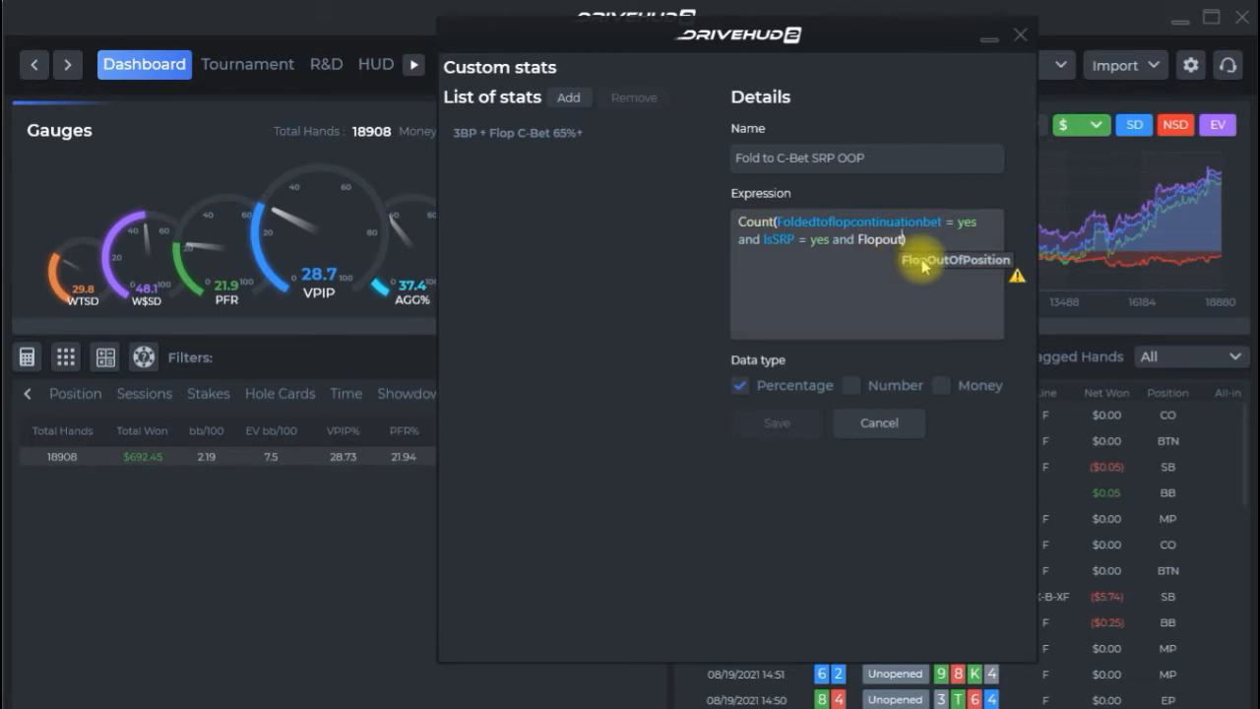
click(956, 260)
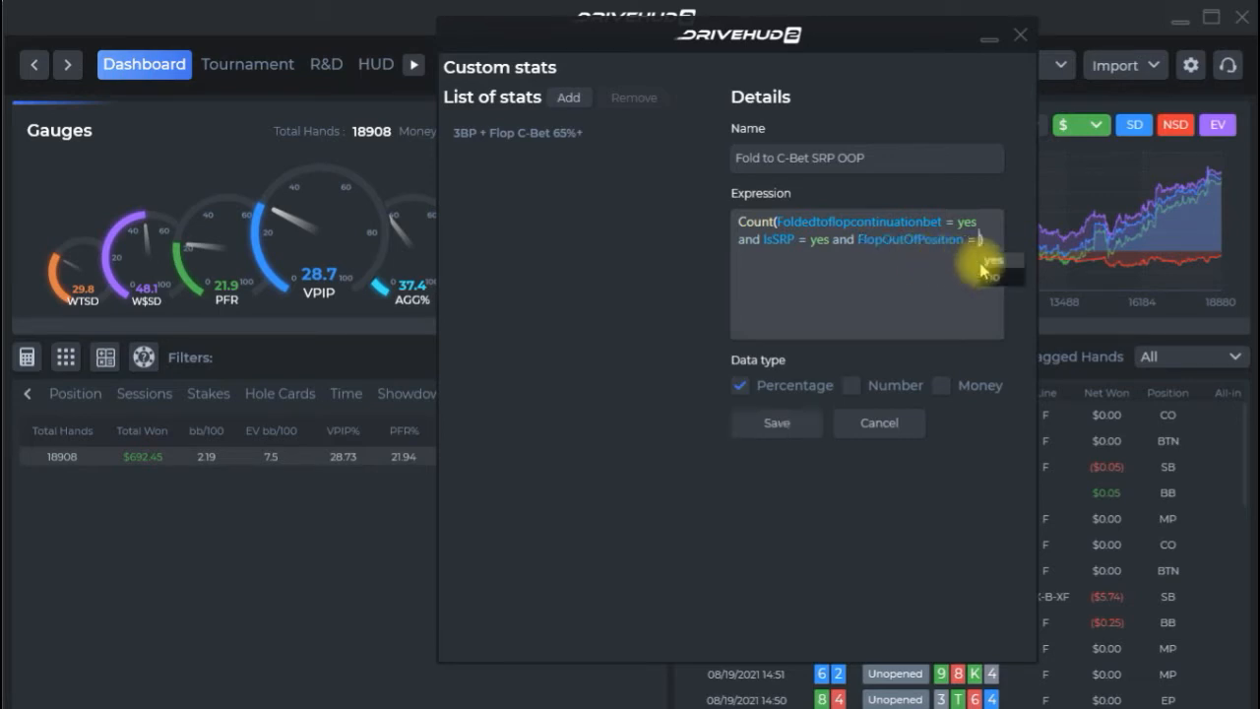
click(995, 259)
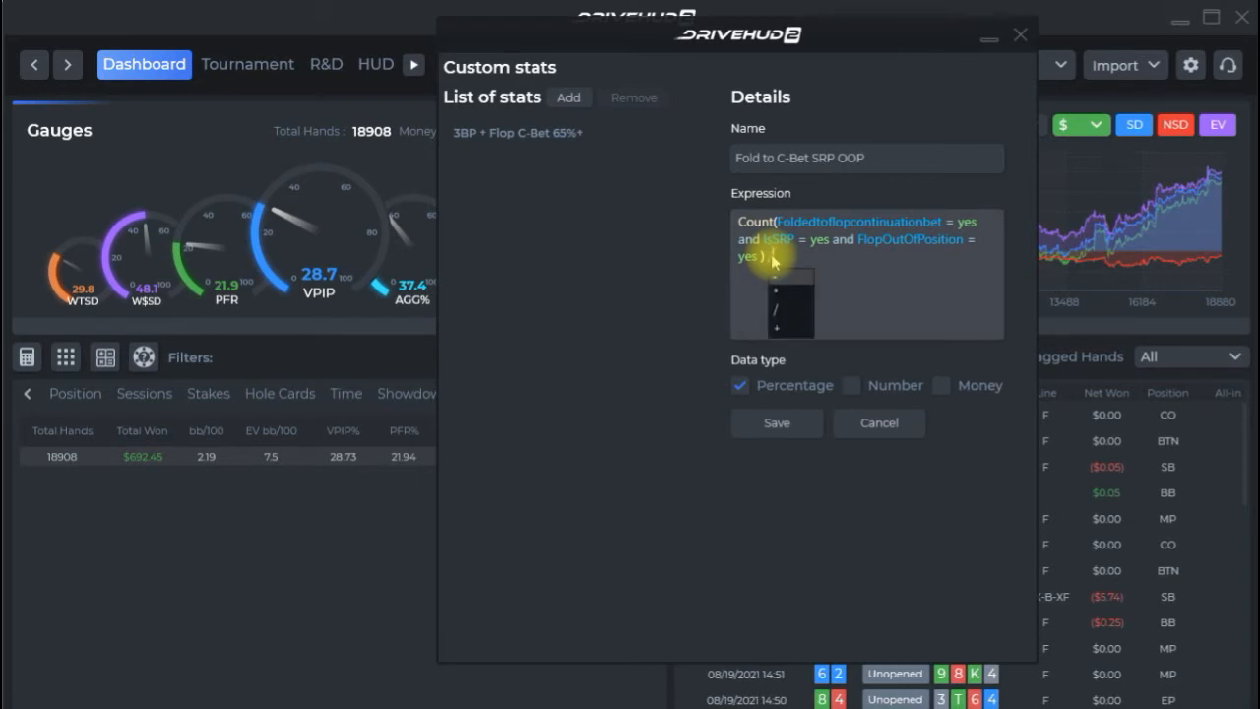
text(/)
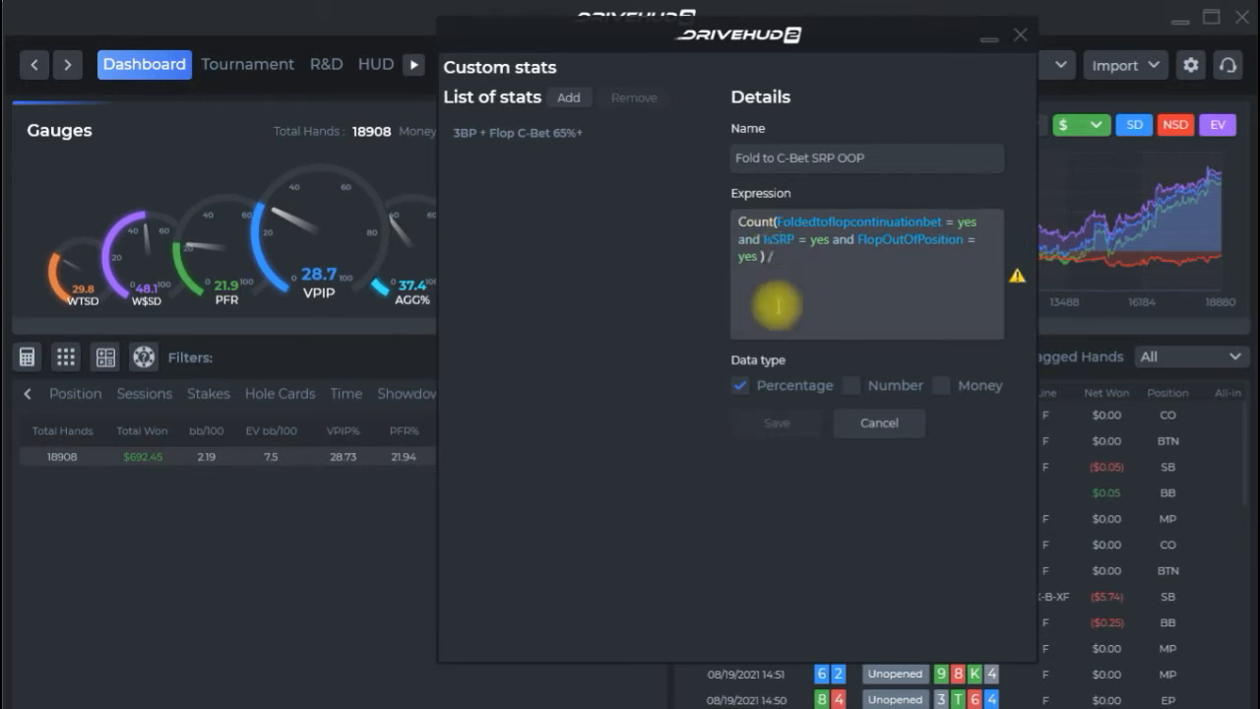
Build the divisor Count(Facingflopcontinuationbet and IsSRP and FlopOutOfPosition, all yes)
click(776, 305)
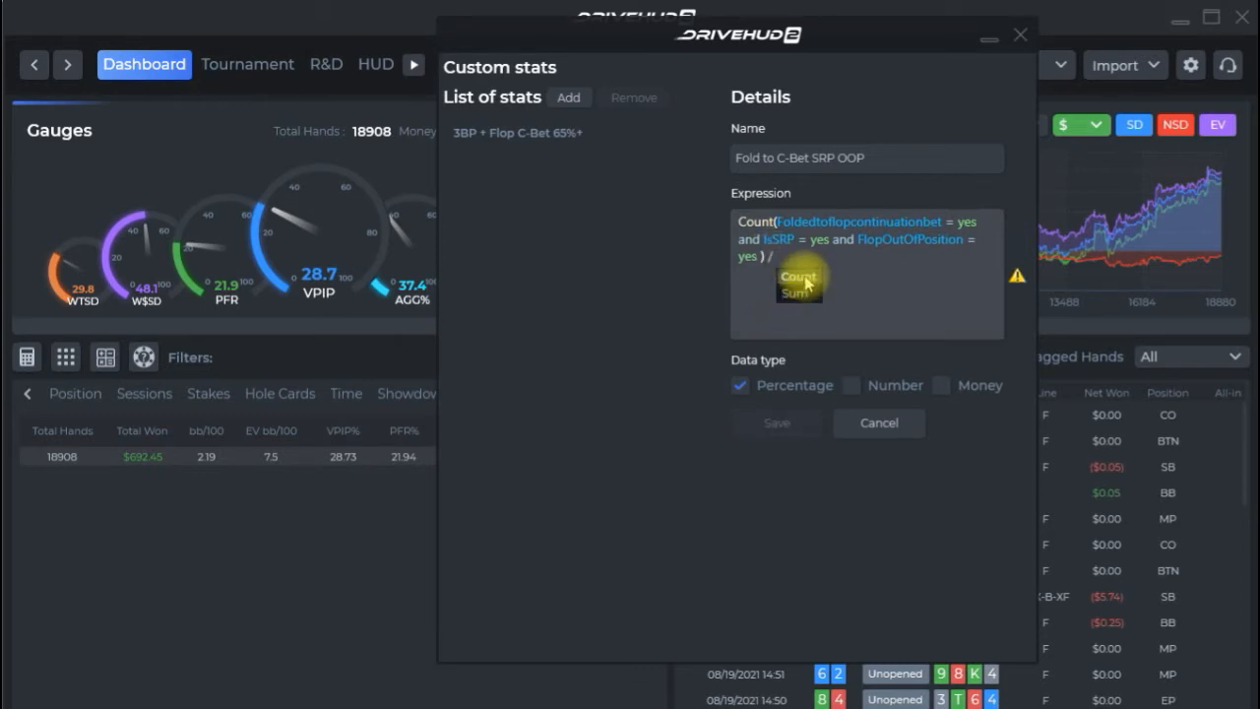
click(798, 276)
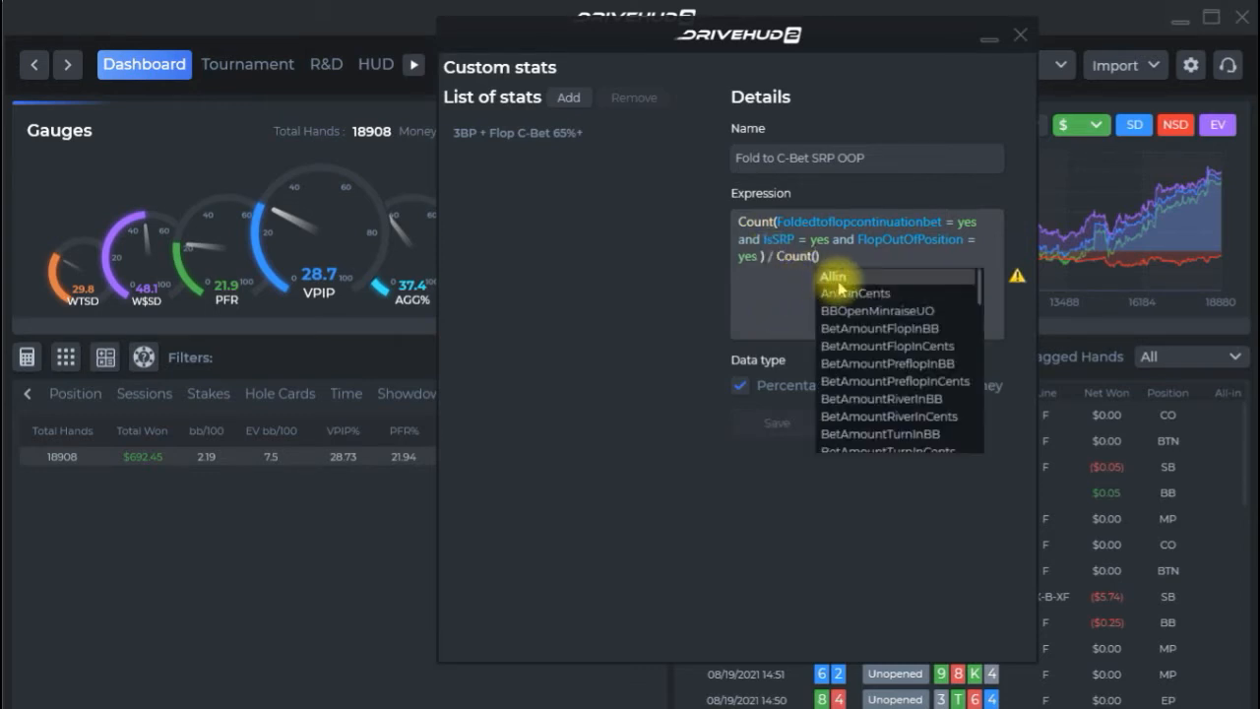
mouse_move(869, 310)
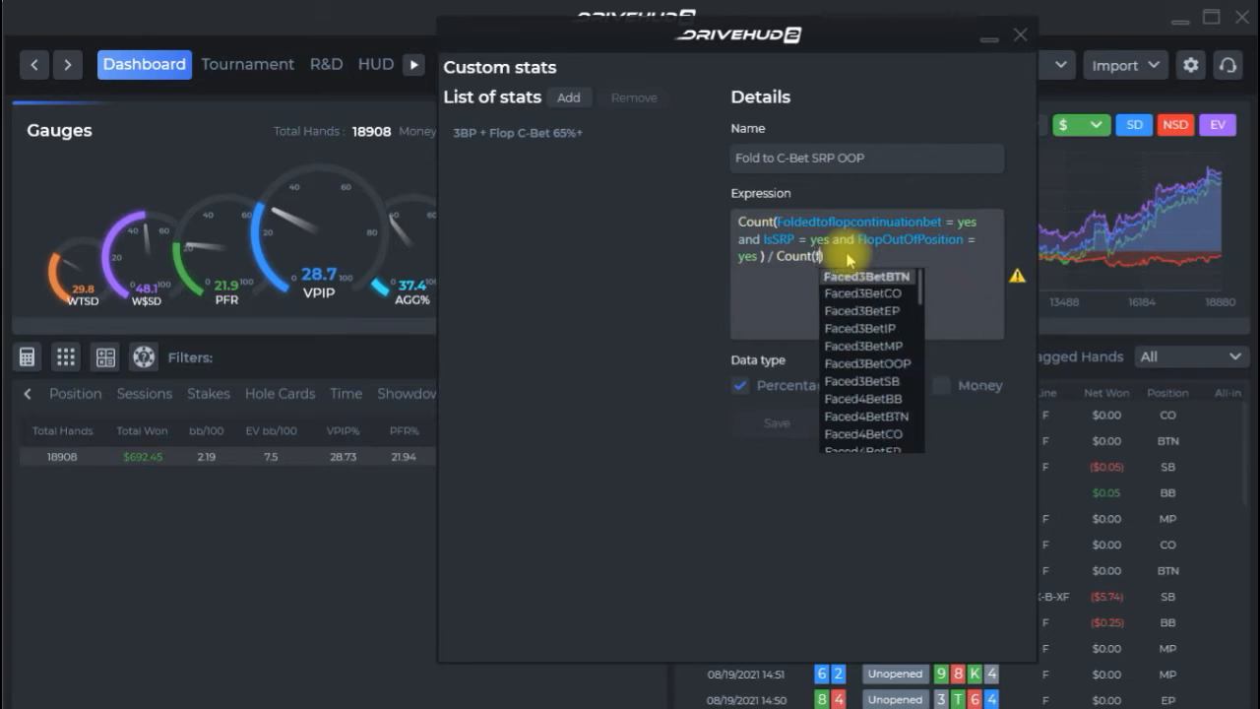
text(facingflop)
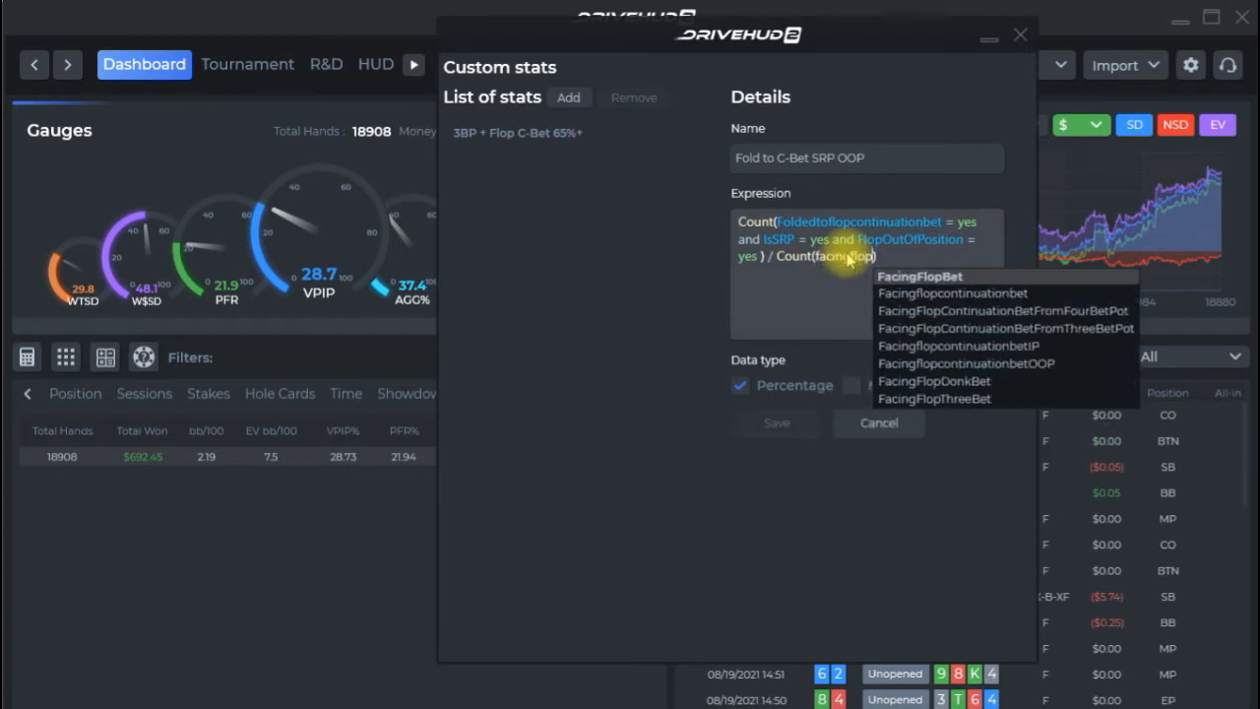
click(966, 293)
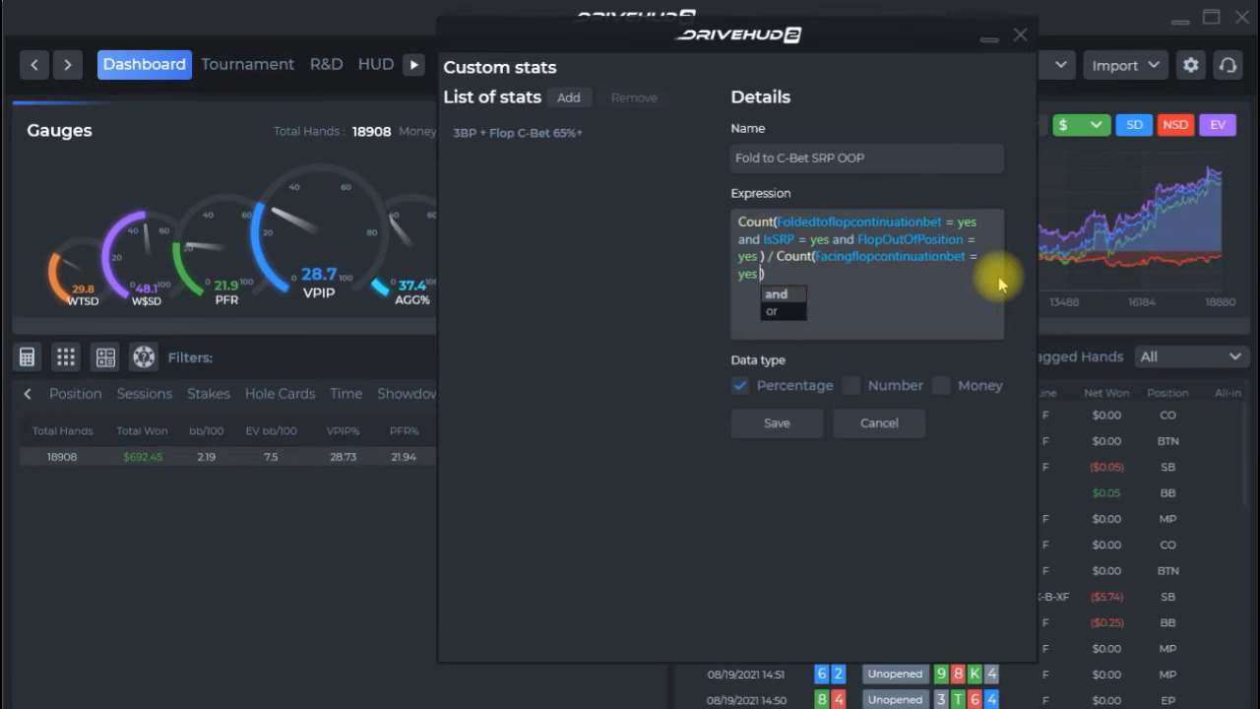
mouse_move(802, 286)
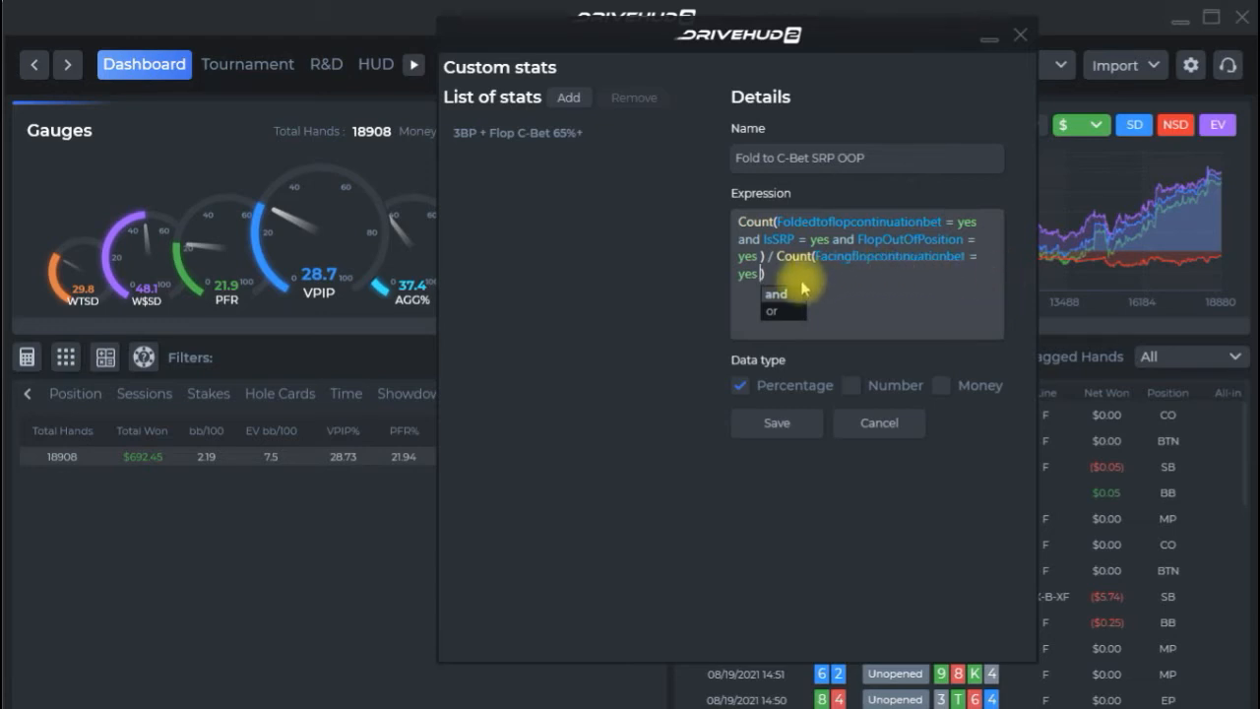
click(775, 293)
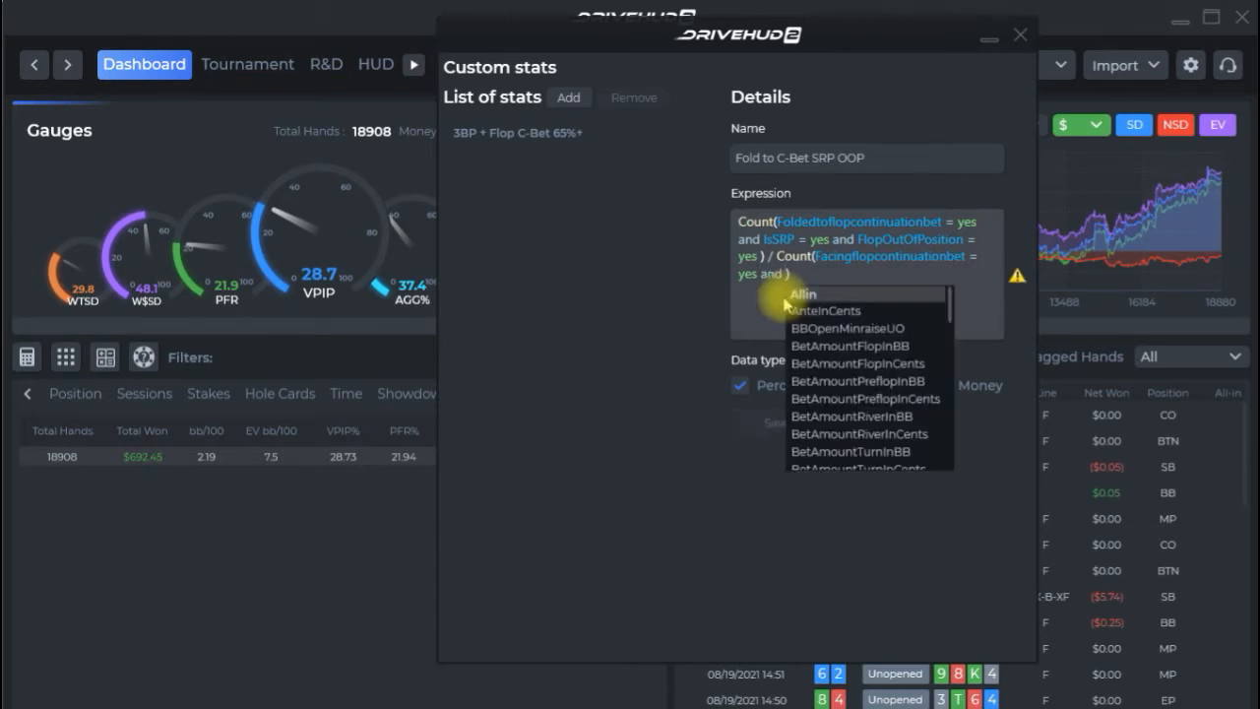
click(799, 273)
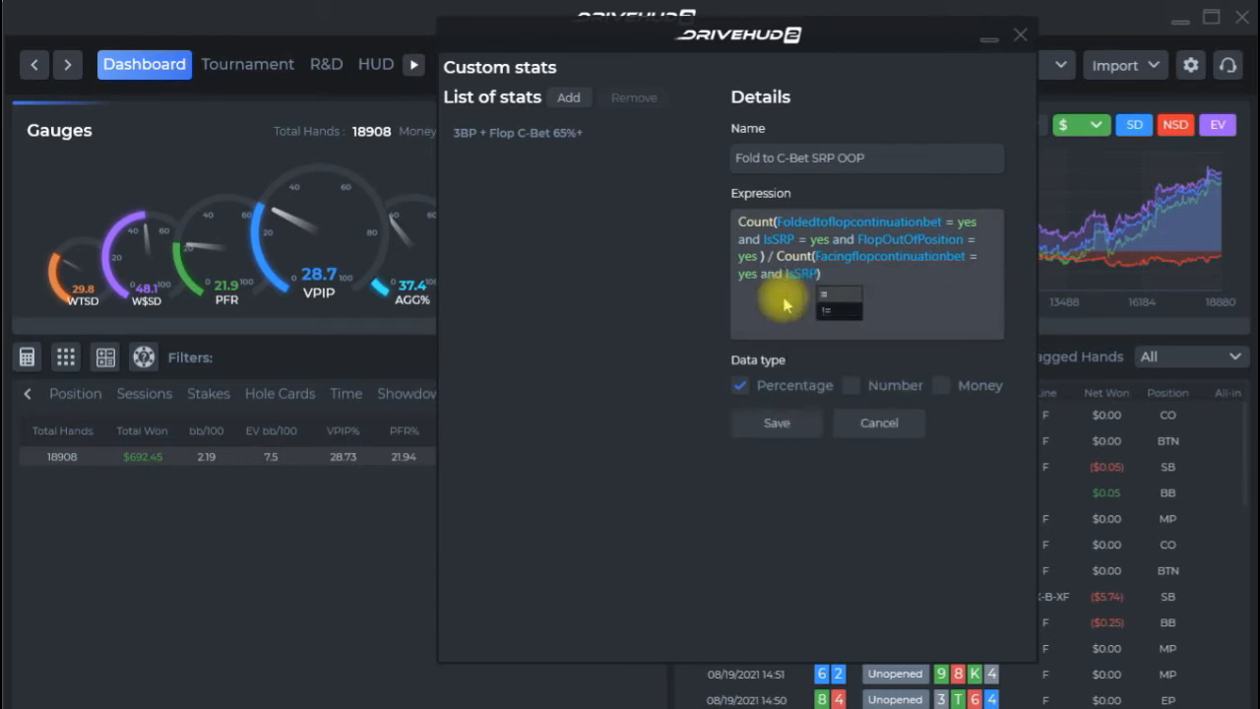
mouse_move(823, 291)
text(= yes and flop)
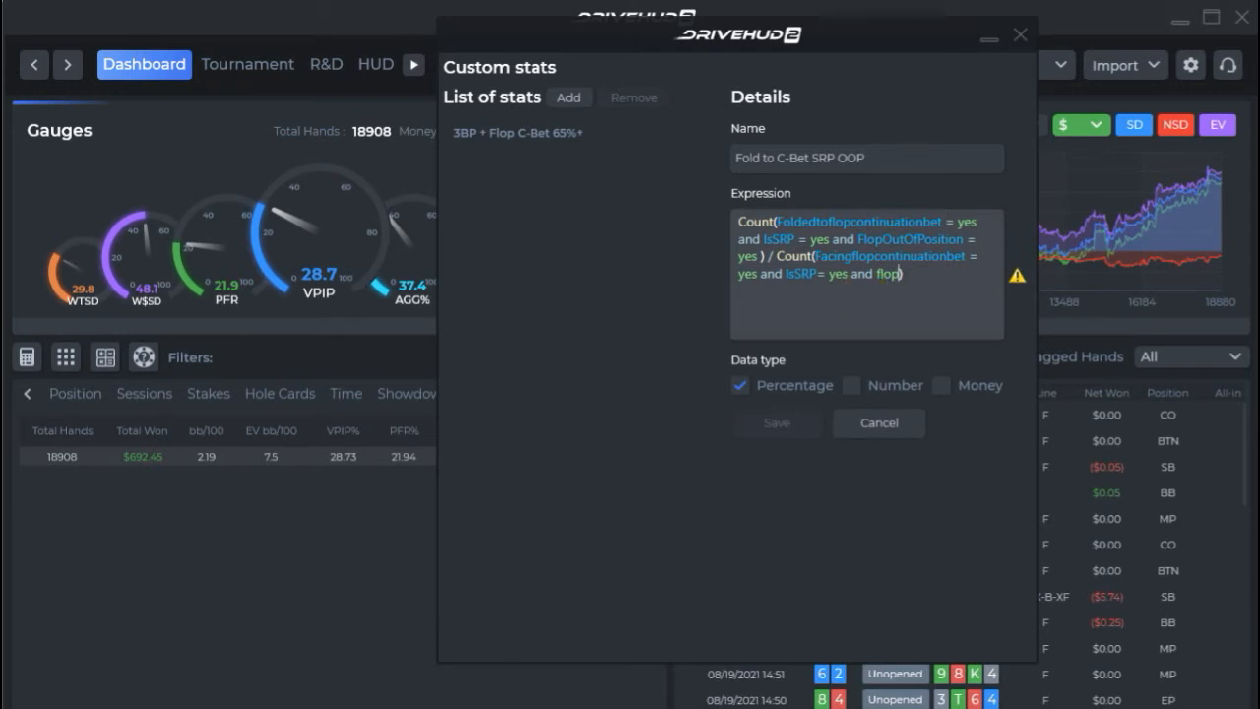
text(outo)
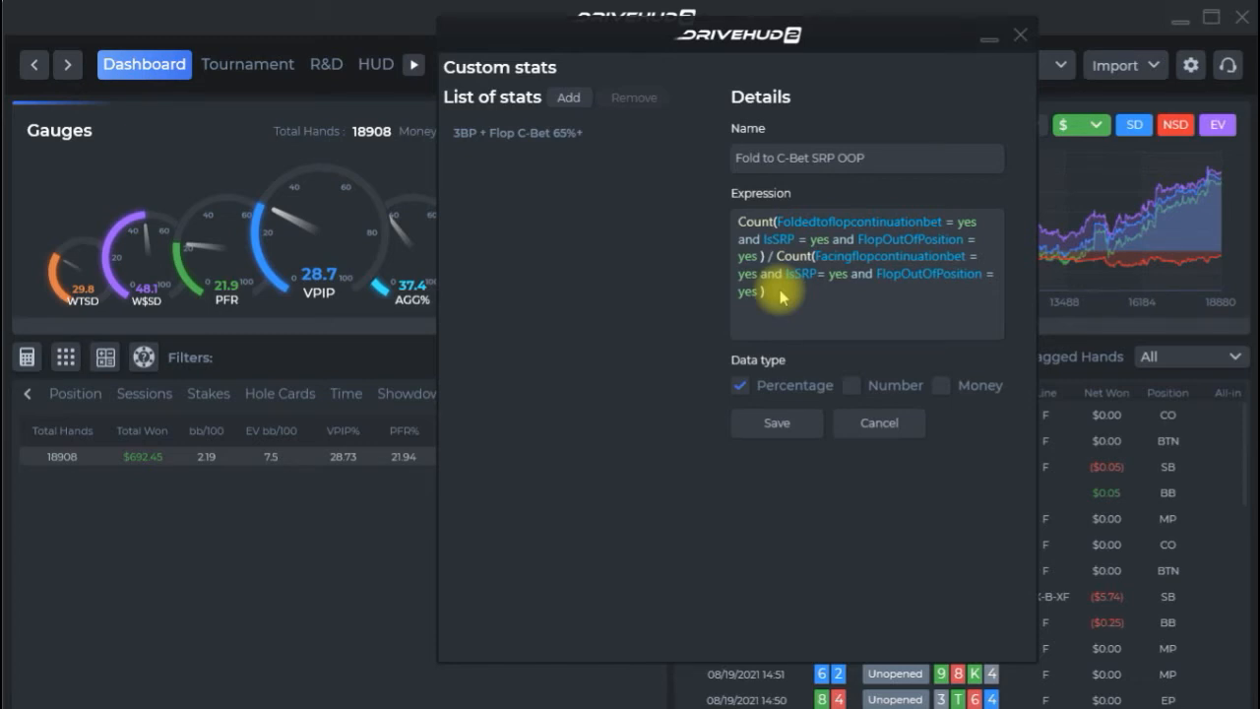
mouse_move(849, 321)
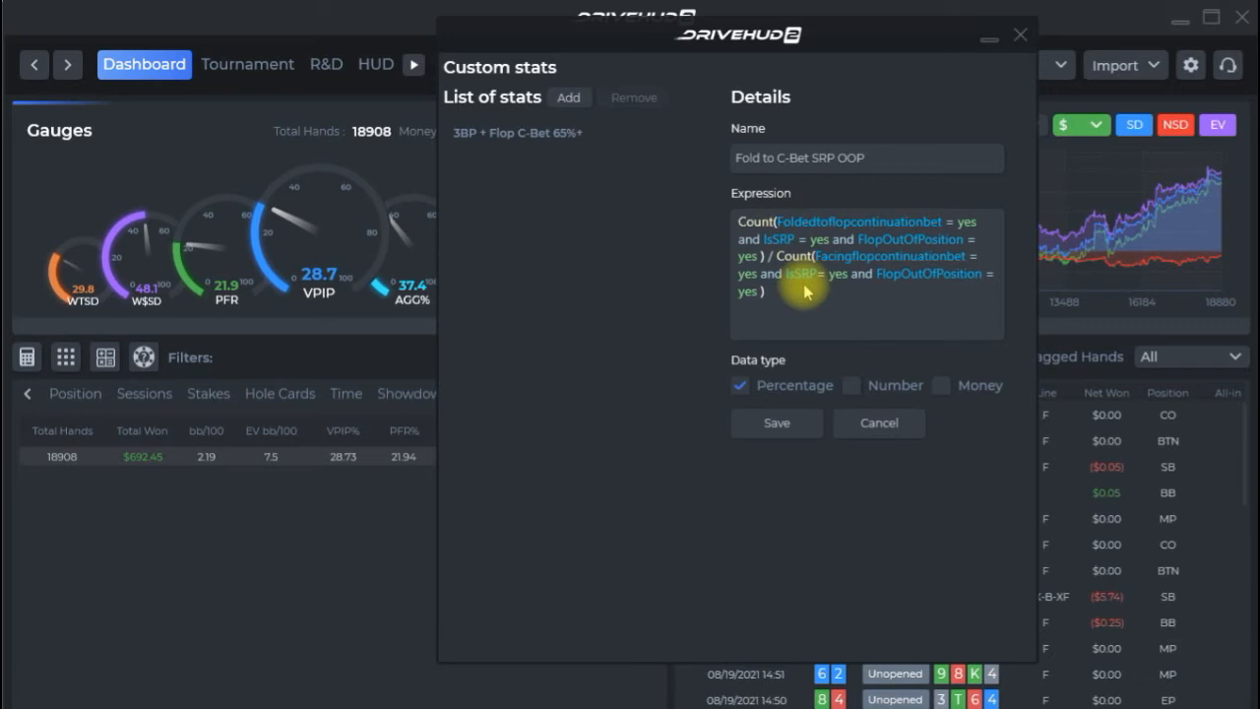
mouse_move(782, 427)
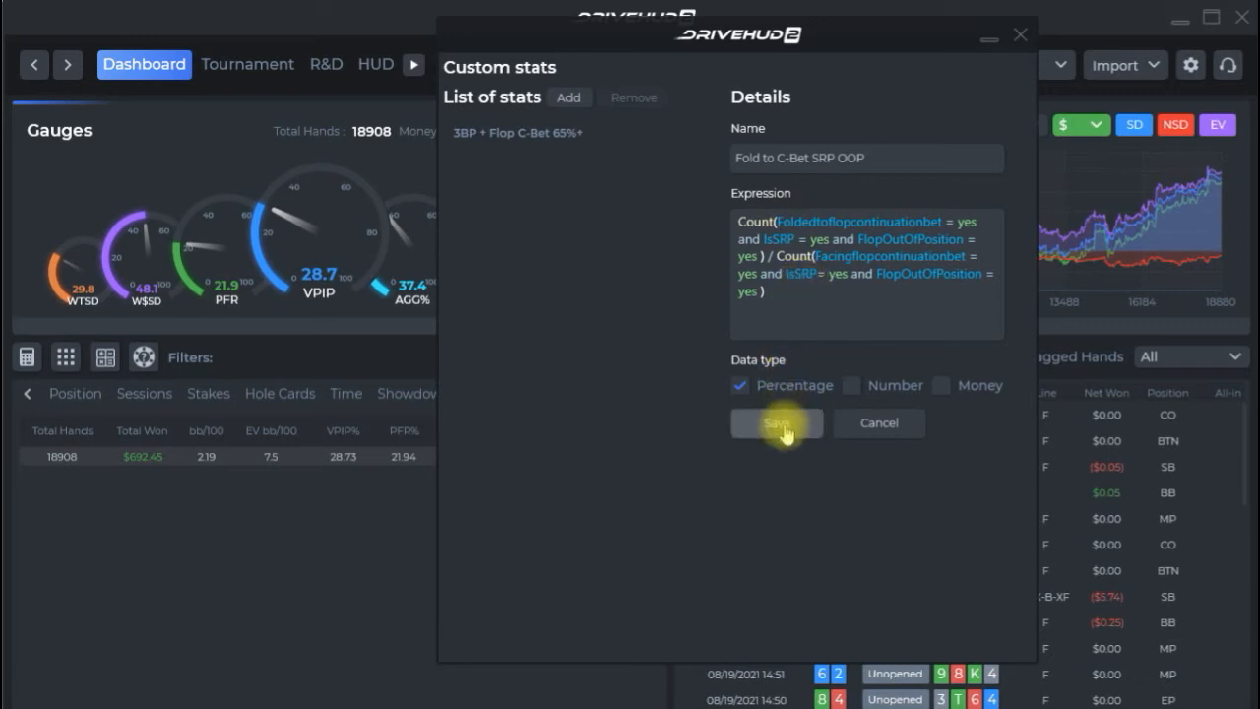
Save the Fold to C-Bet SRP OOP stat and close the Custom stats window
click(777, 423)
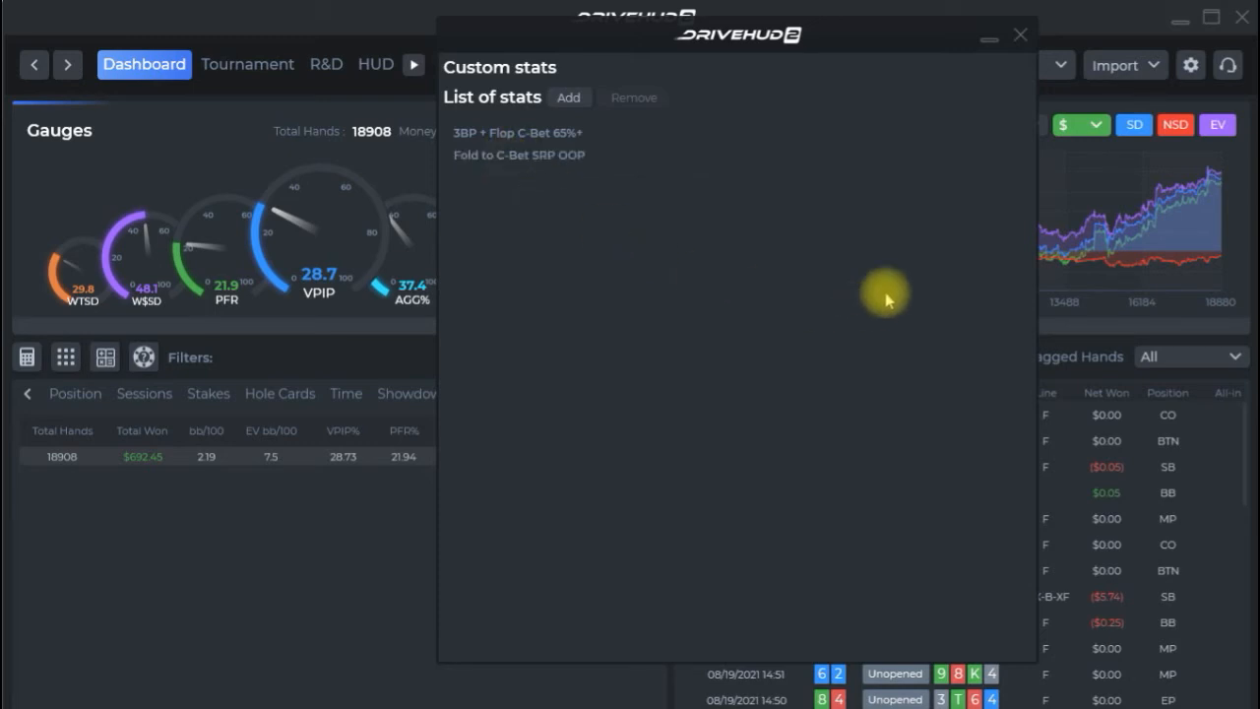
mouse_move(1021, 39)
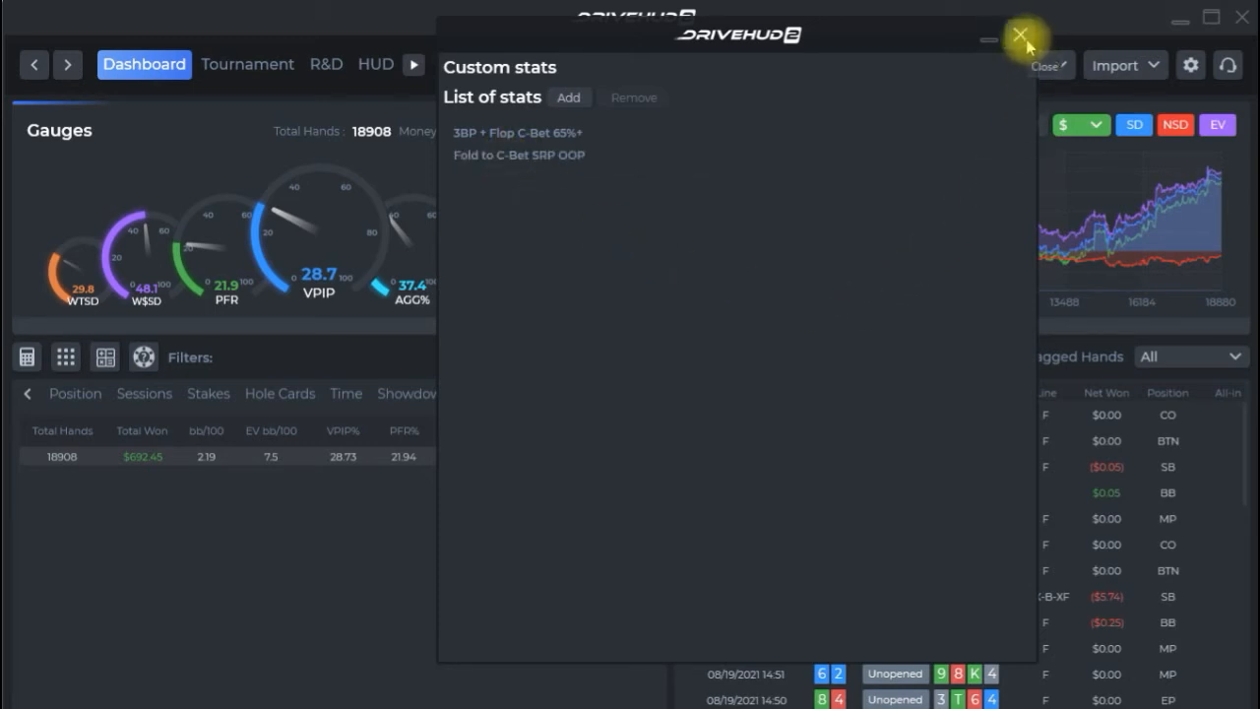
click(1020, 35)
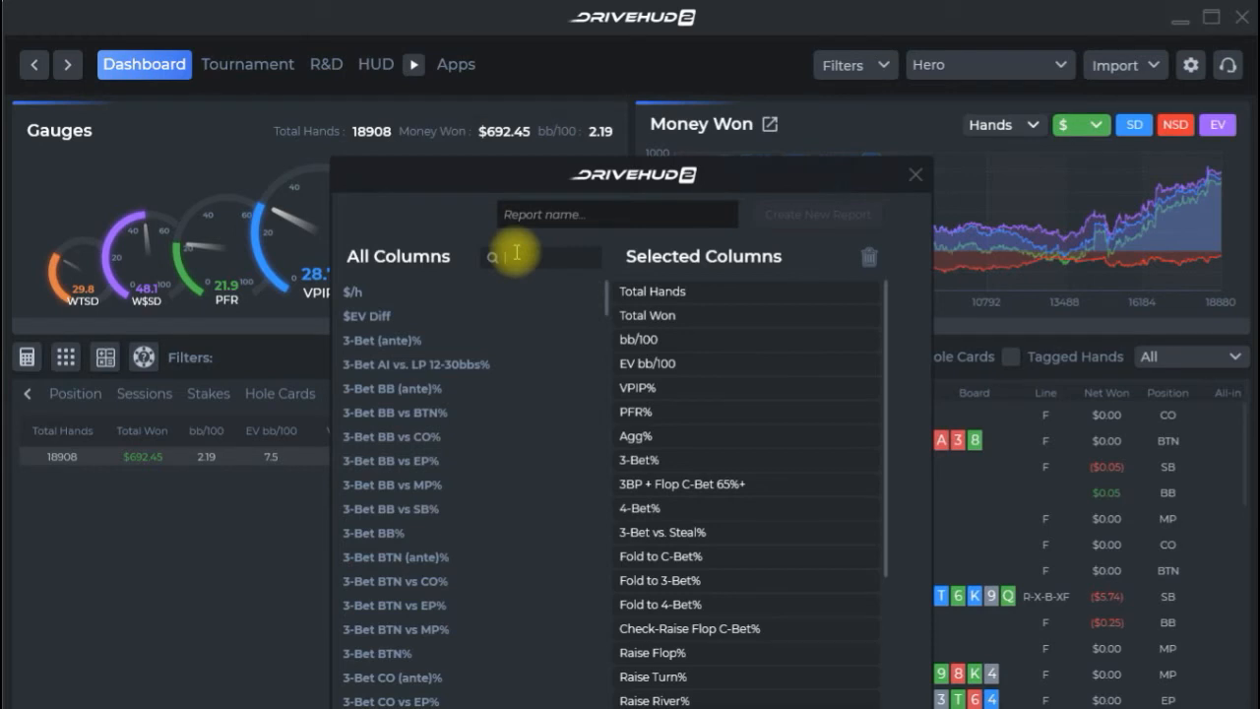
Search 'fold' in the columns editor and apply the Fold to C-Bet SRP OOP column
text(fold to c-bet srp)
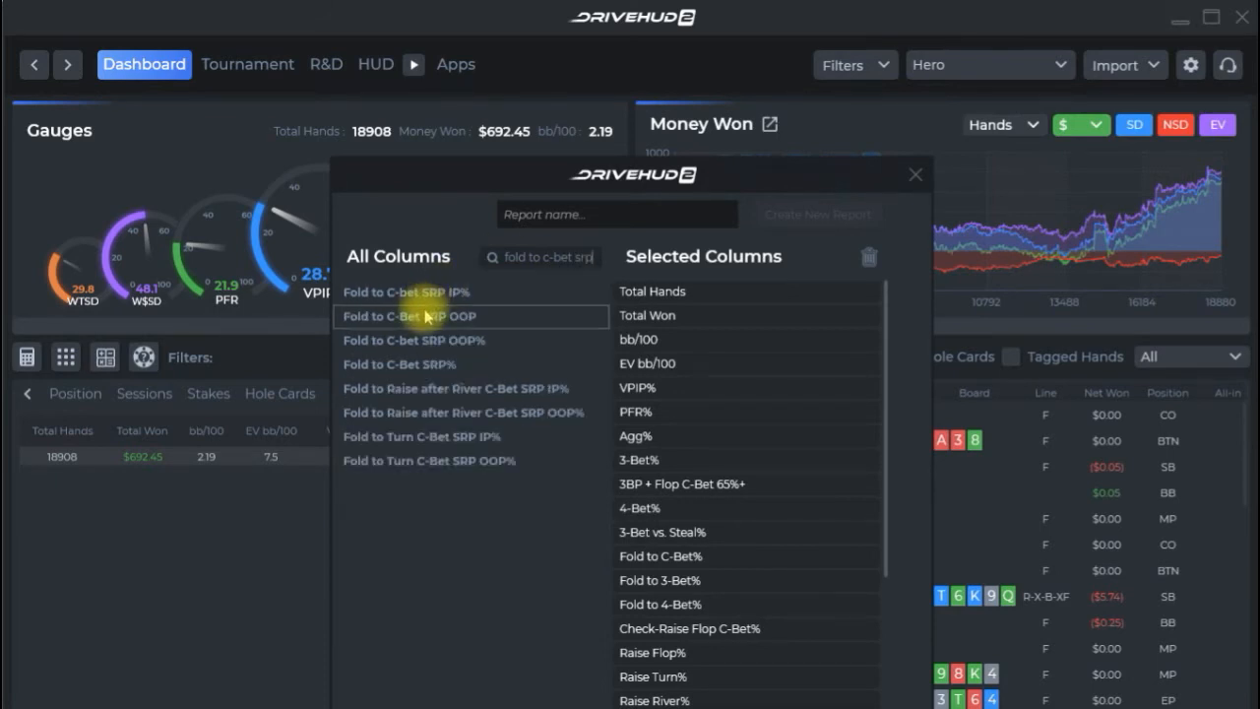
mouse_move(437, 321)
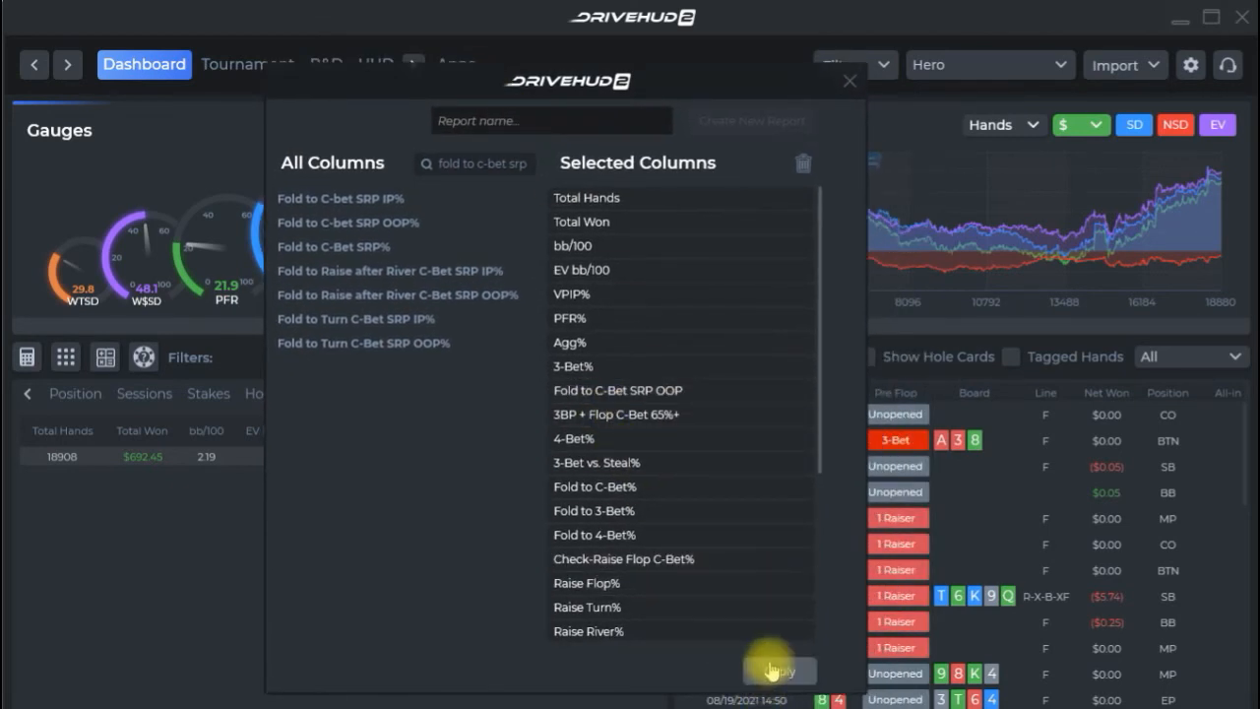
click(779, 673)
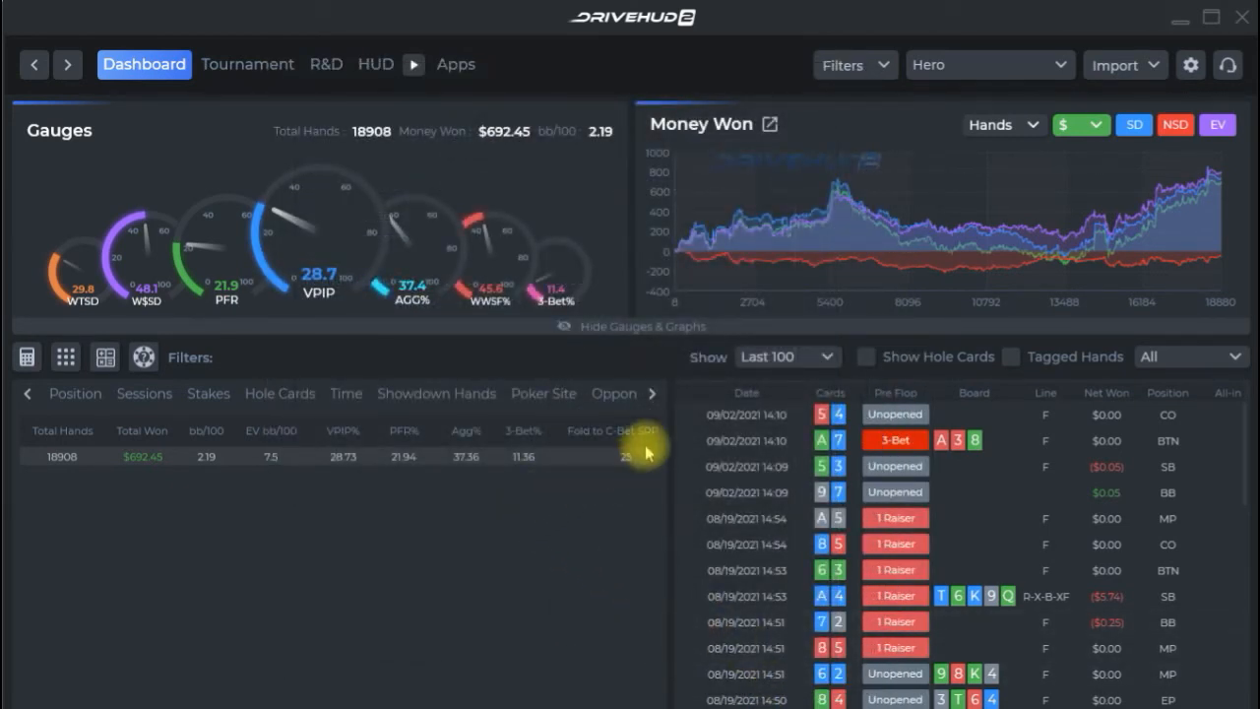
mouse_move(616, 470)
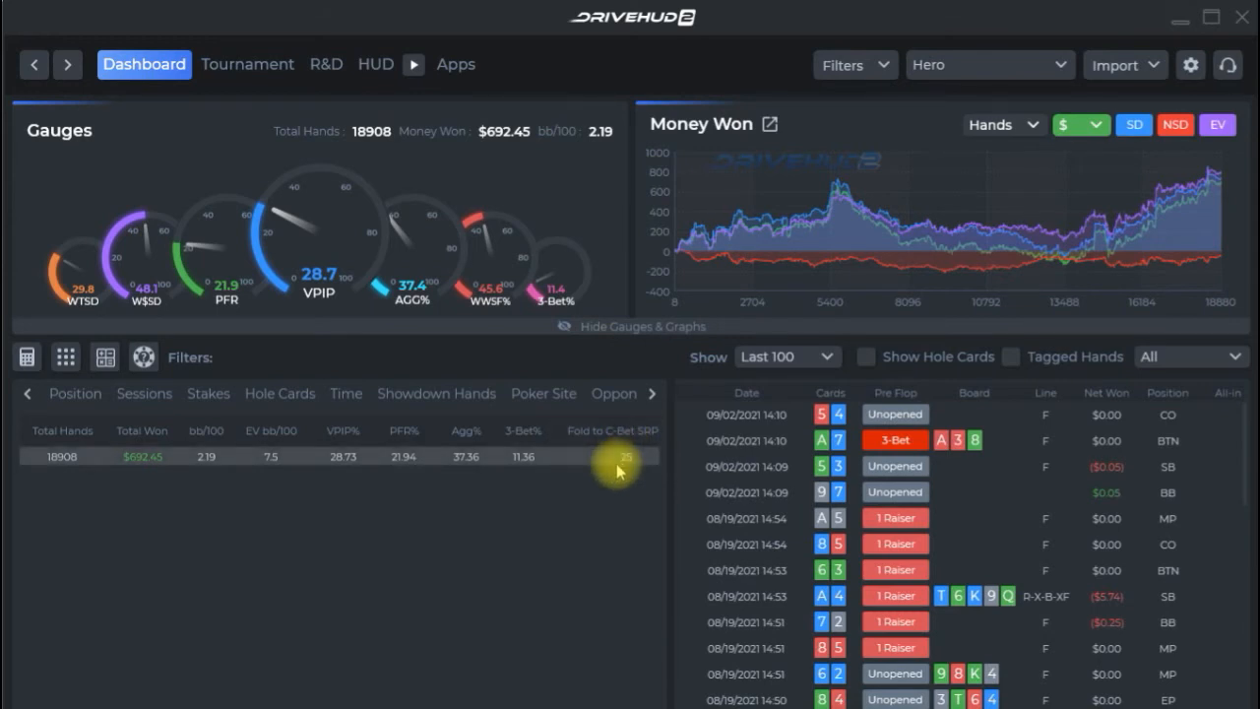
mouse_move(793, 63)
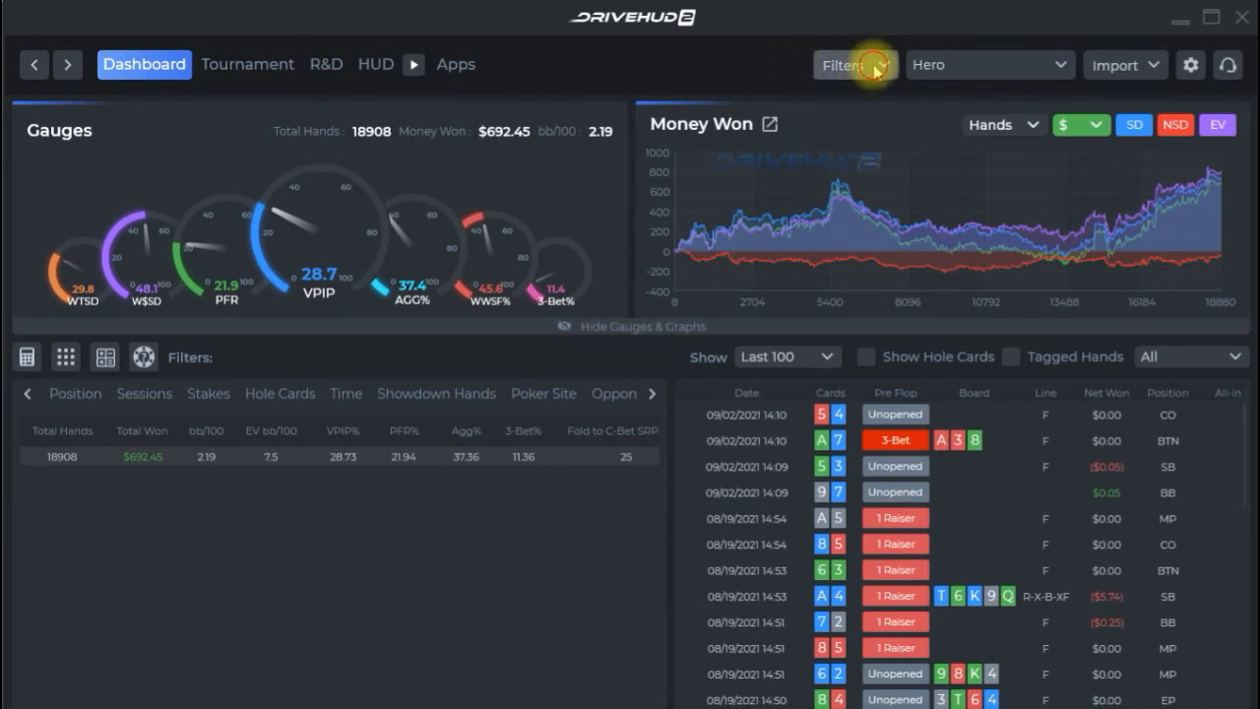
Create a new custom stat named 'Called Flop C-bet in 3BP OOP'
click(855, 64)
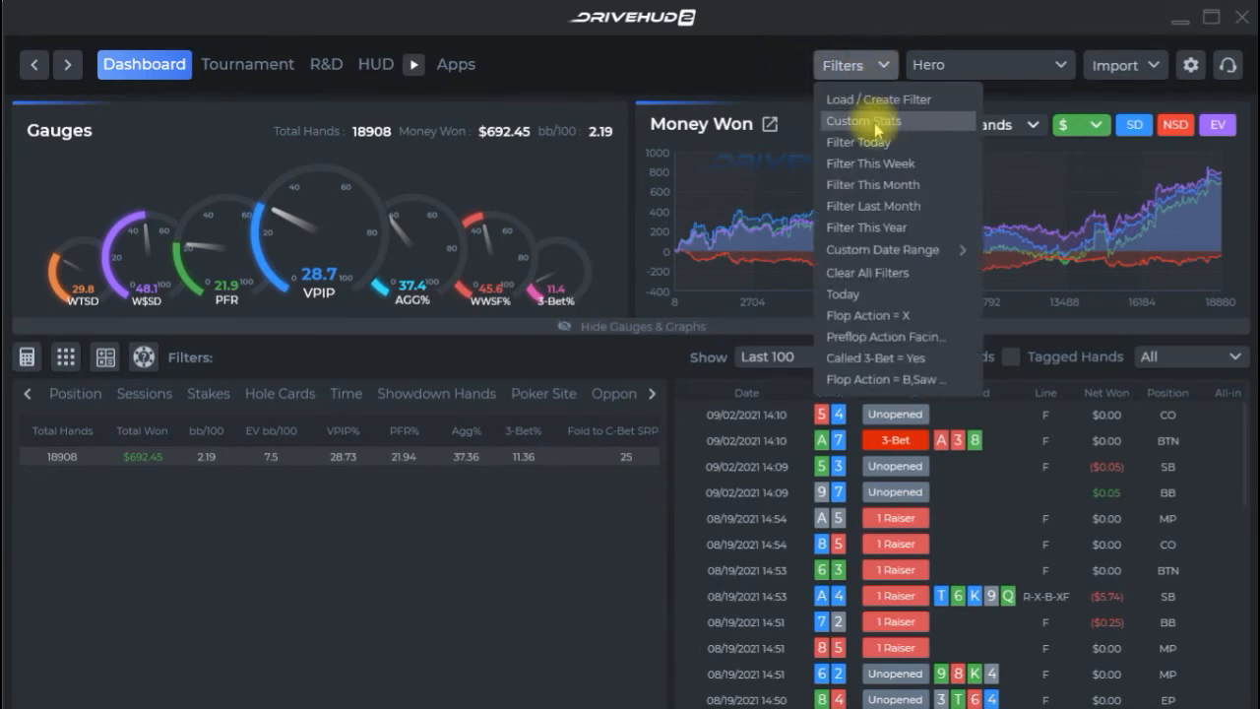
click(862, 120)
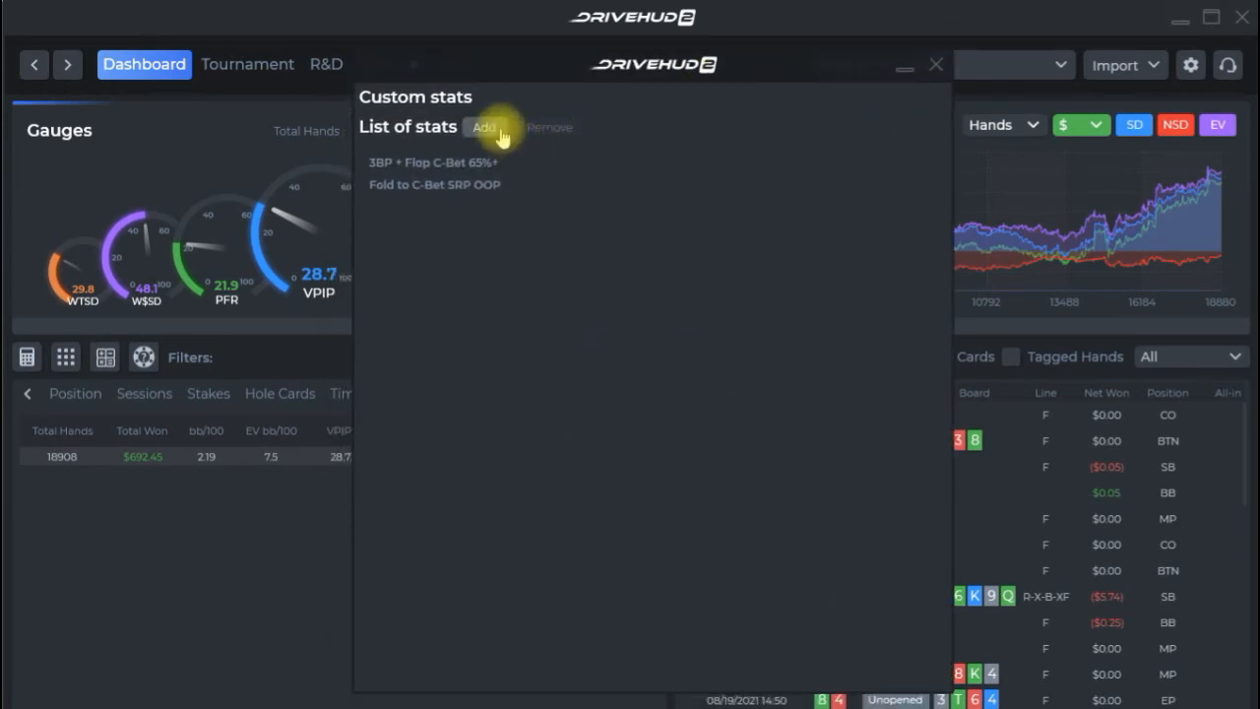
click(483, 127)
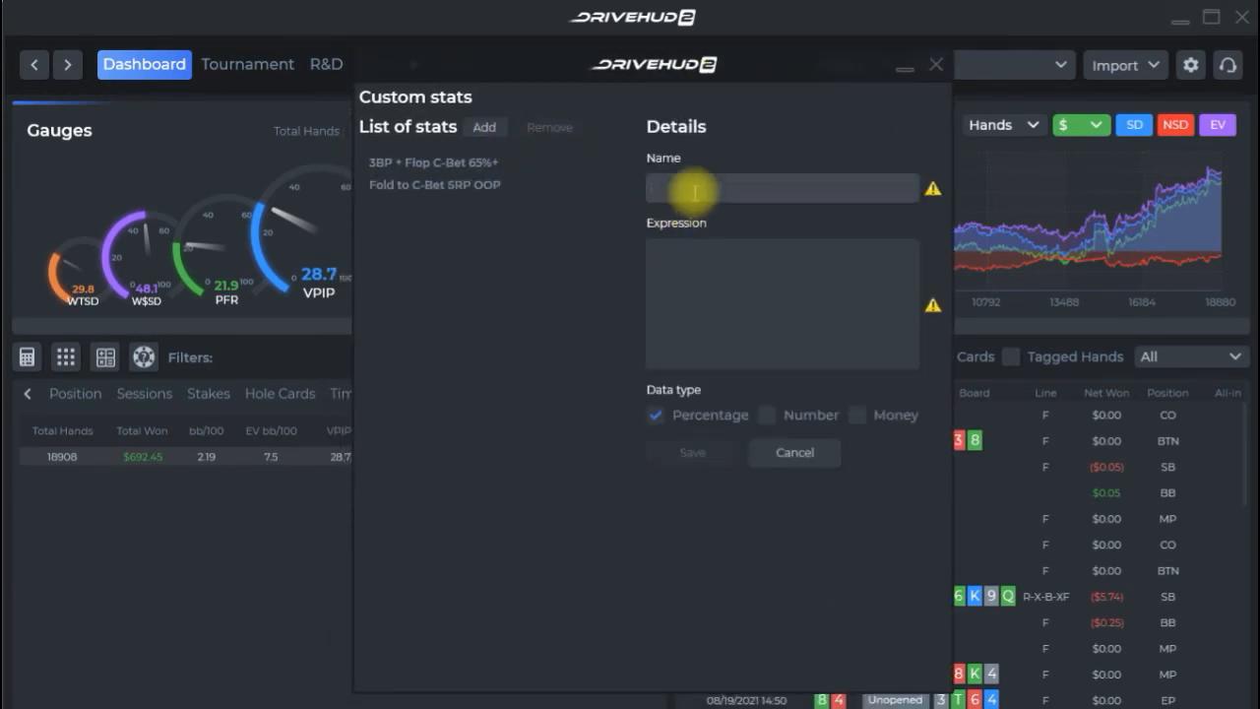
text(Called Flop C-bet in #)
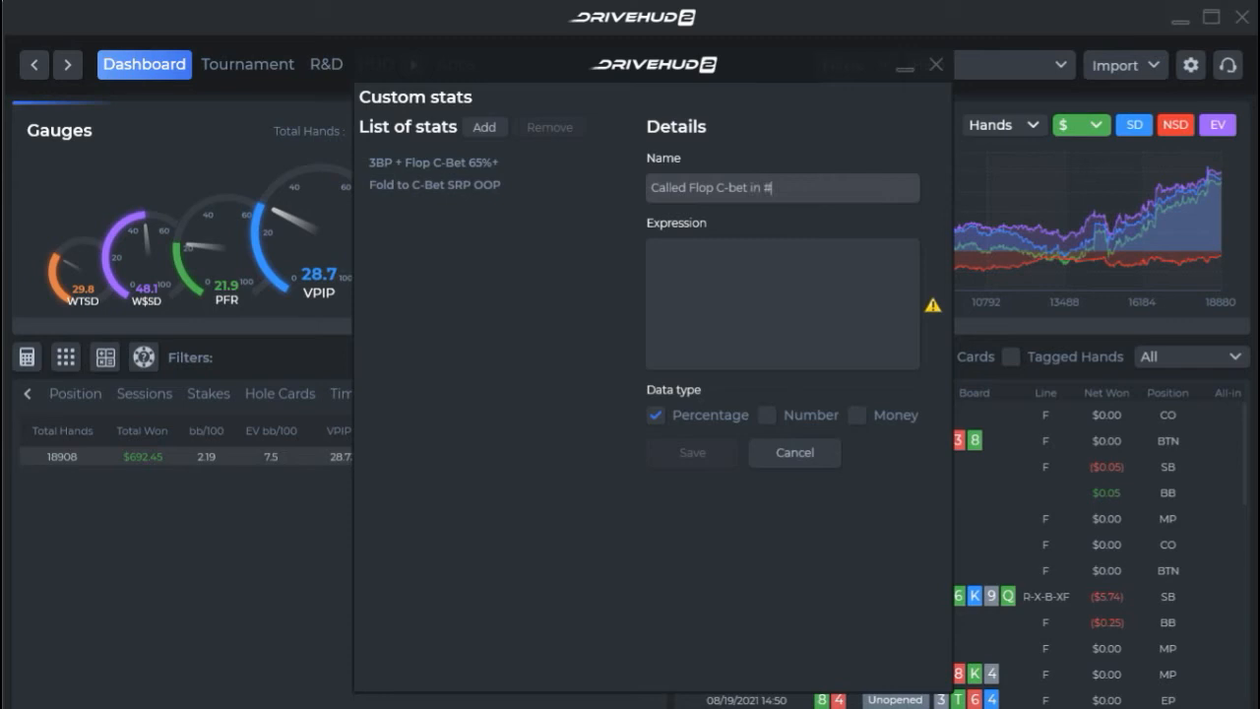
text(3BP OOP)
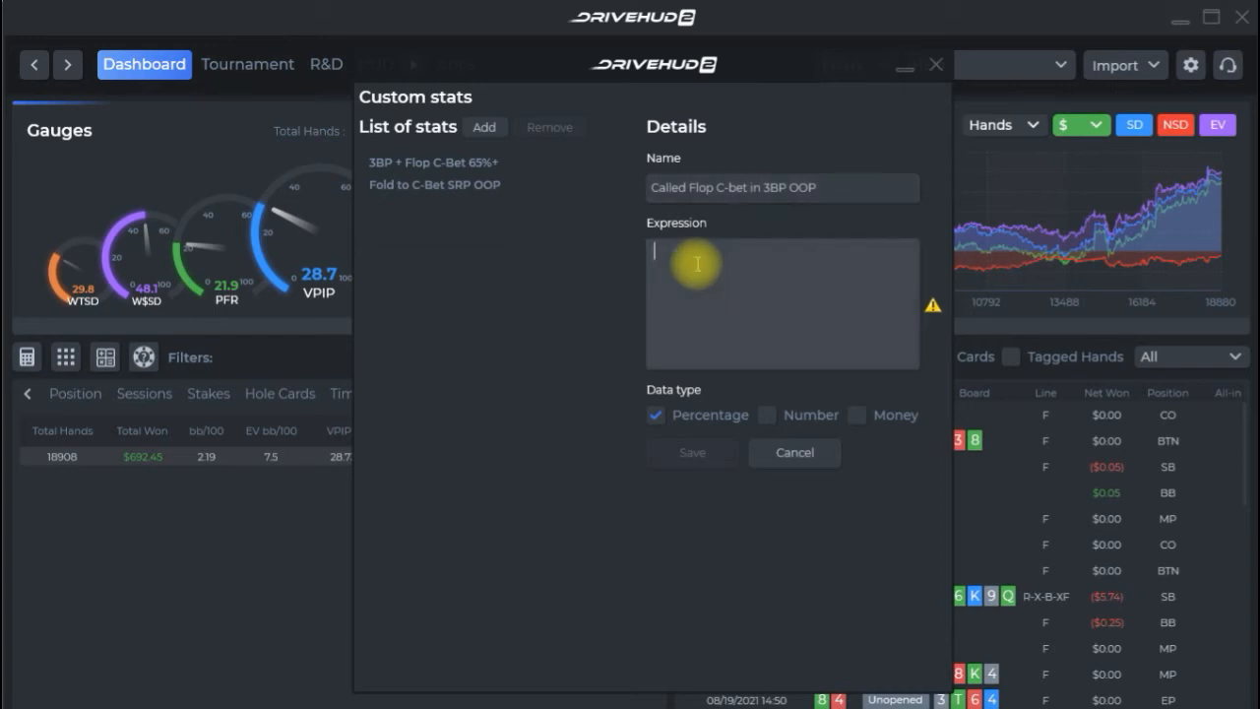
Start the expression with Count(Calledflopcontinuationbet = yes and
text(c)
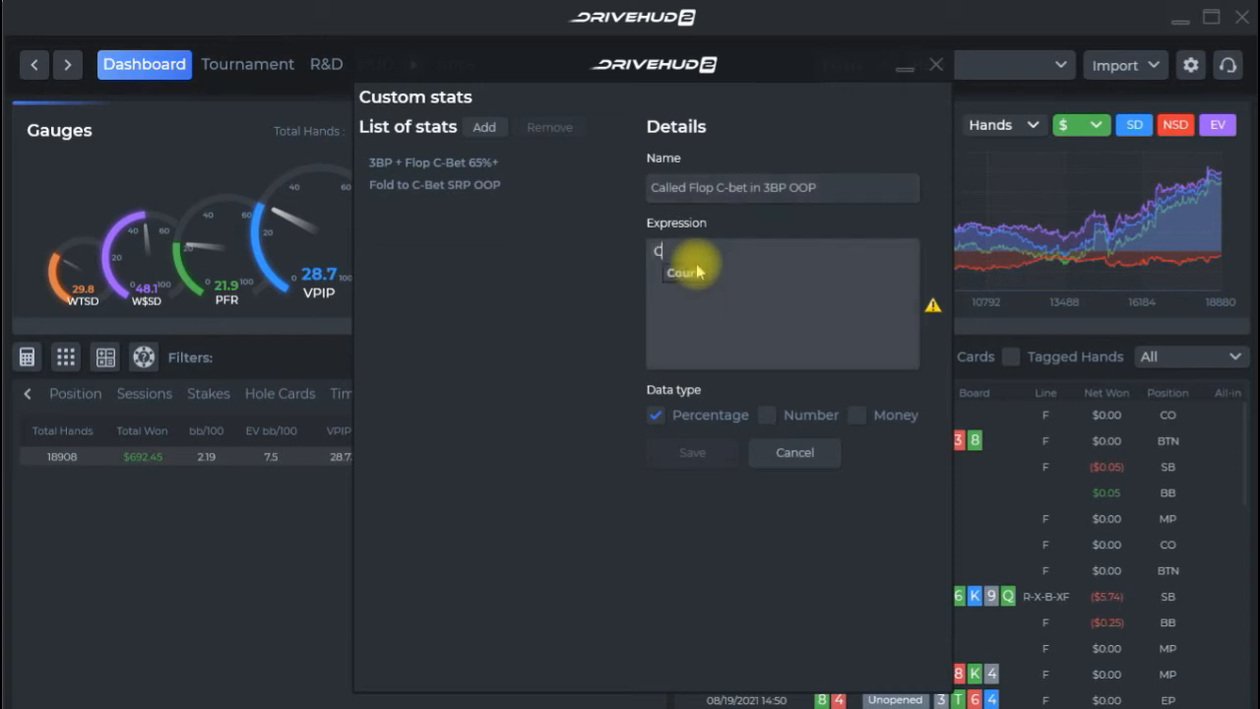
text(oun)
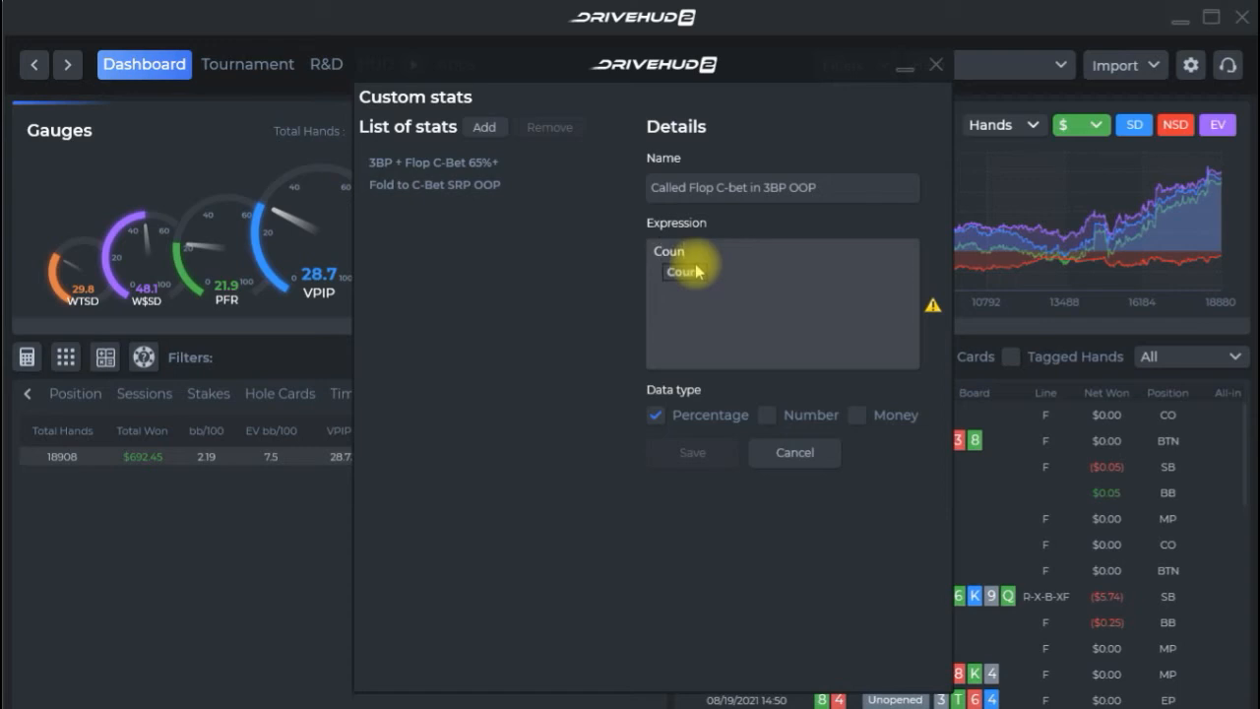
mouse_move(679, 277)
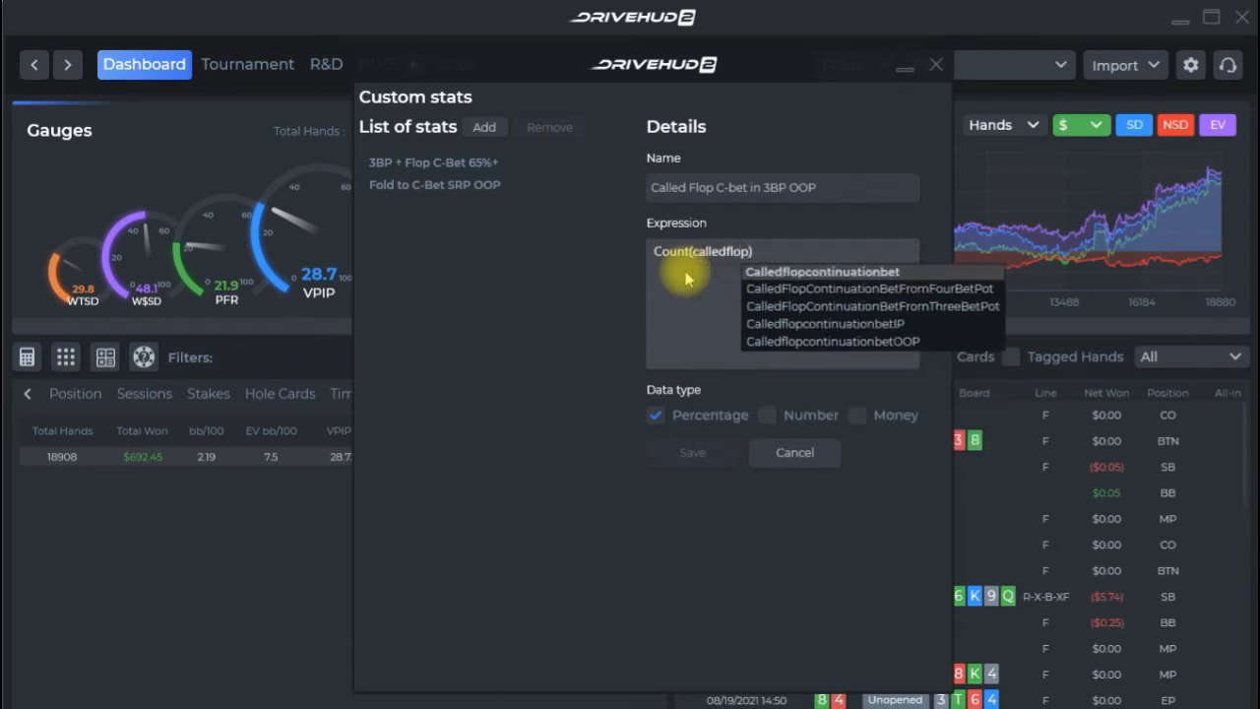
mouse_move(793, 279)
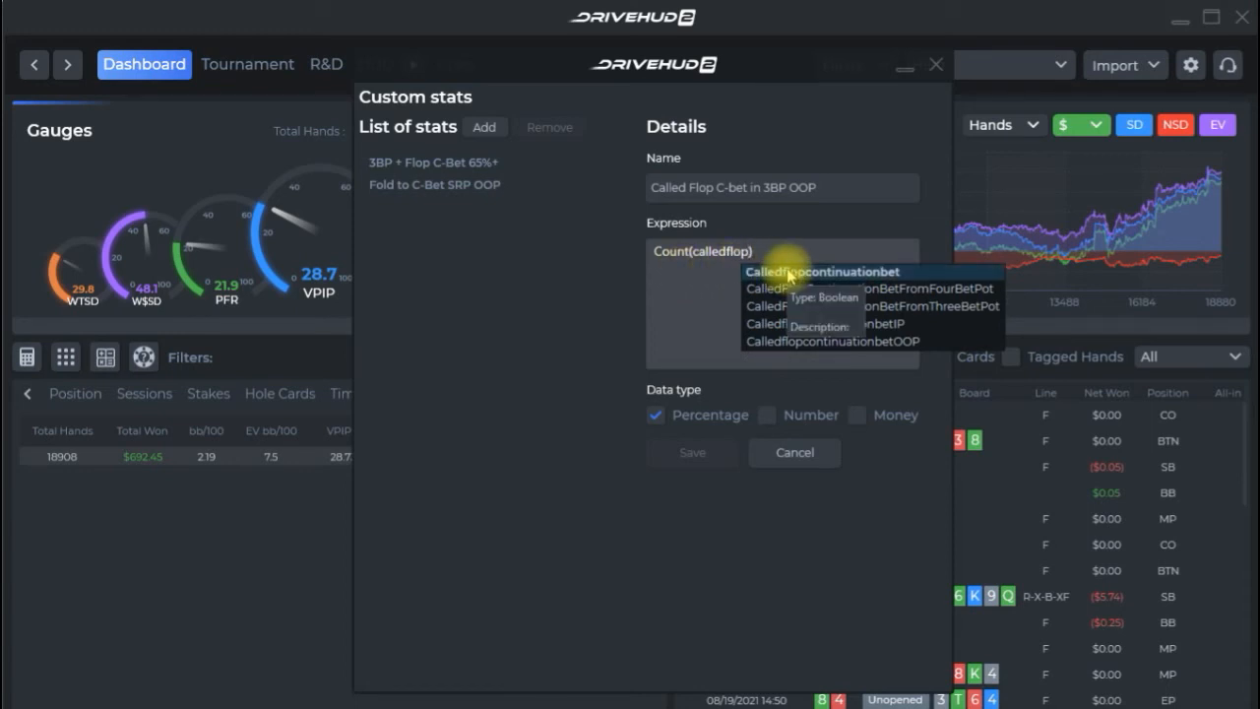
click(813, 271)
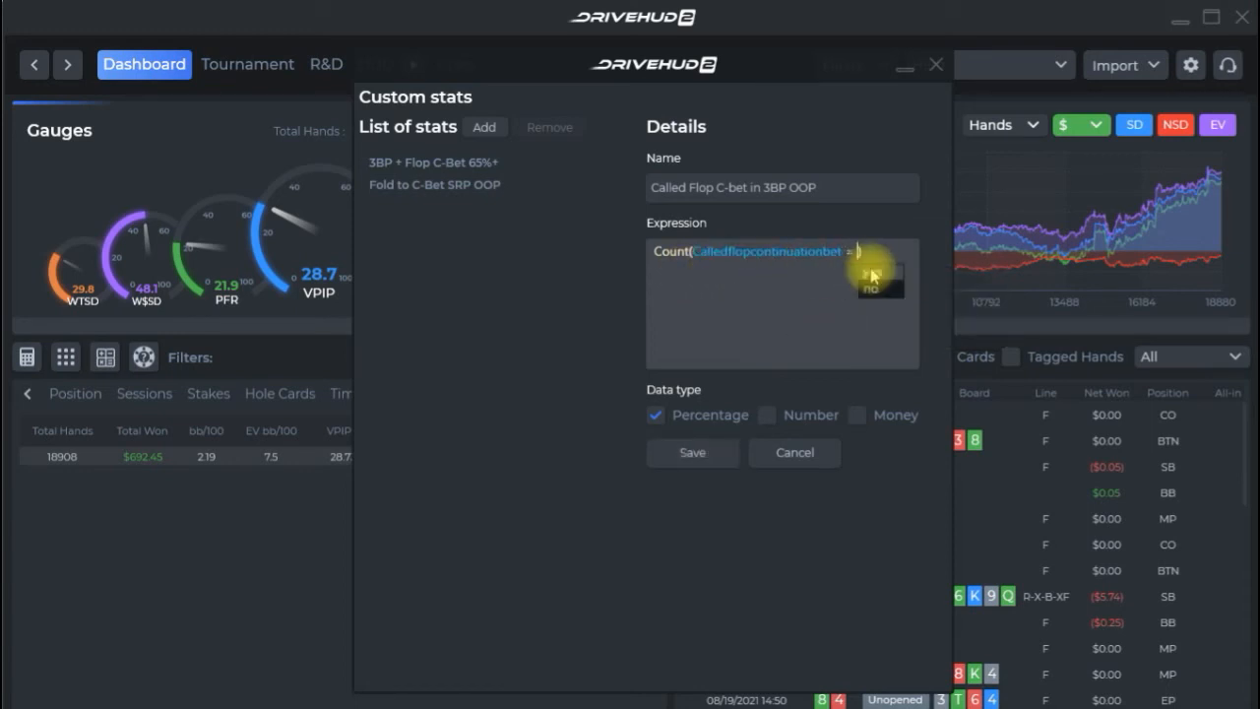
click(878, 289)
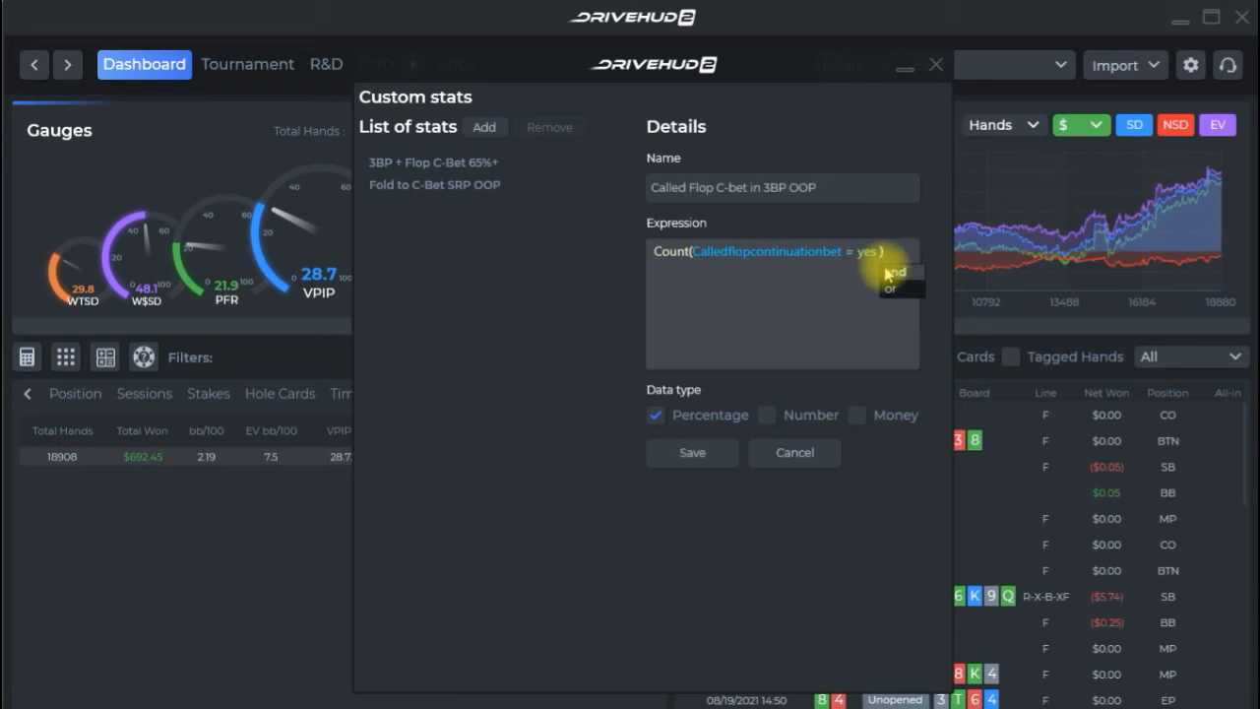
click(899, 272)
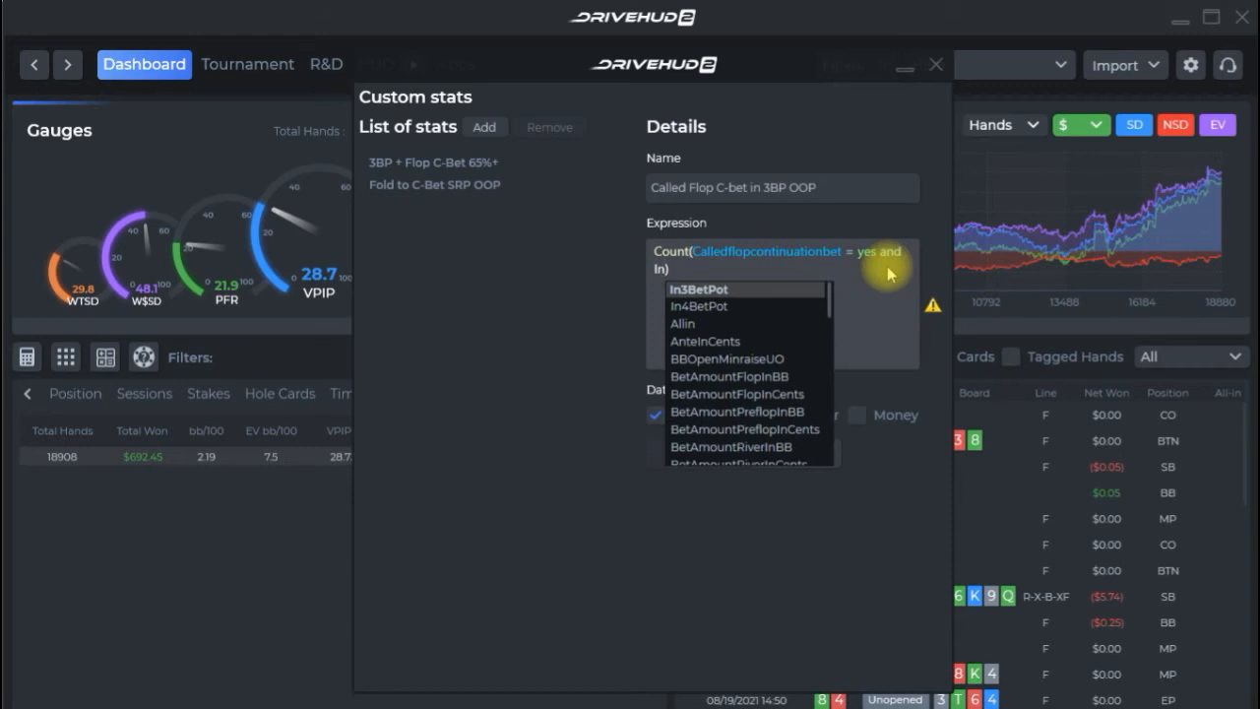
mouse_move(766, 295)
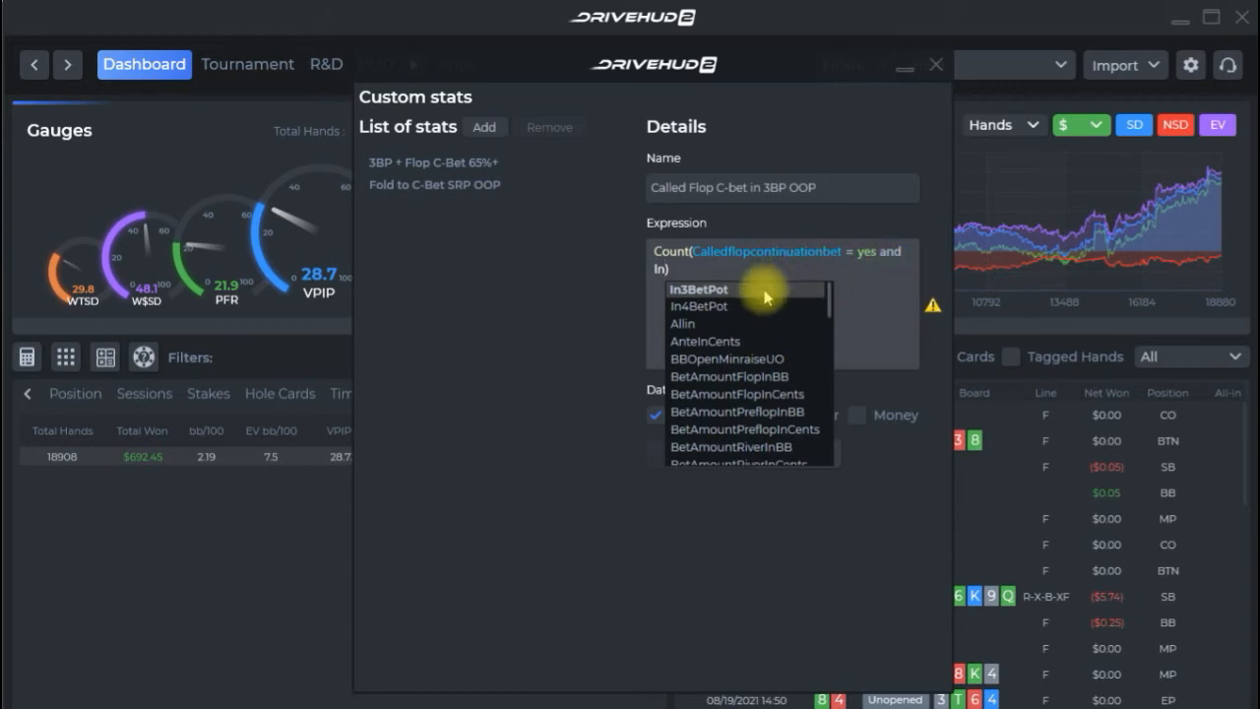
Add In3BetPot and FlopOutOfPosition = yes to the numerator, then '/'
click(699, 289)
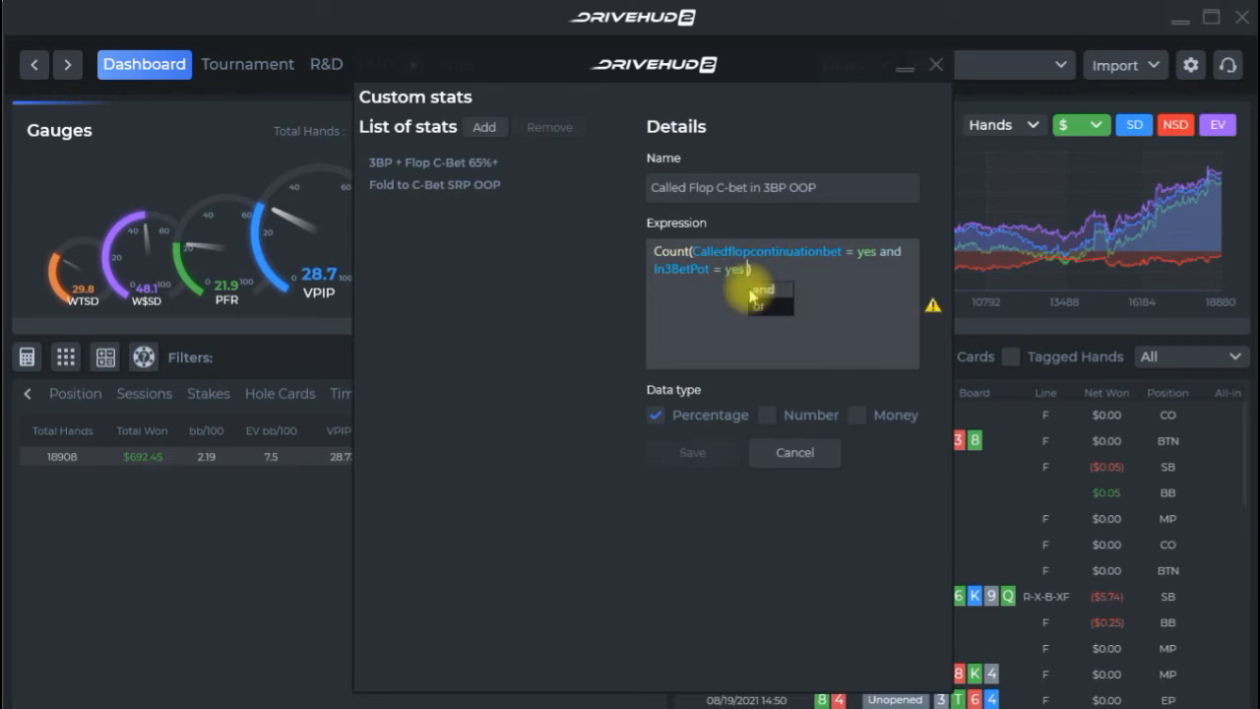
click(763, 291)
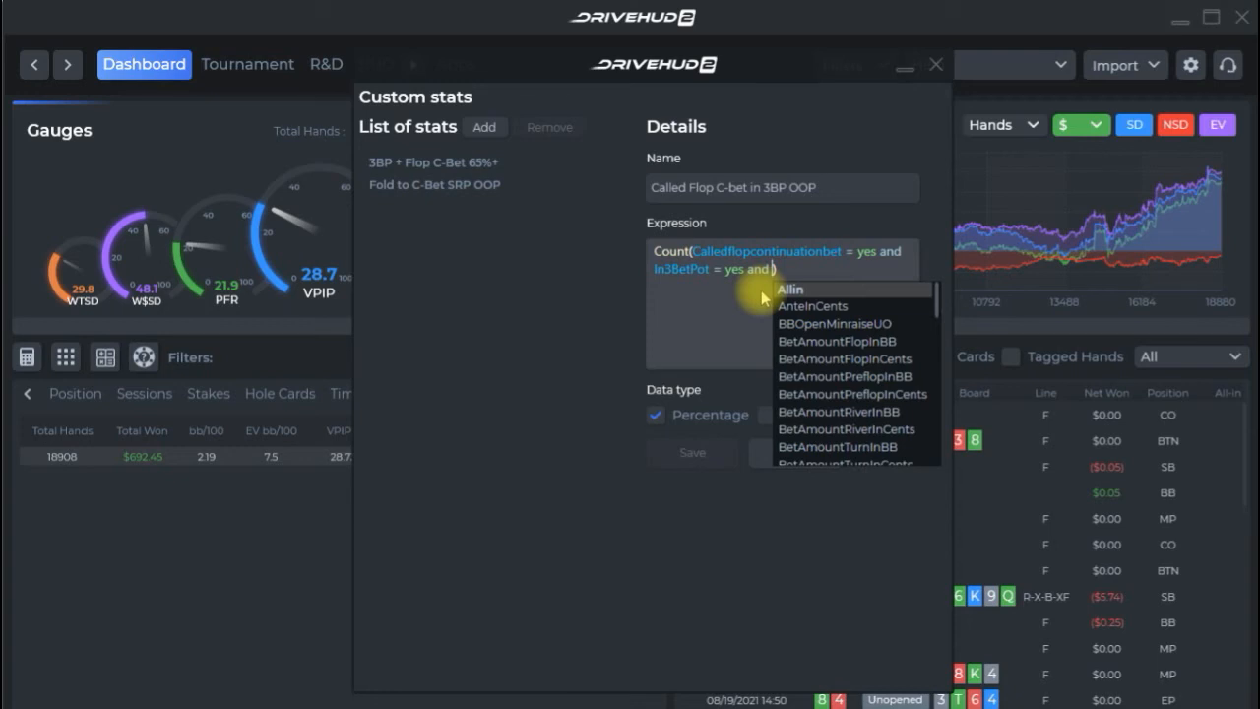
text(flopo)
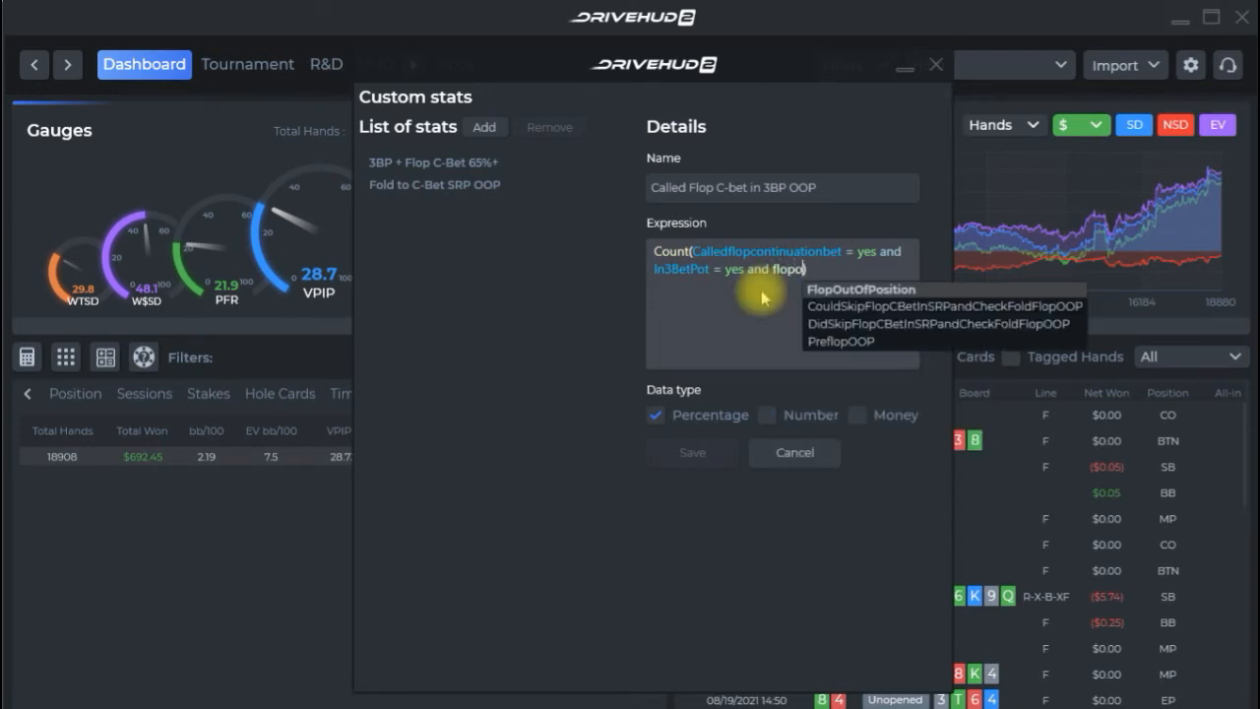
click(860, 290)
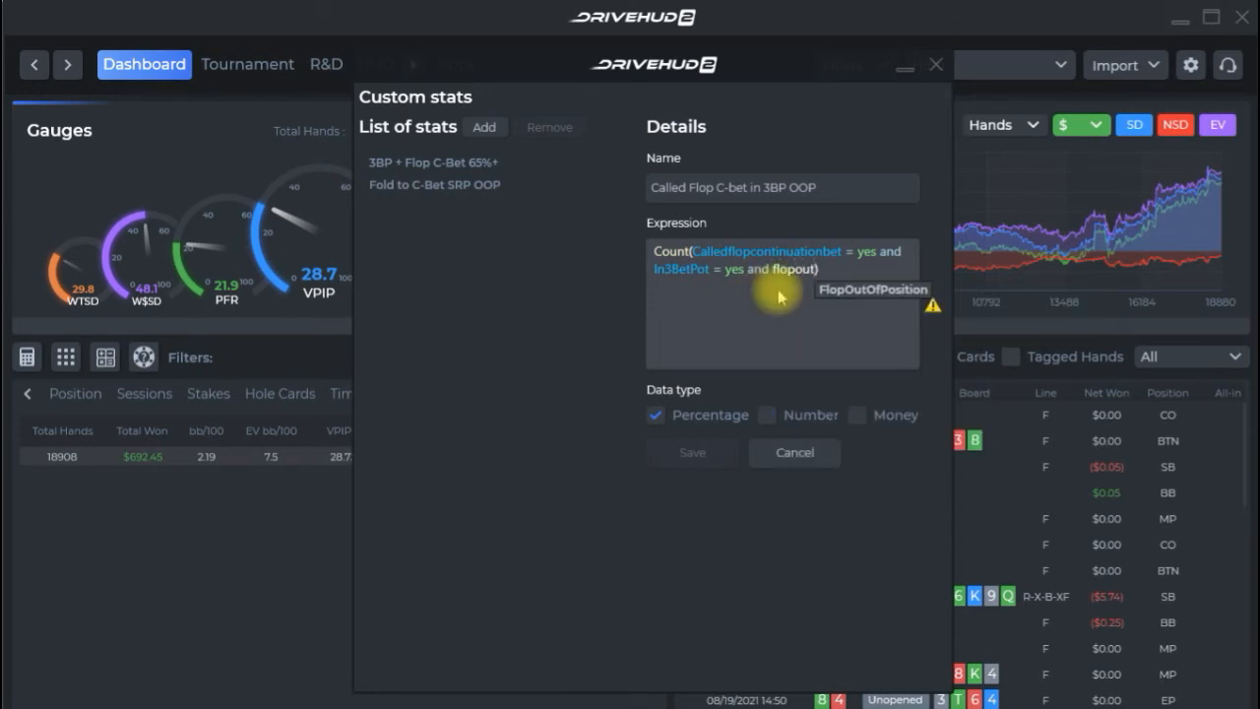
click(872, 289)
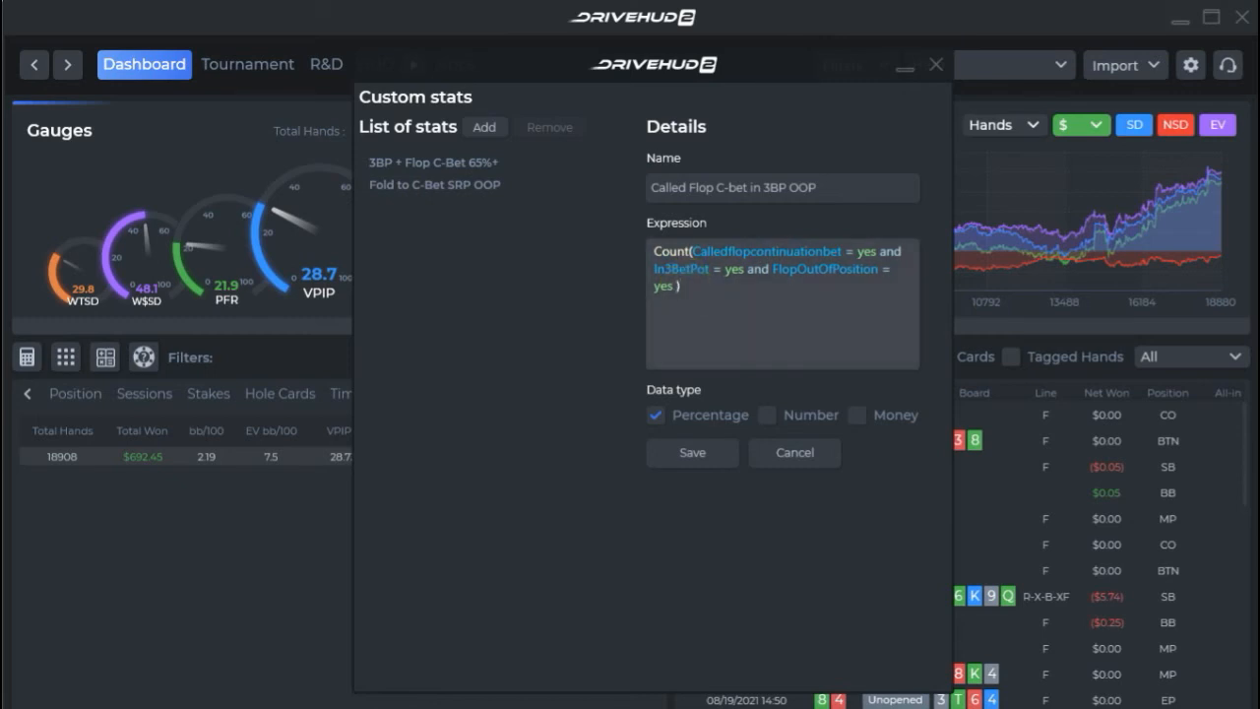
text(/)
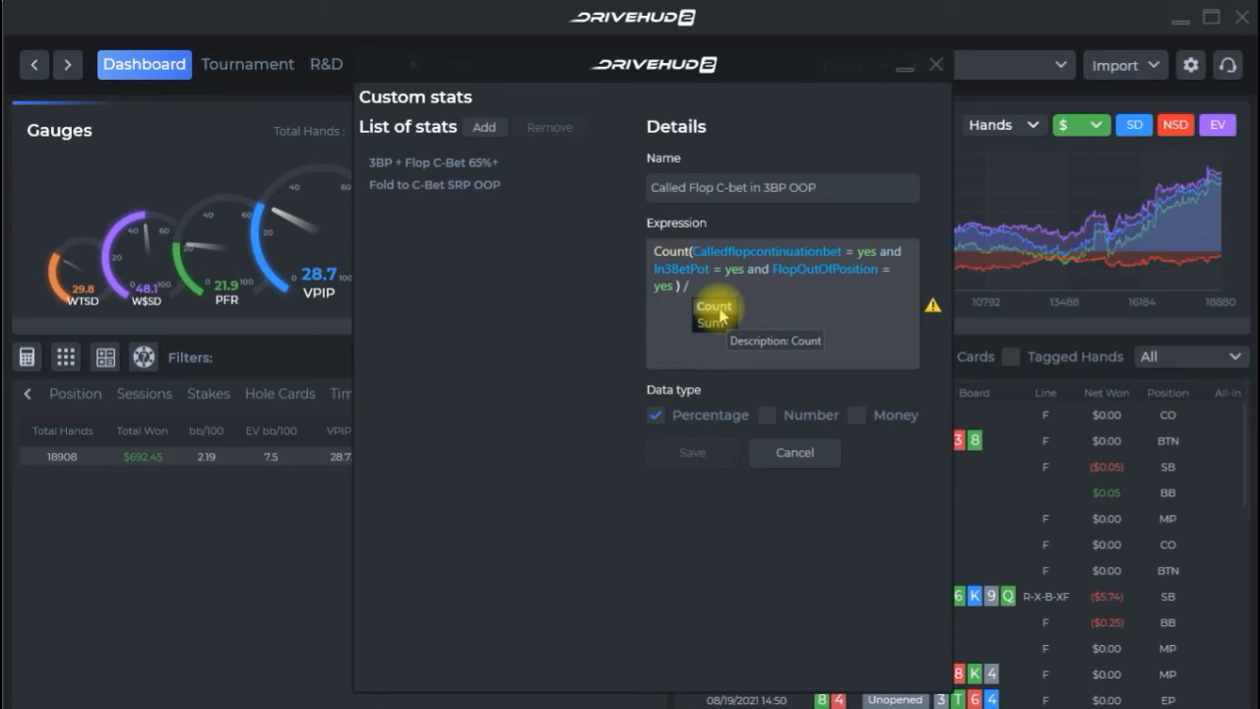
Build the divisor Count(Facingflopcontinuationbet and In3BetPot)
click(712, 307)
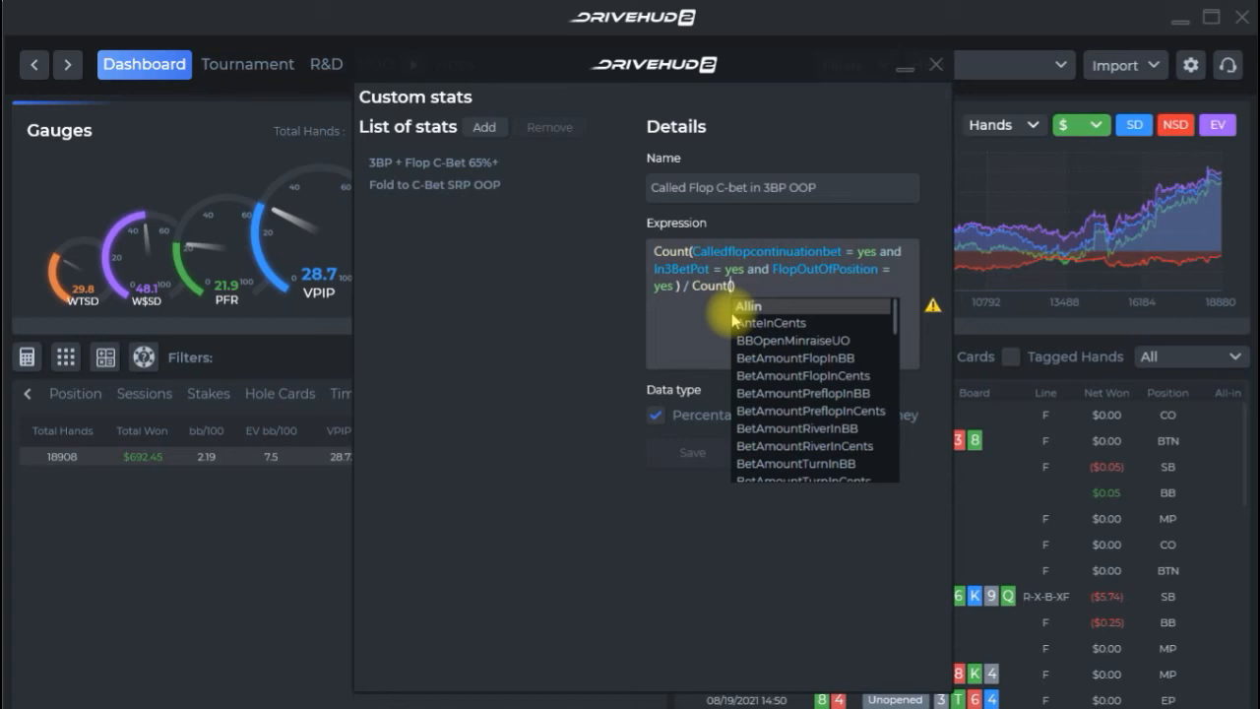
text(facingflop)
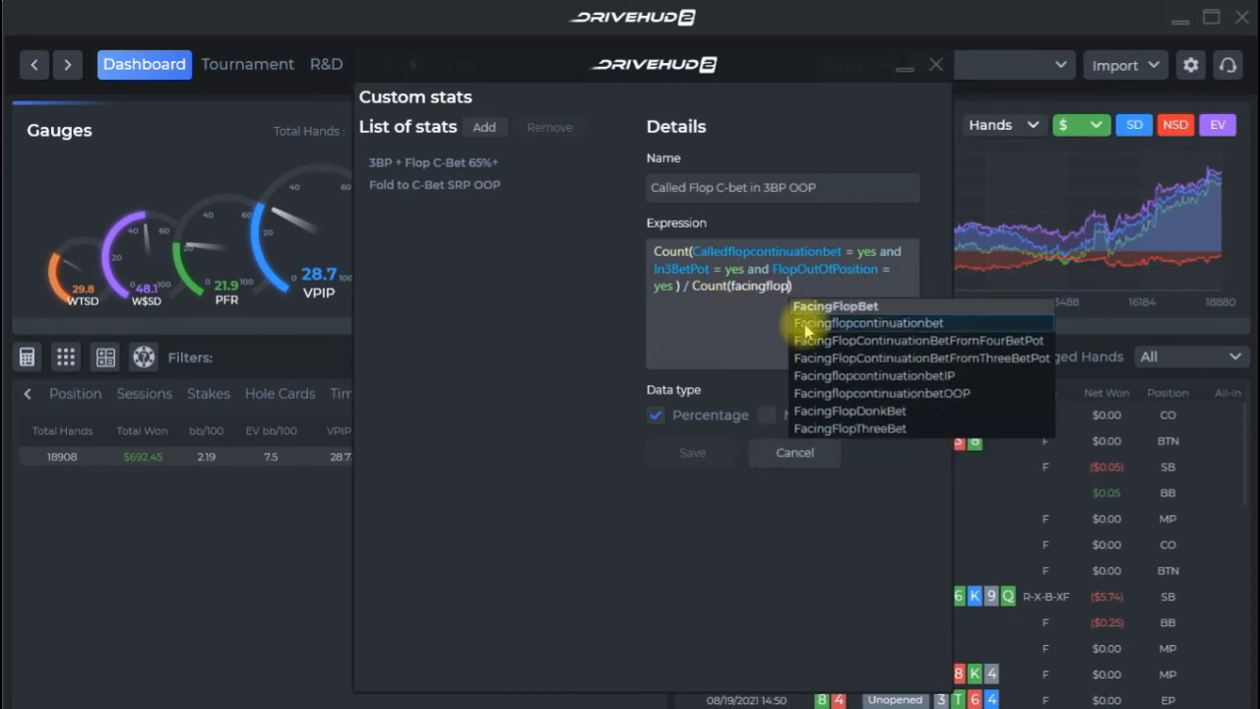
click(868, 322)
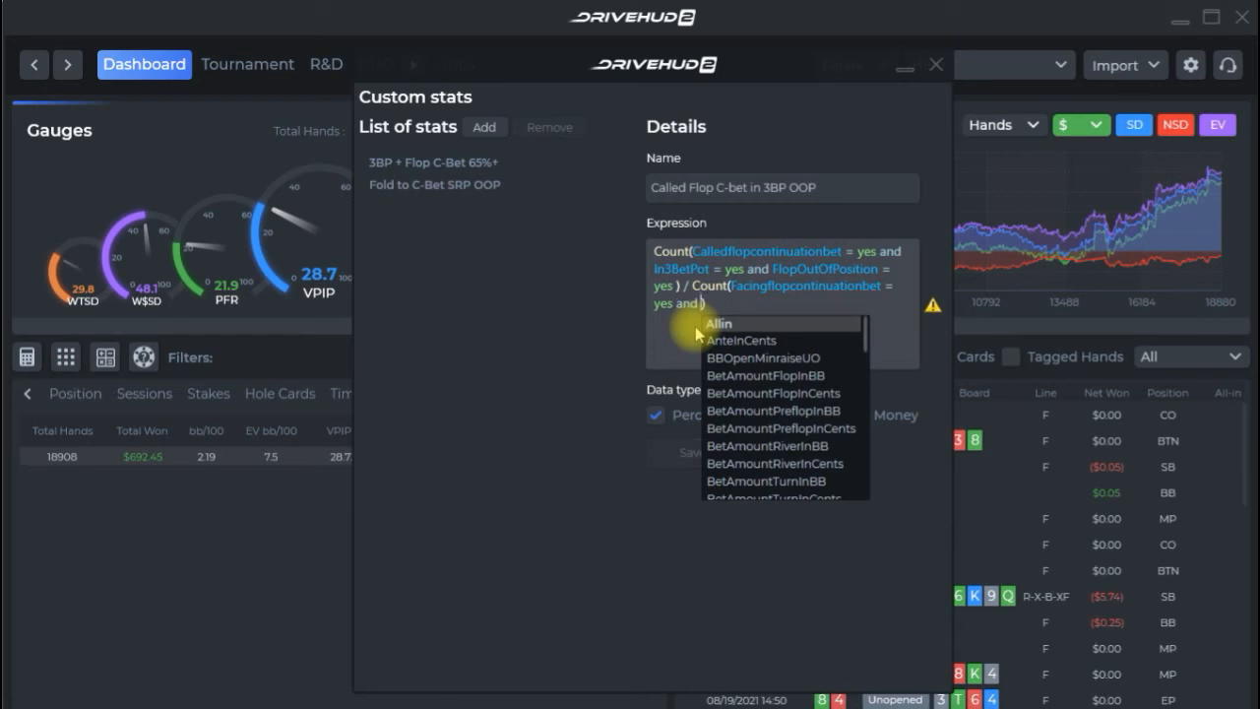
text(in3be)
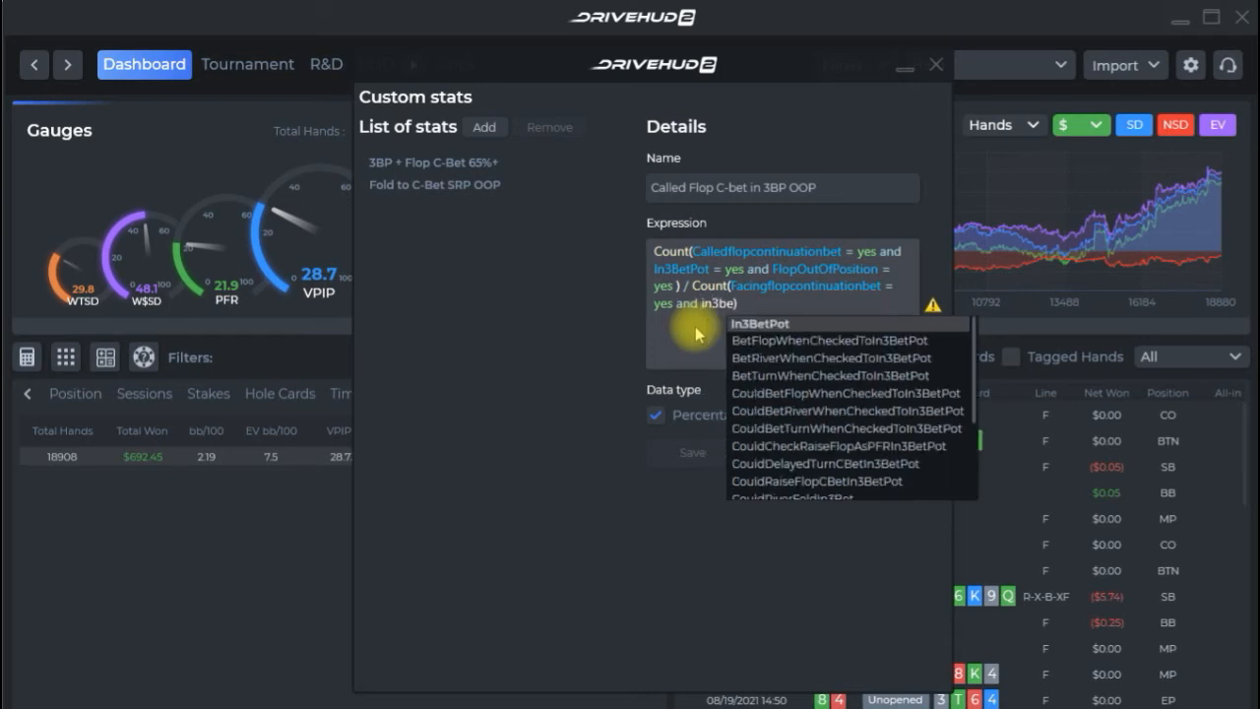
click(762, 323)
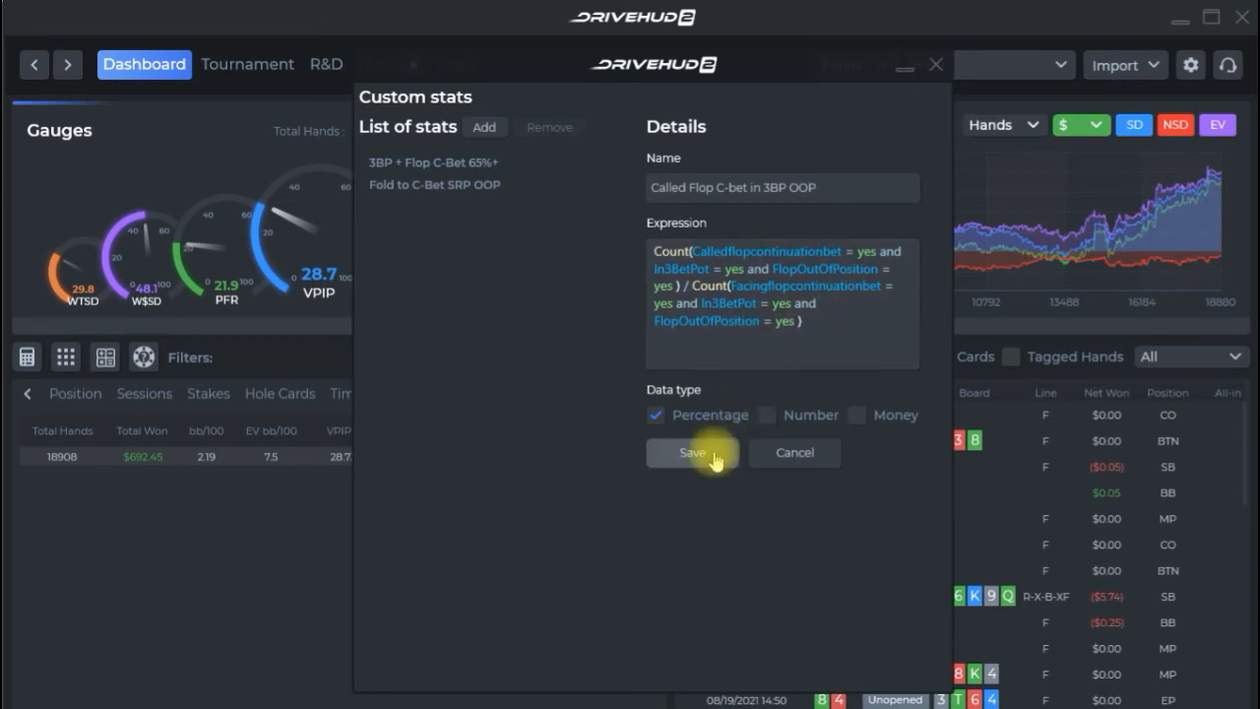
Save Called Flop C-bet in 3BP OOP and add it to the report's Selected Columns via a 'calle' search
click(692, 452)
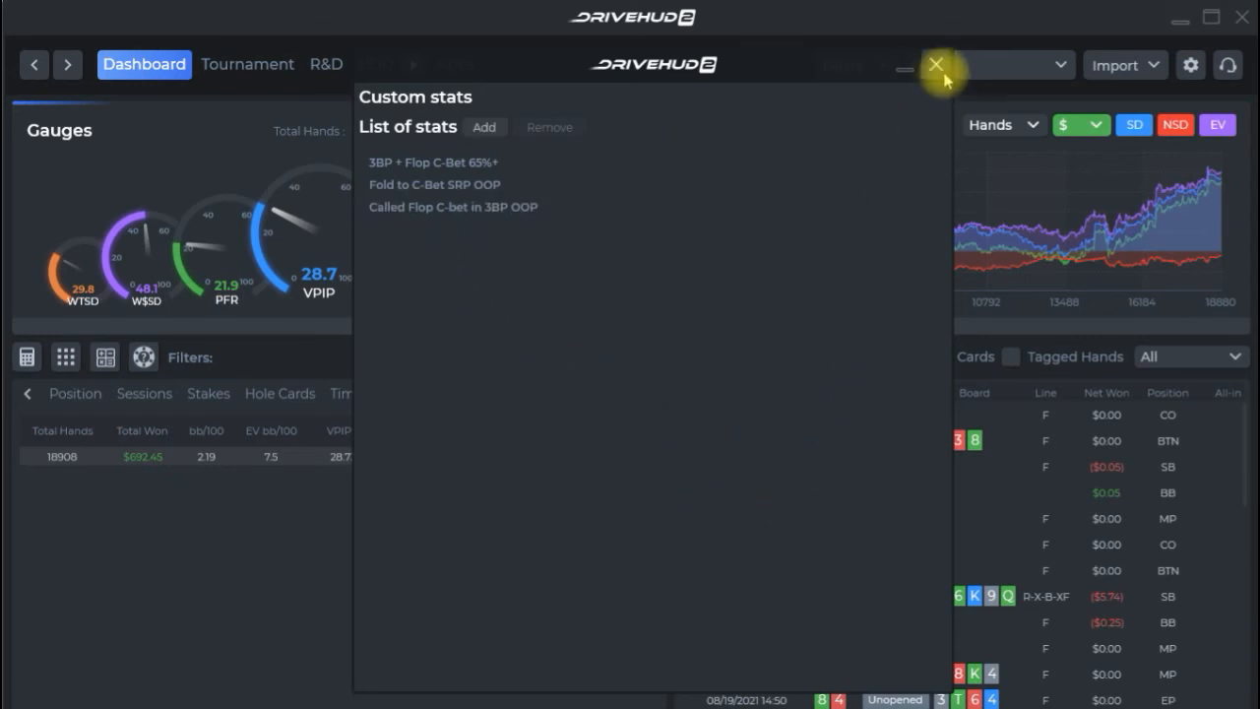
click(935, 65)
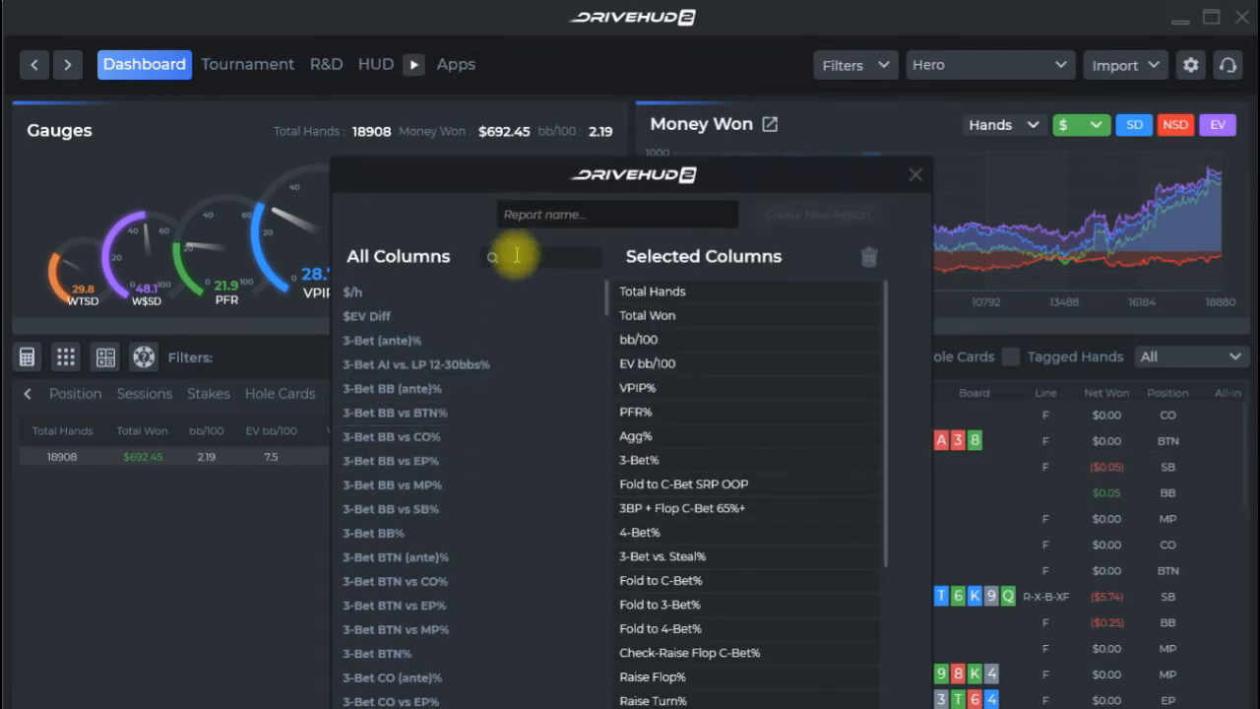
text(called flop)
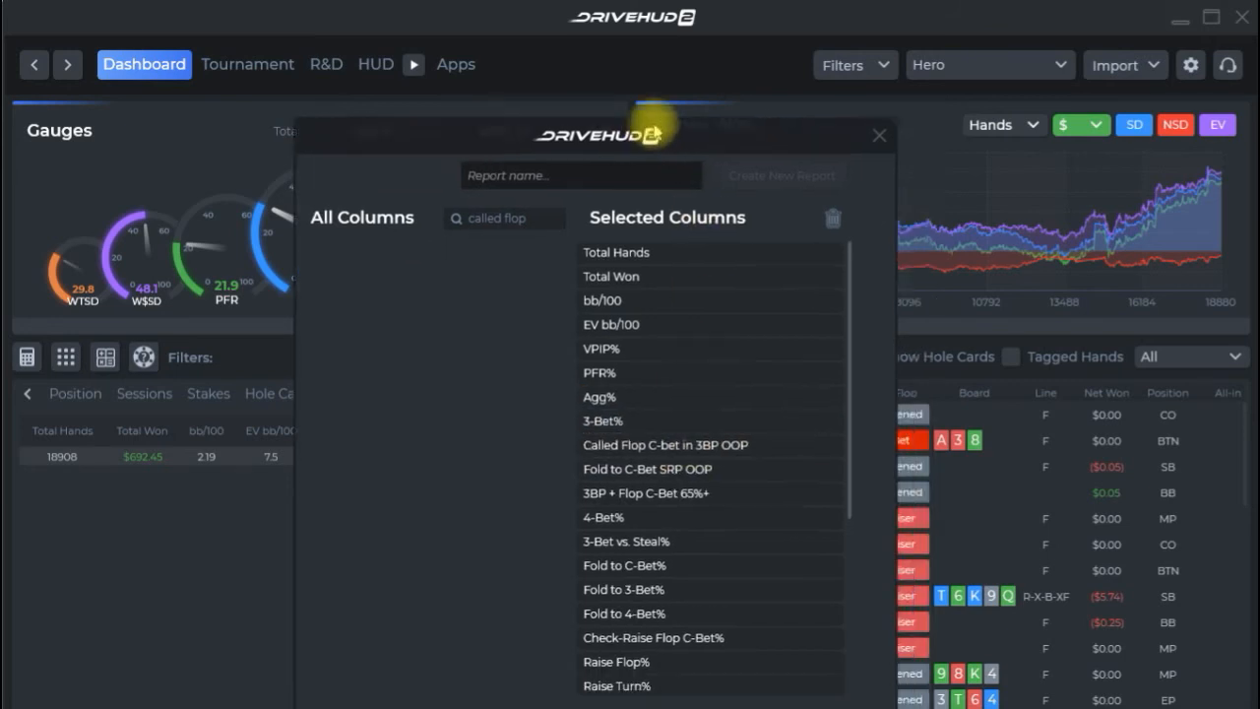
click(880, 135)
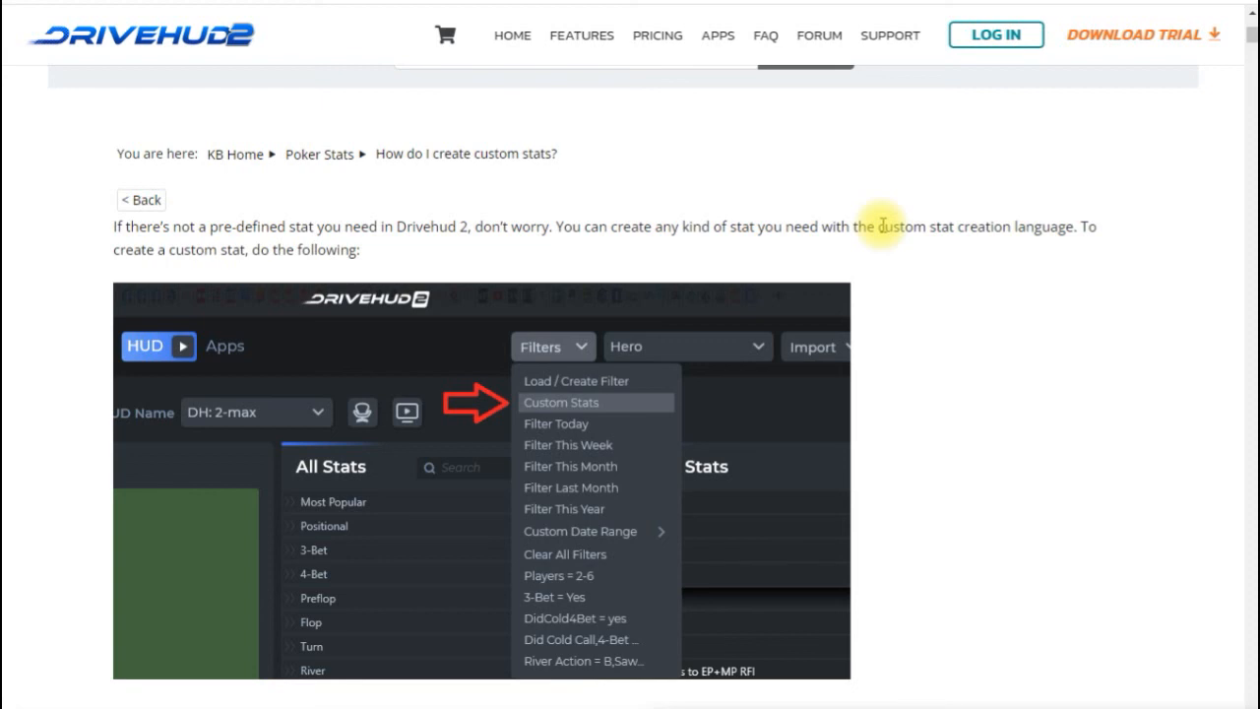
mouse_move(785, 117)
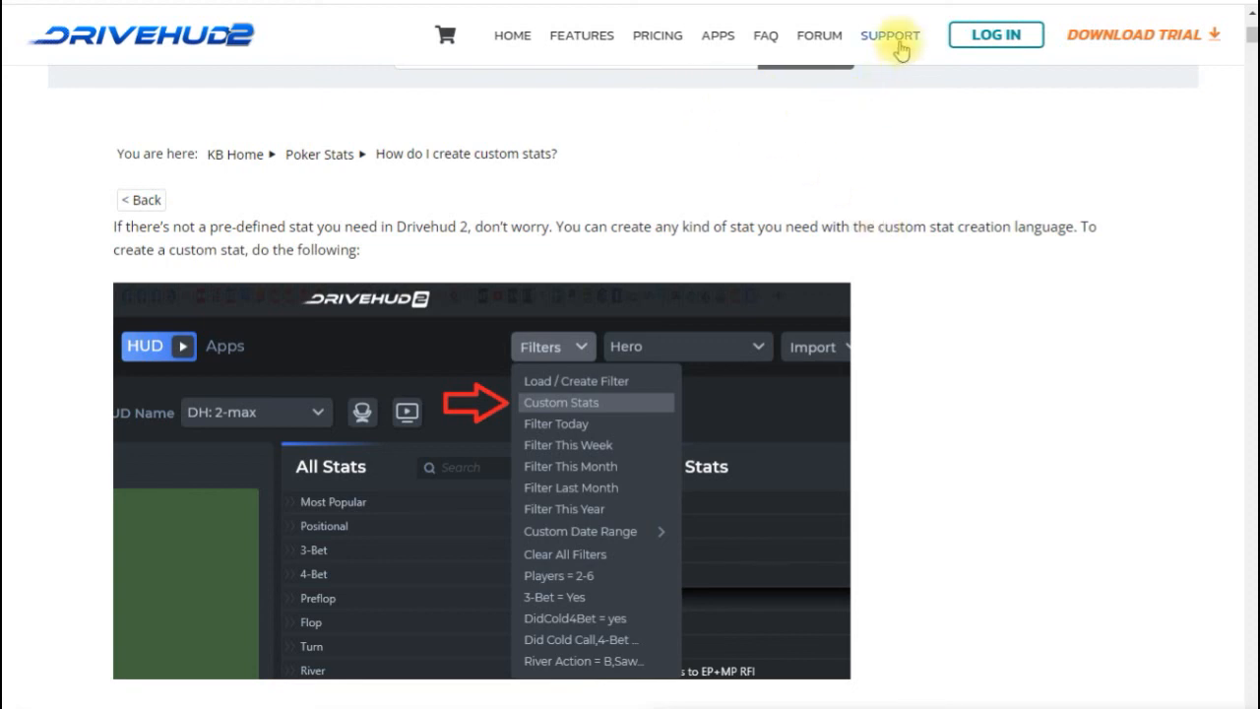
mouse_move(488, 174)
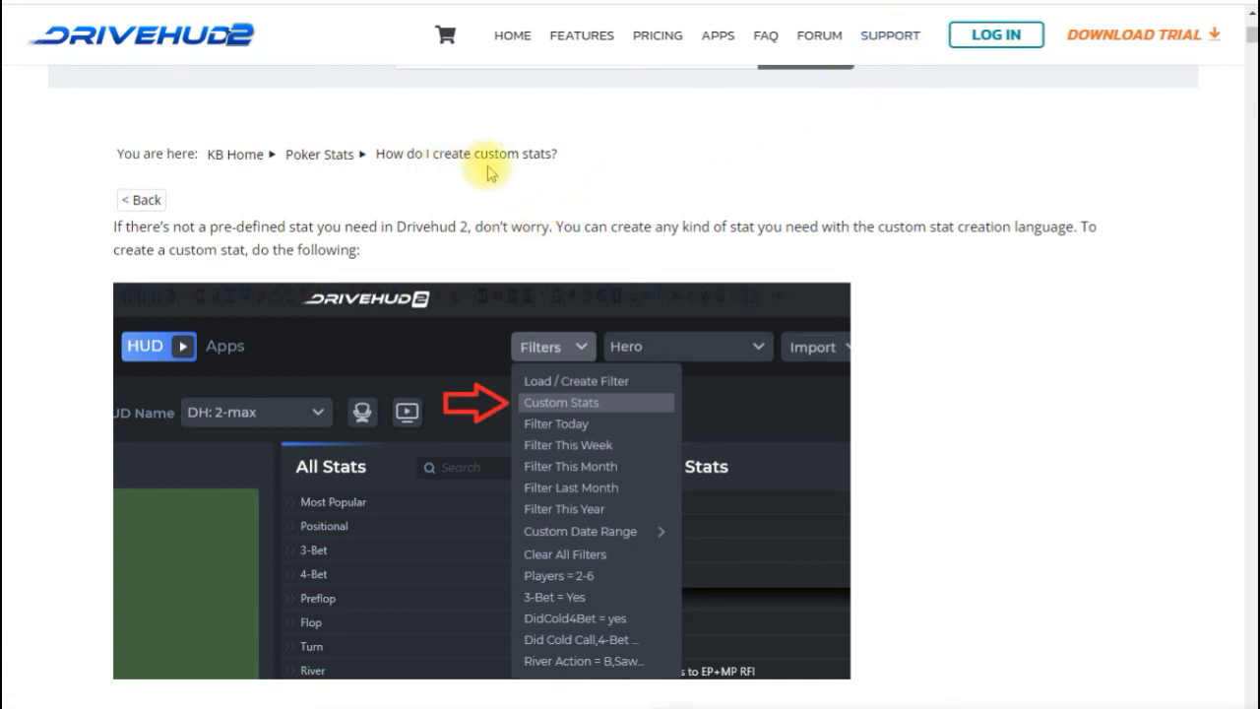
mouse_move(857, 160)
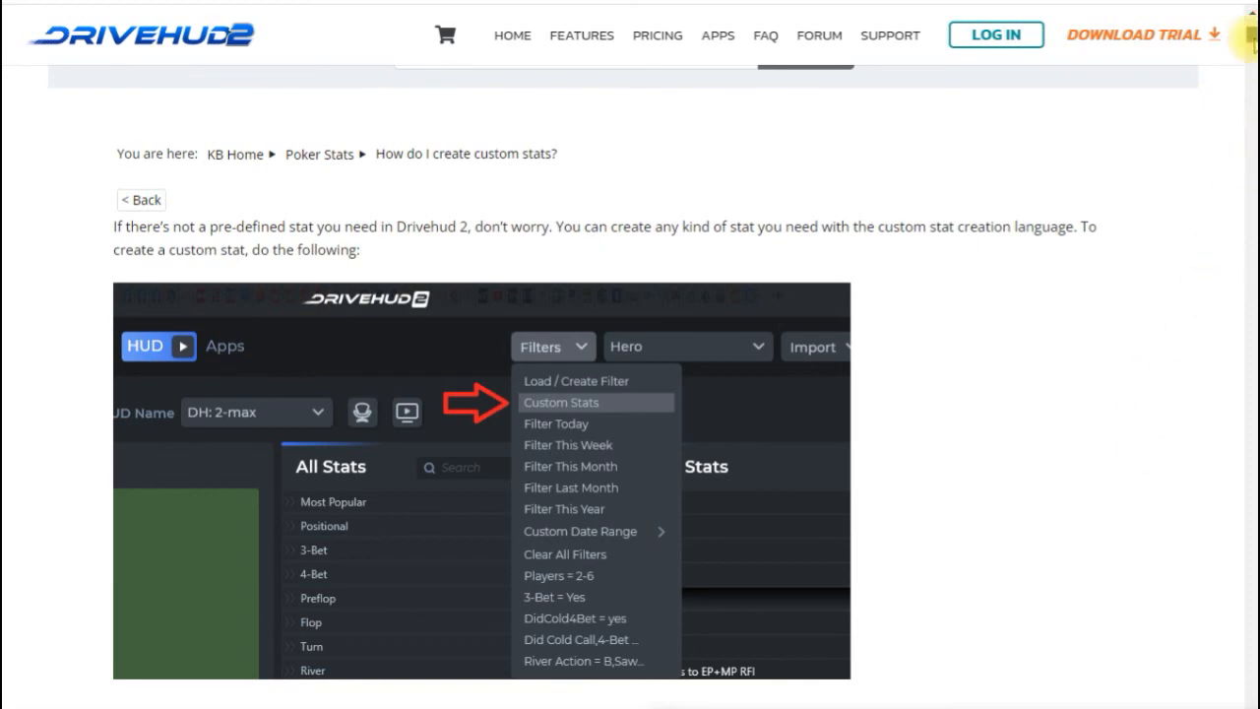
Scroll the 'How do I create custom stats?' article to its example expressions and common-terms table
scroll(down, 3)
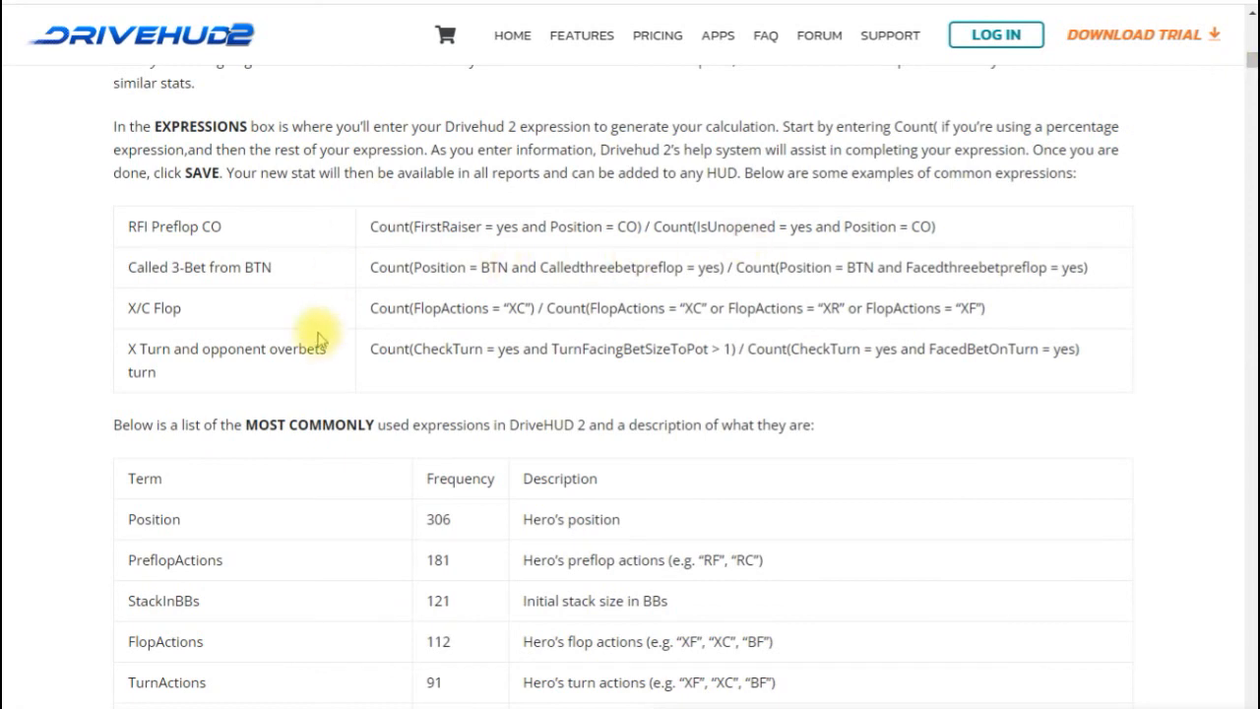
mouse_move(699, 378)
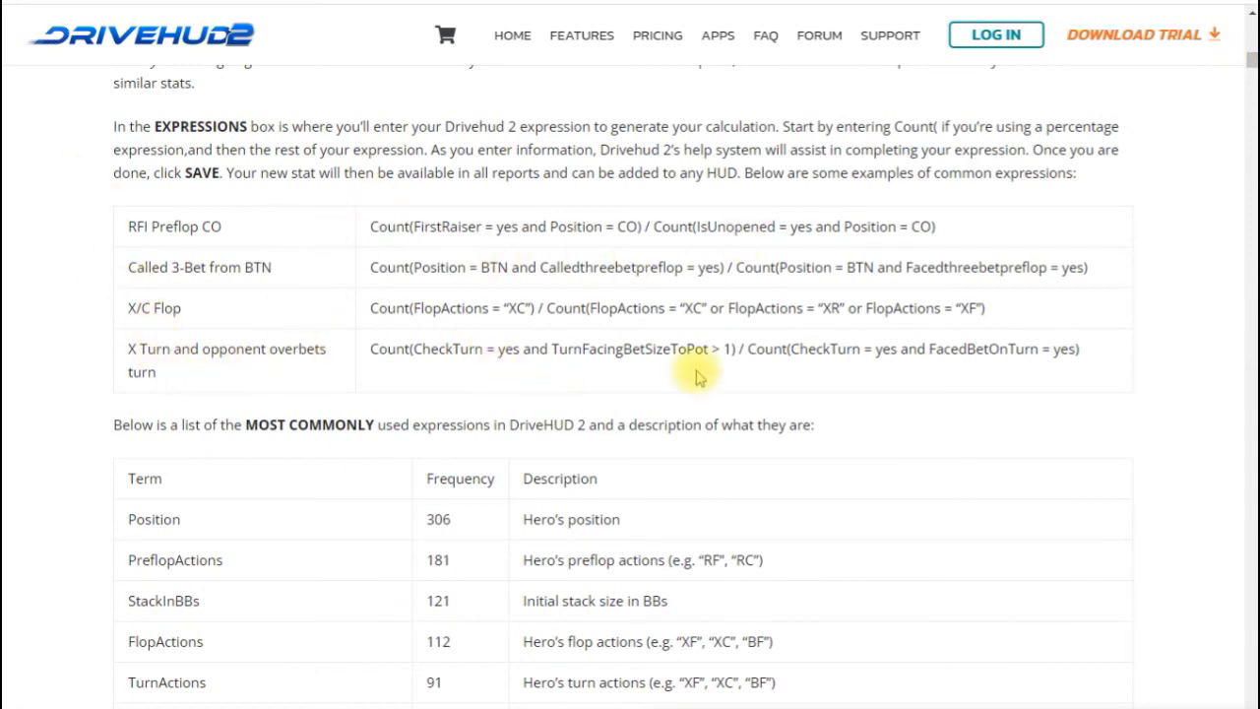
mouse_move(1247, 61)
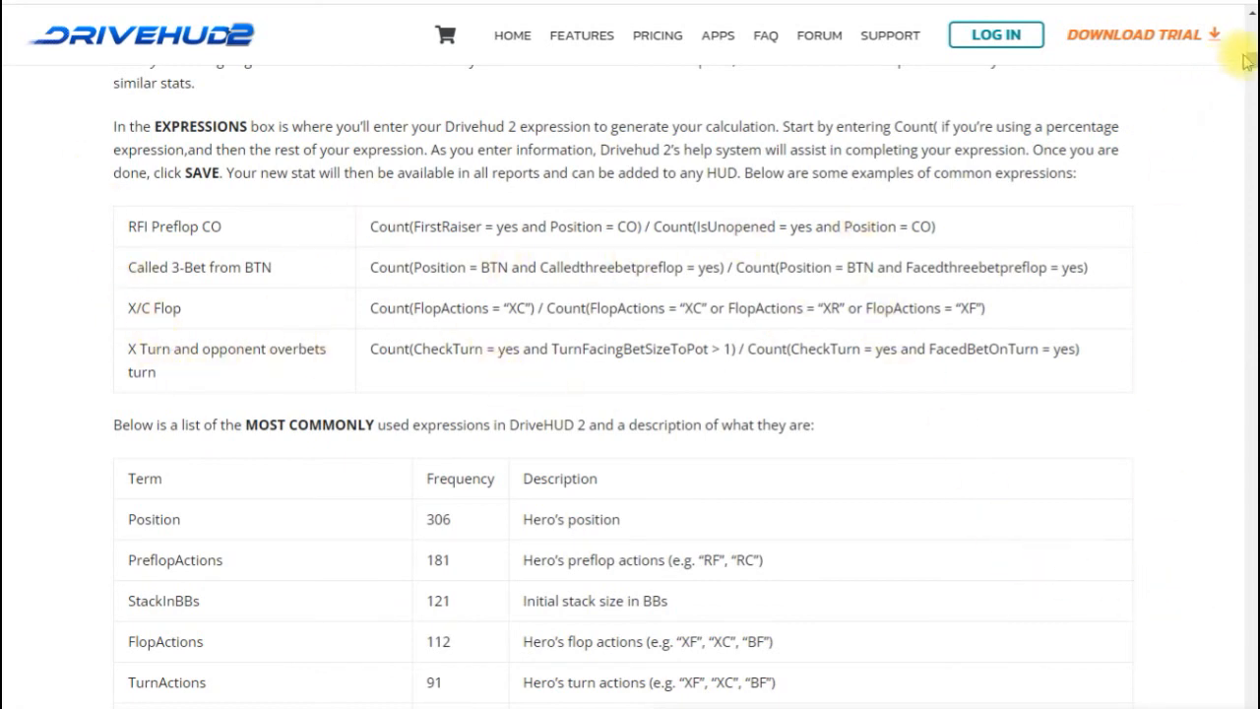
scroll(down, 3)
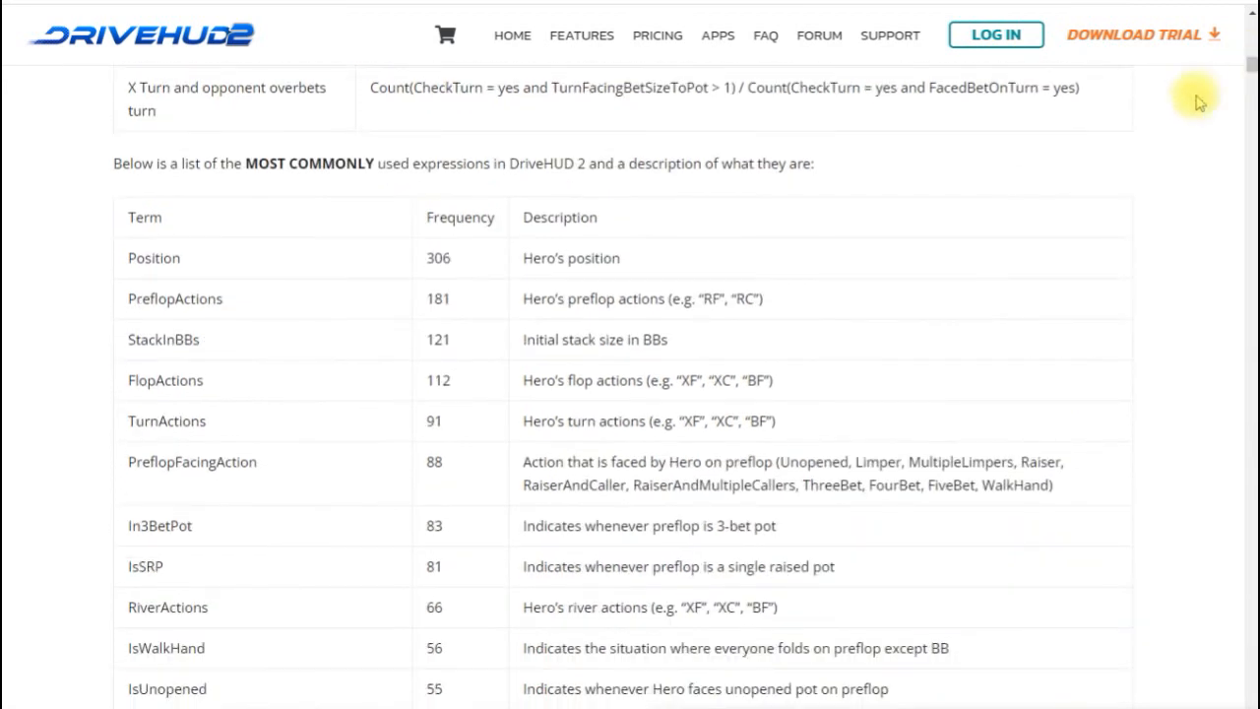
mouse_move(496, 442)
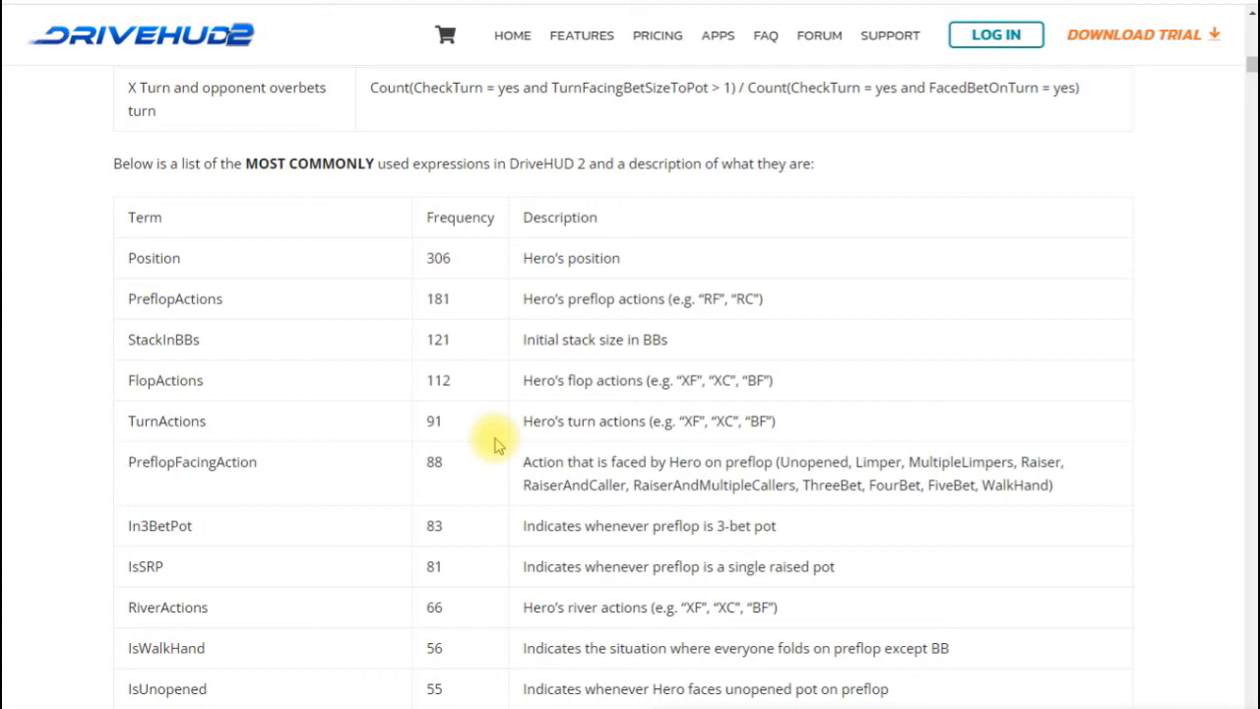
mouse_move(335, 351)
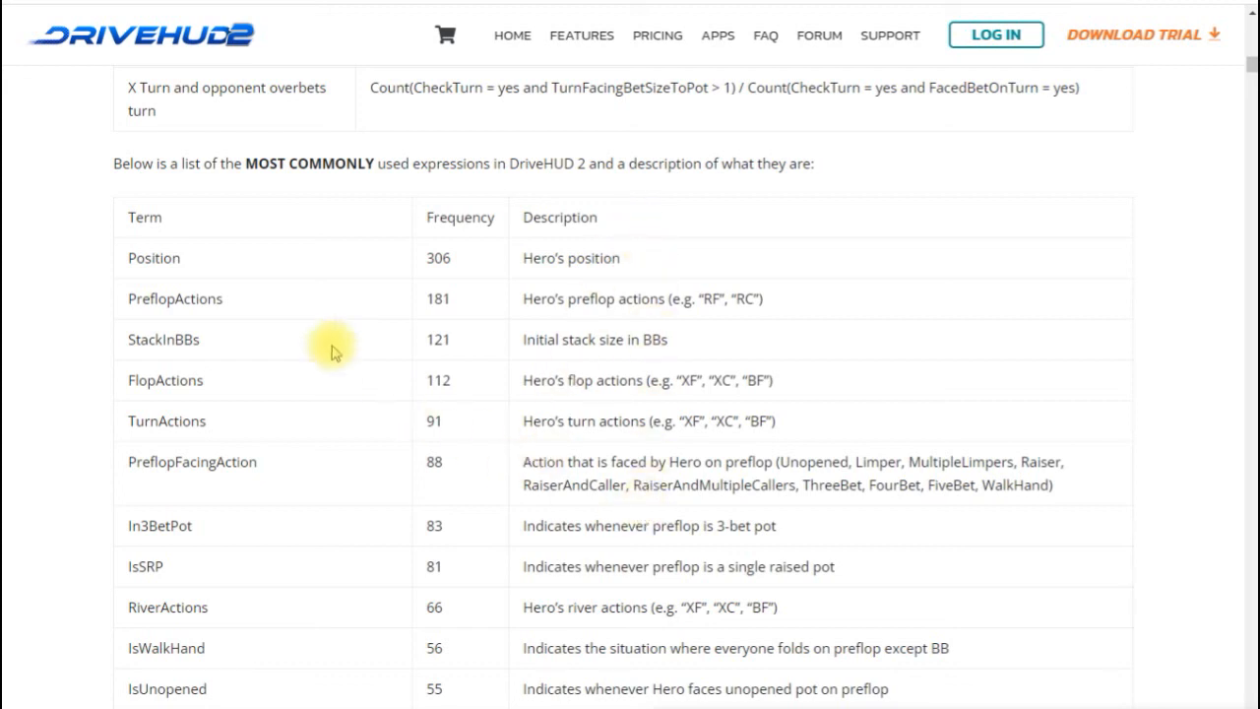
mouse_move(1250, 64)
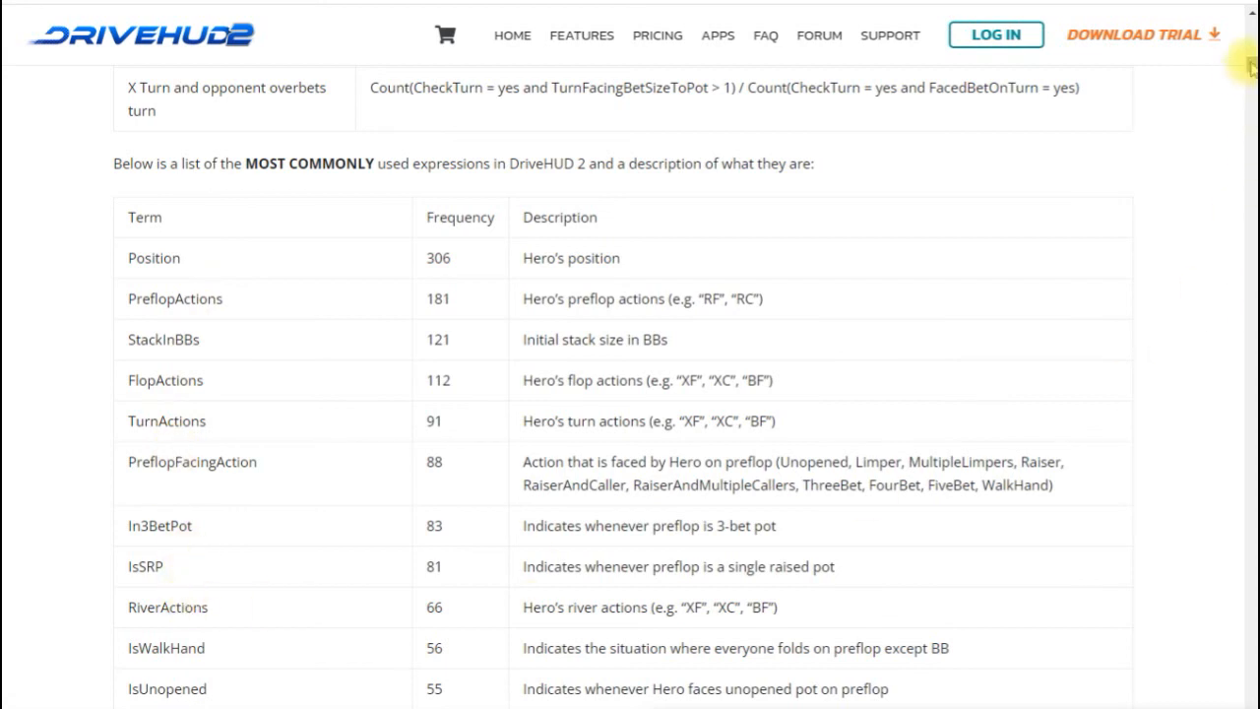
scroll(down, 3)
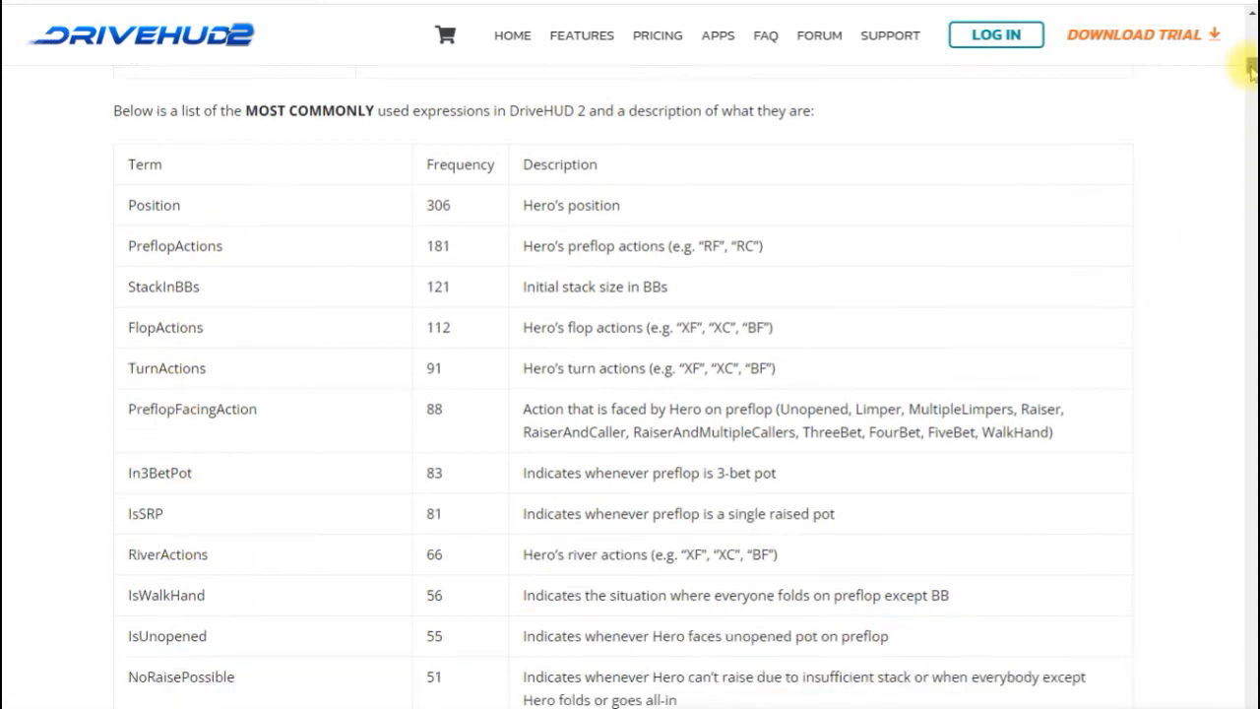
scroll(down, 3)
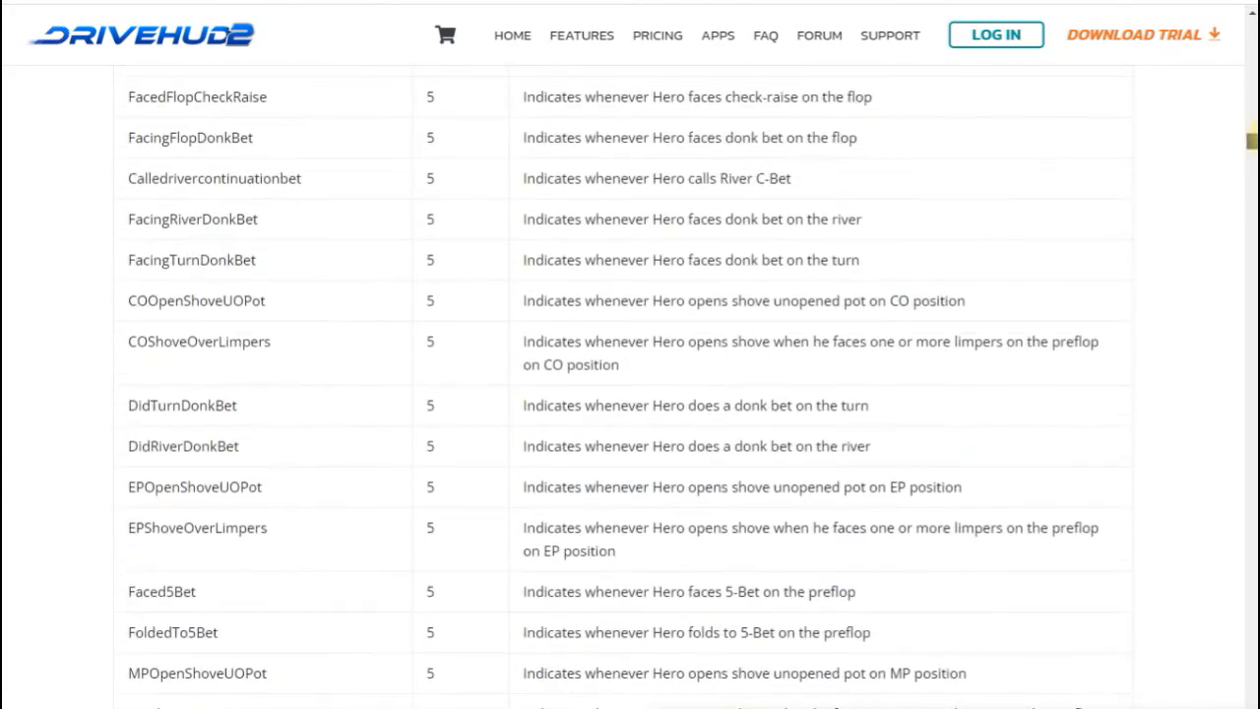
Scroll the article past the common-terms table to the start of the complete terms list
scroll(down, 3)
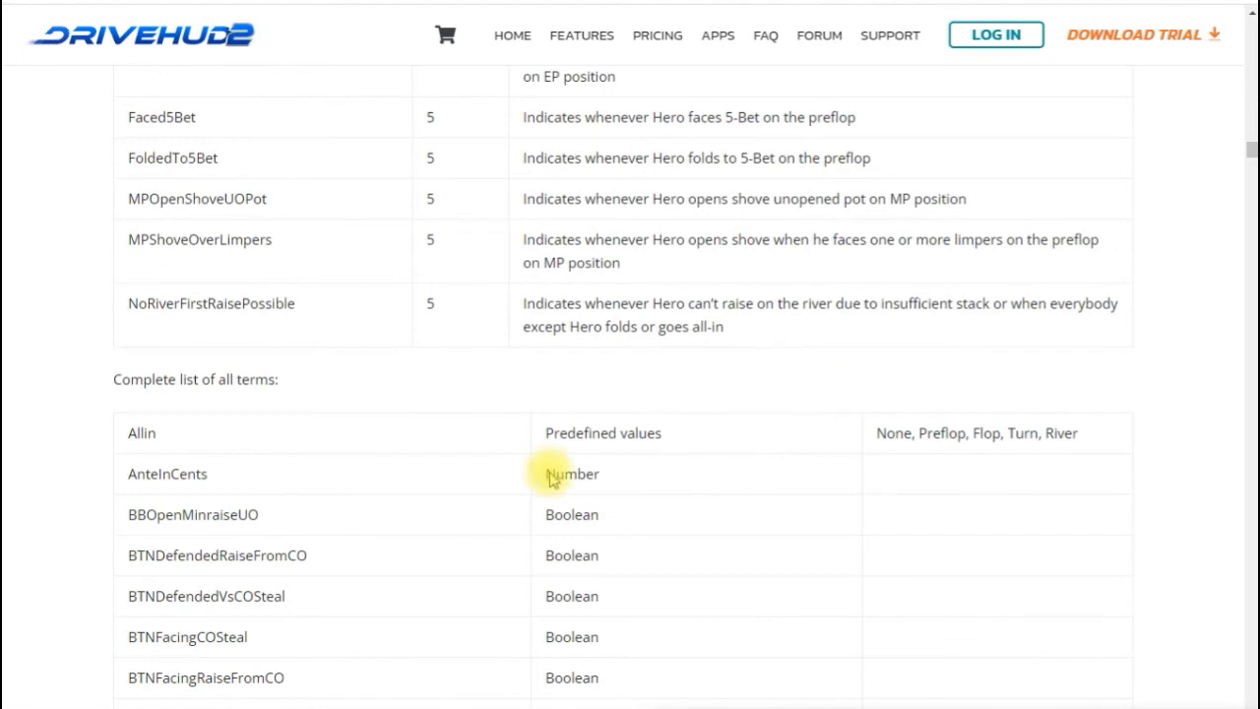
mouse_move(431, 546)
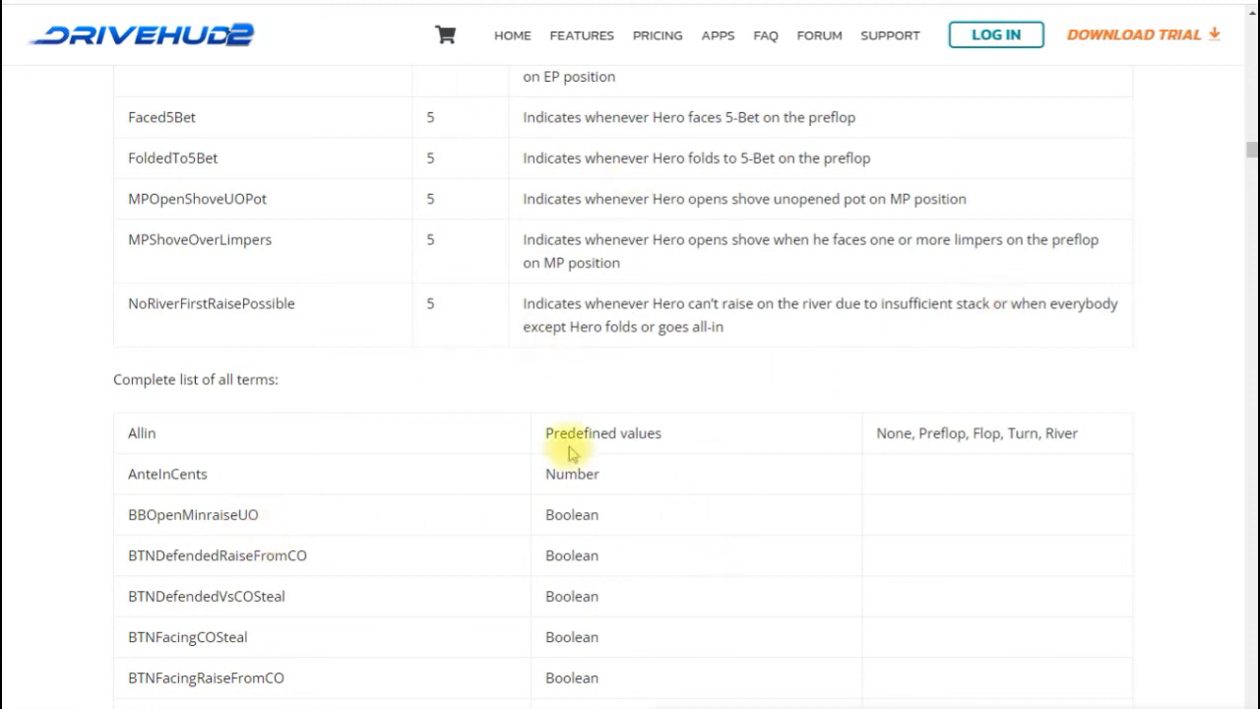
mouse_move(1022, 259)
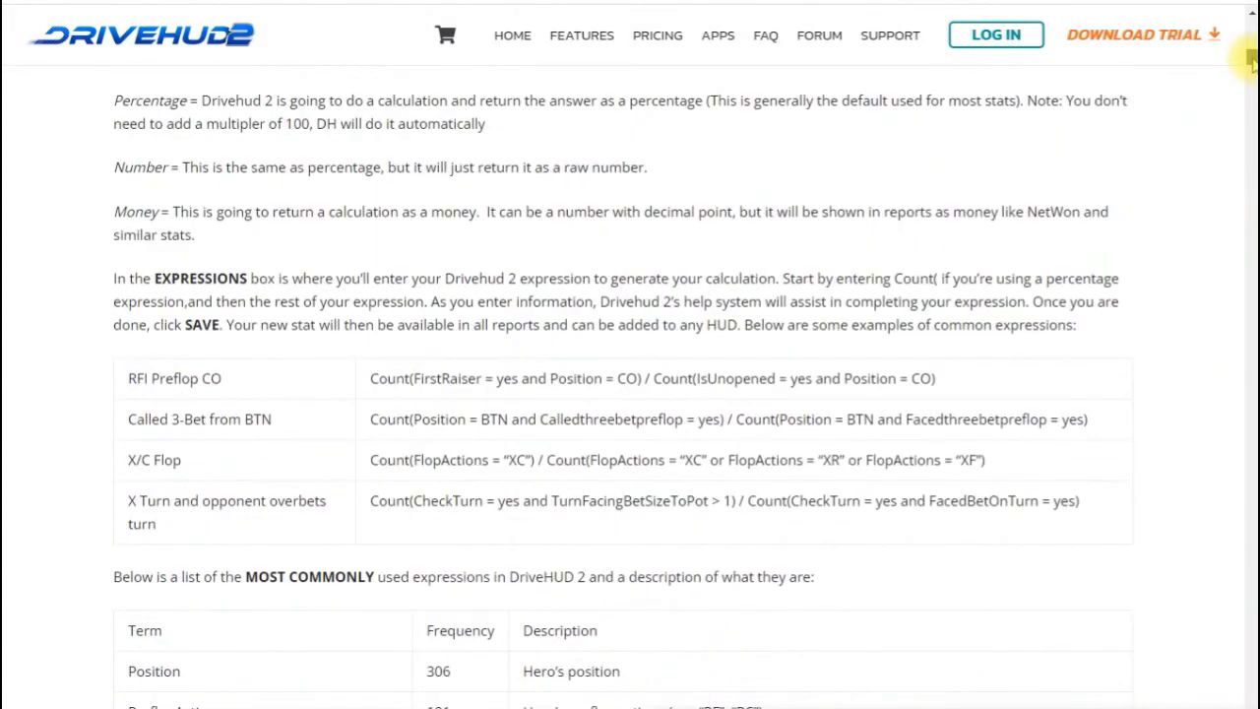
mouse_move(904, 530)
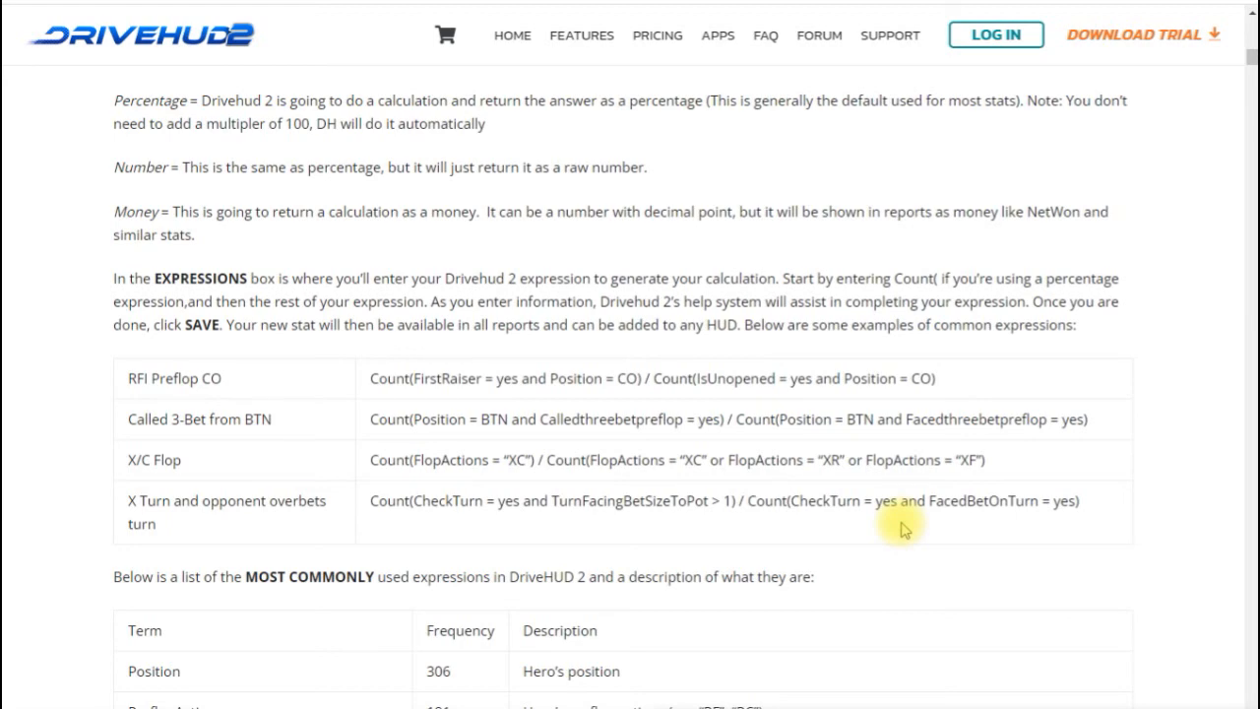